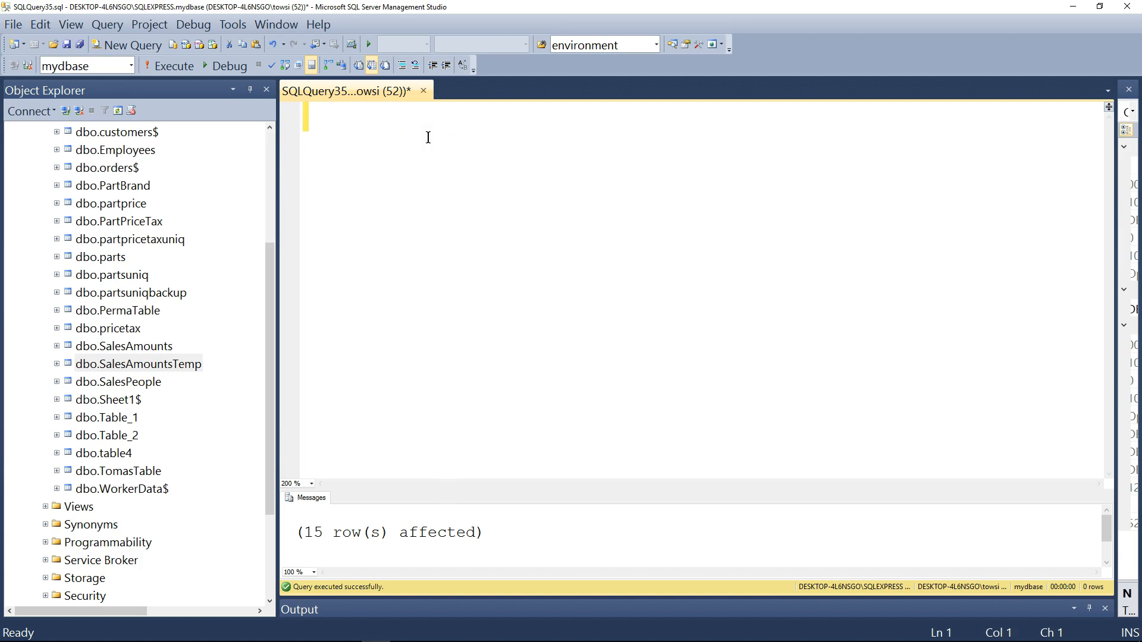
- Type the comment '--1. triggers allow taking actions after an update, delete' '--or an insert'
{"action": "type", "text": "--"}
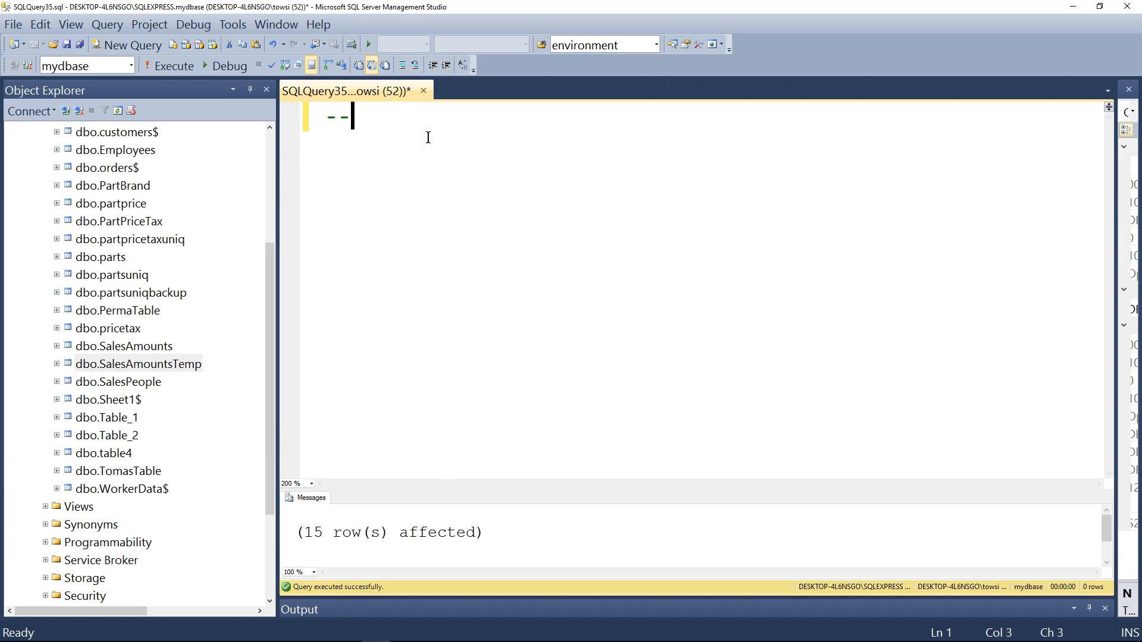
{"action": "type", "text": "1. triggers"}
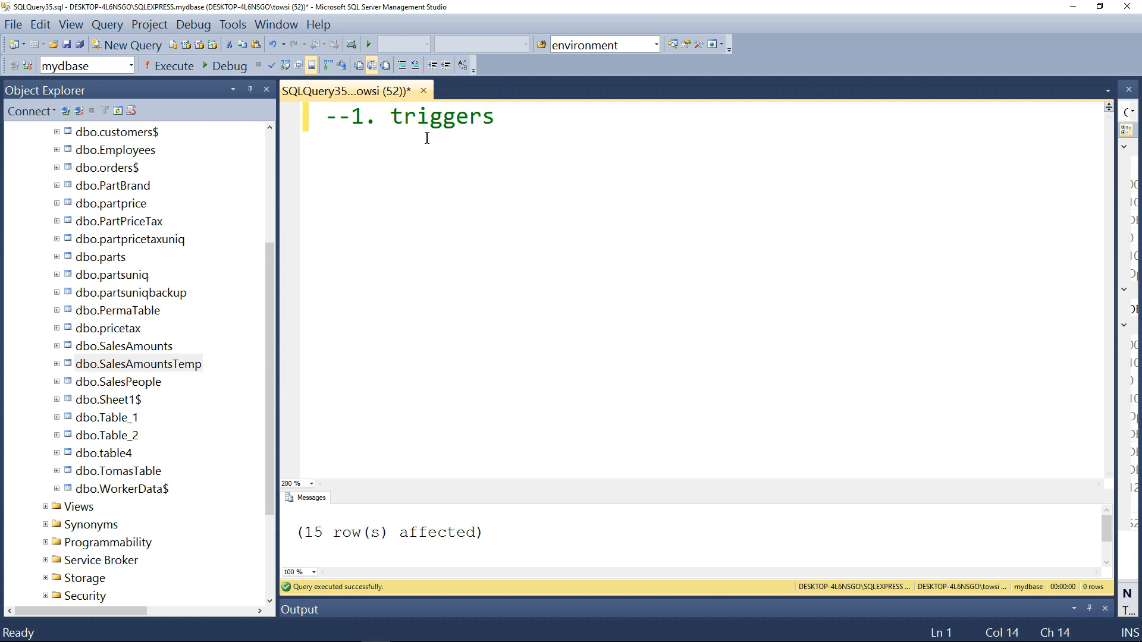
{"action": "type", "text": "allow"}
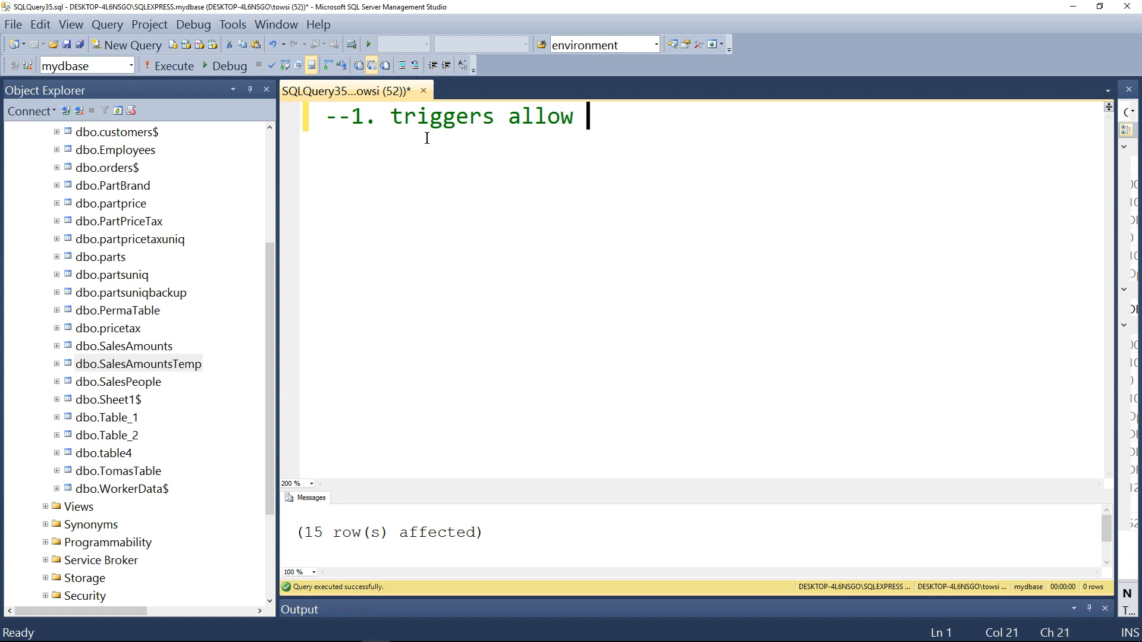
{"action": "type", "text": "taking actions after"}
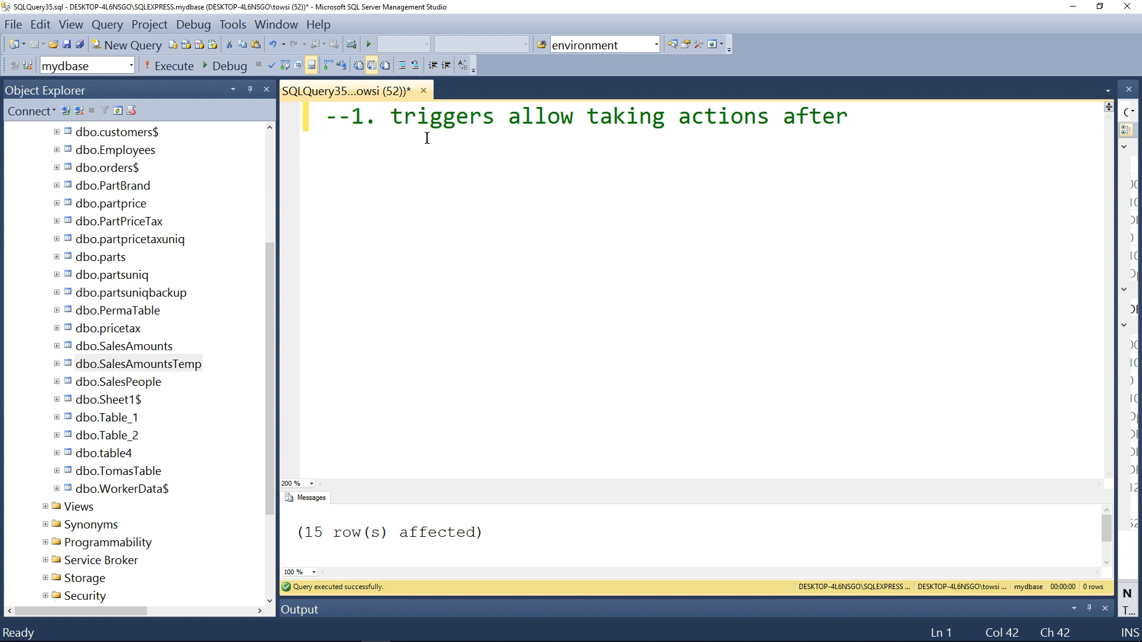
{"action": "type", "text": "an update"}
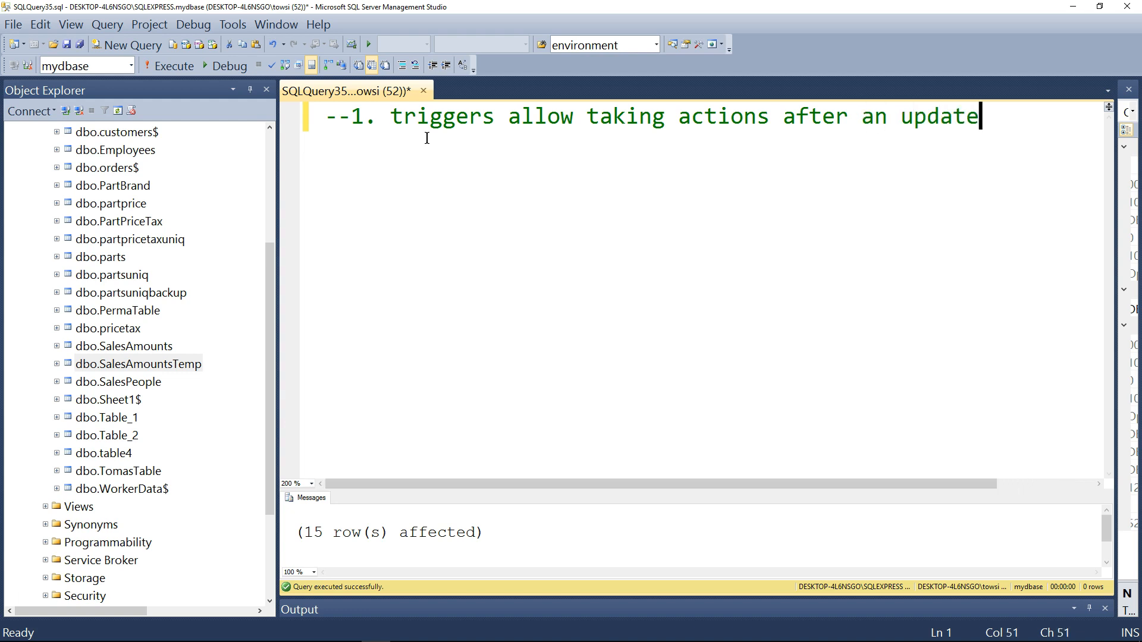
{"action": "type", "text": ", del"}
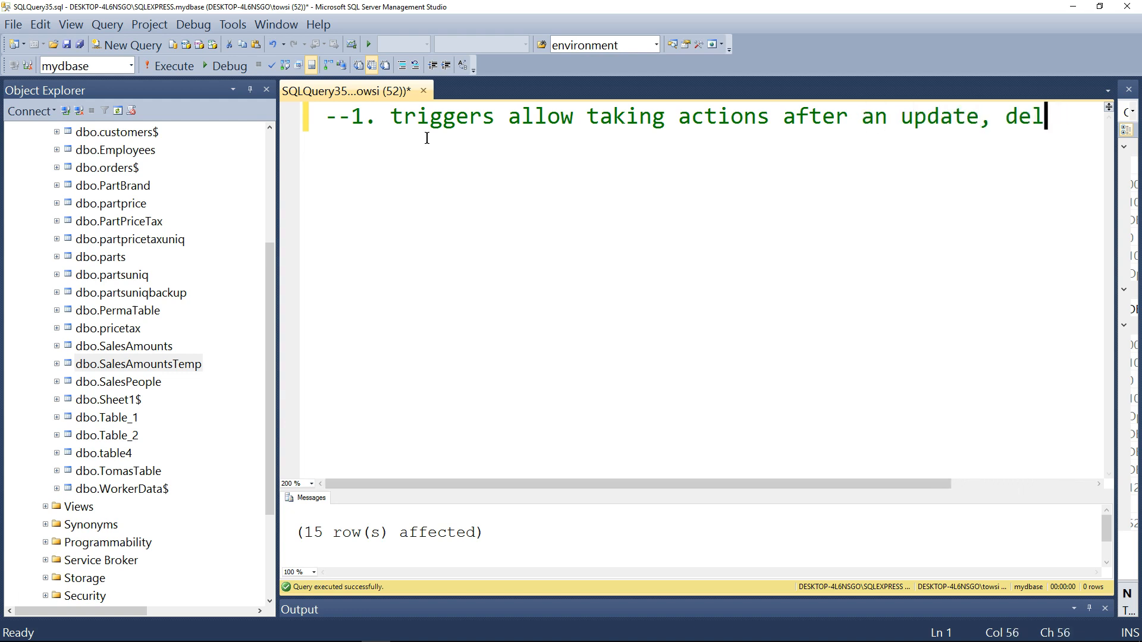
{"action": "type", "text": "ete"}
{"action": "type", "text": "--or an insert"}
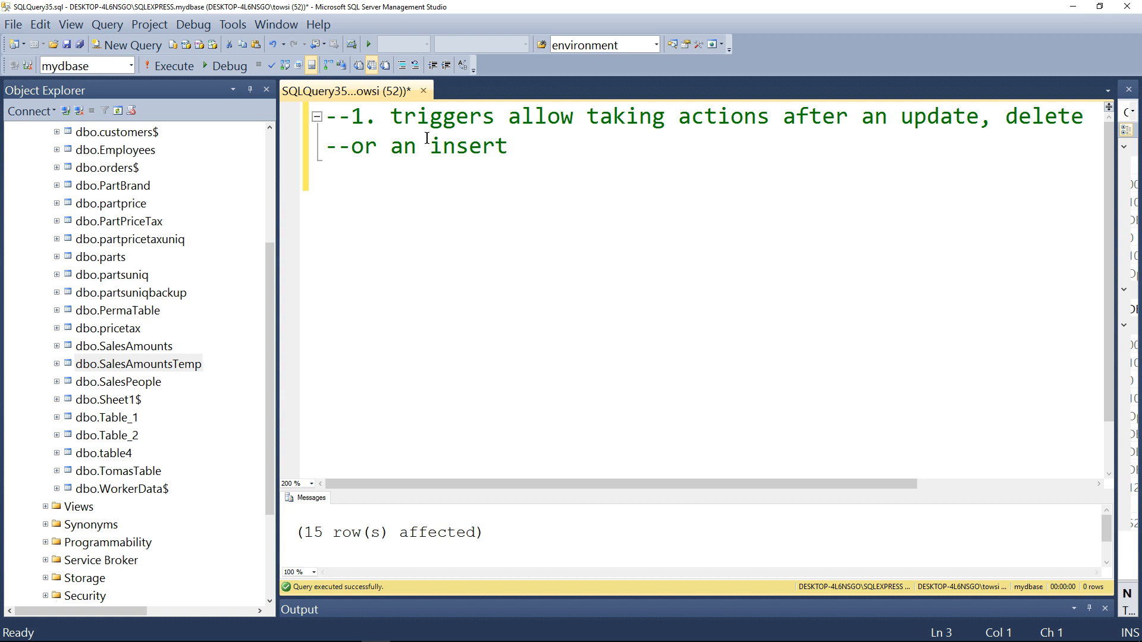
- Write 'use mydbase' and sp_columns 'SalesAmounts', and run it to view the column details
{"action": "type", "text": "use myd"}
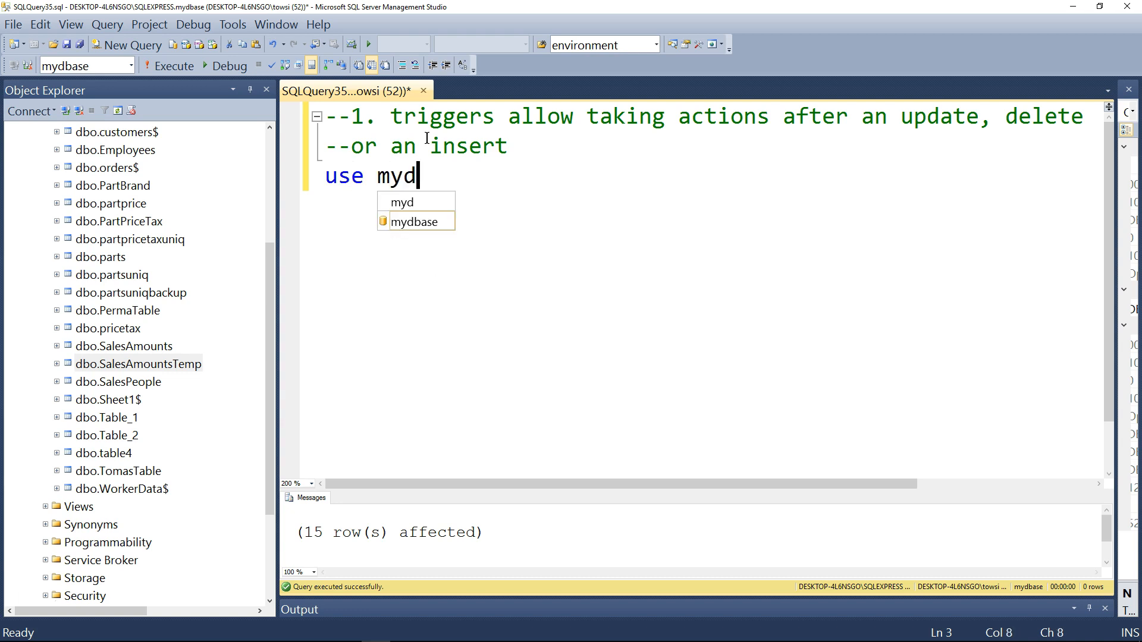
{"action": "type", "text": "base"}
{"action": "type", "text": "go"}
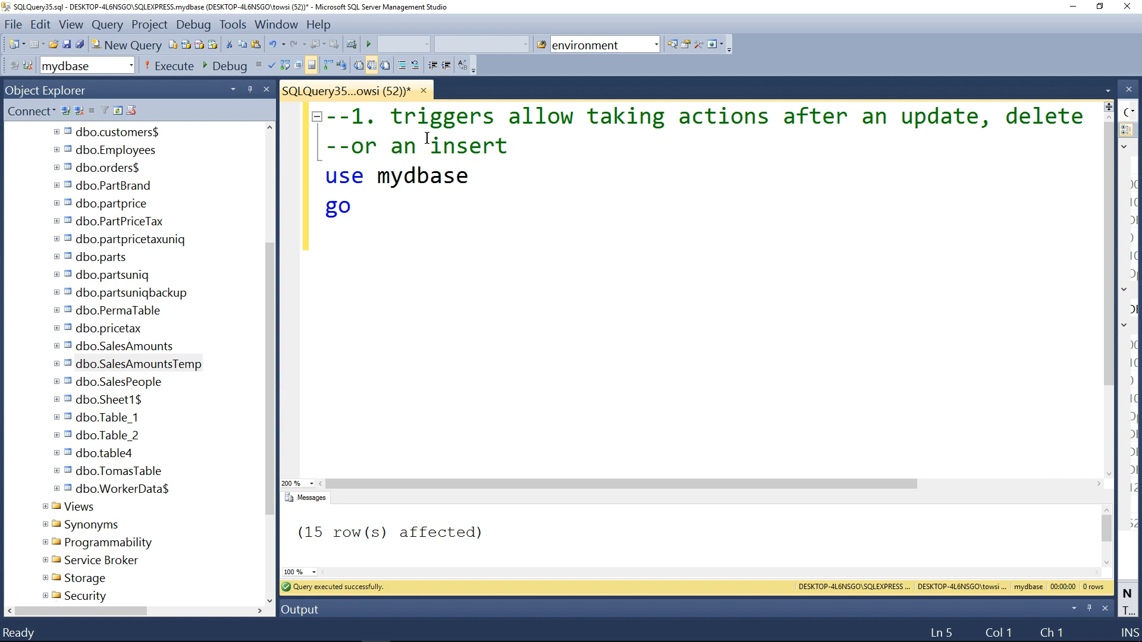
{"action": "type", "text": "sp_"}
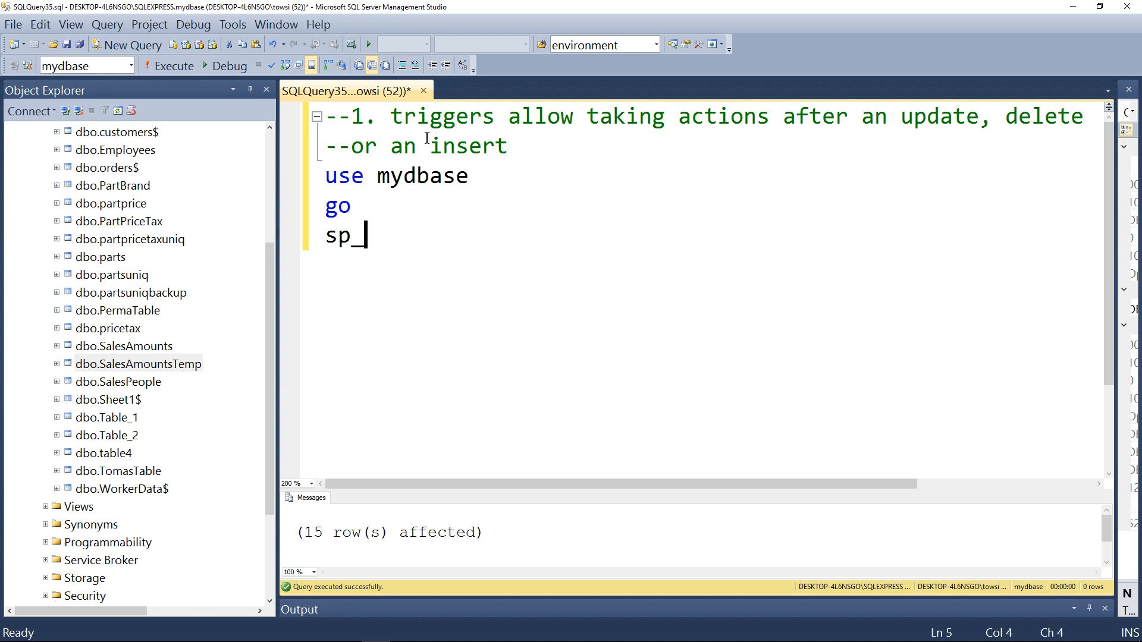
{"action": "type", "text": "columns '"}
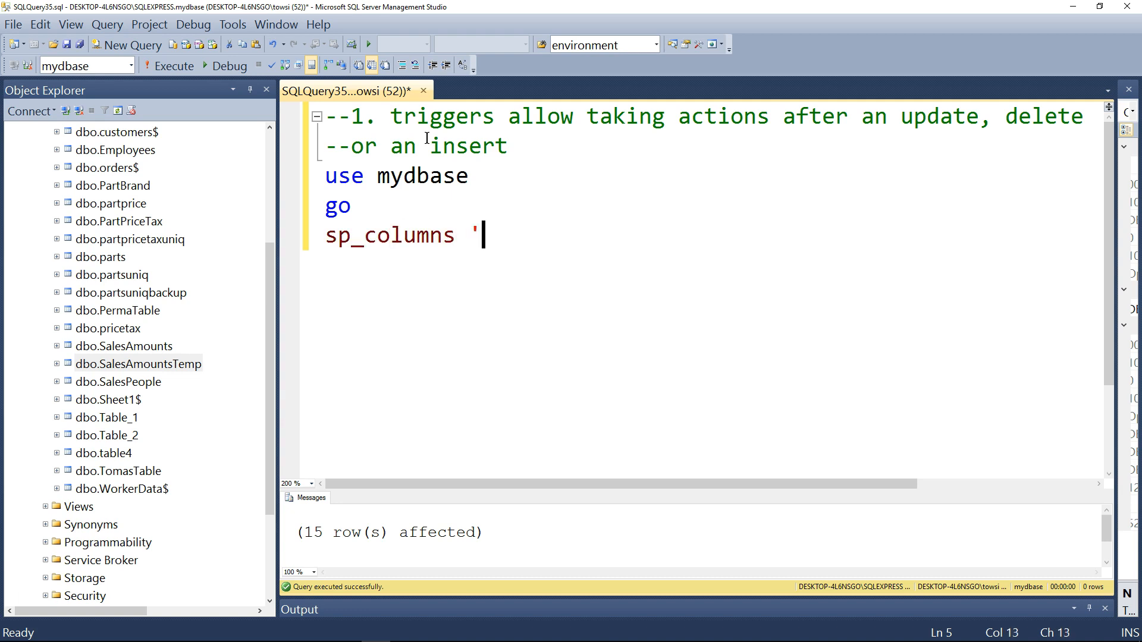
{"action": "type", "text": "SalesAmounts"}
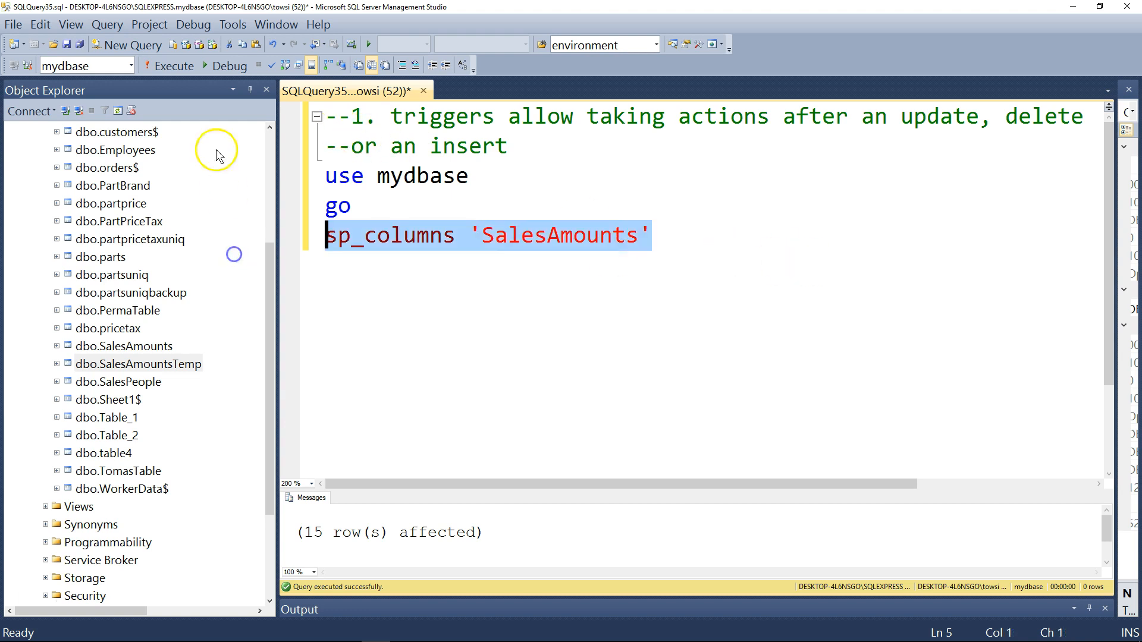
{"action": "left_click", "coordinate": [168, 66]}
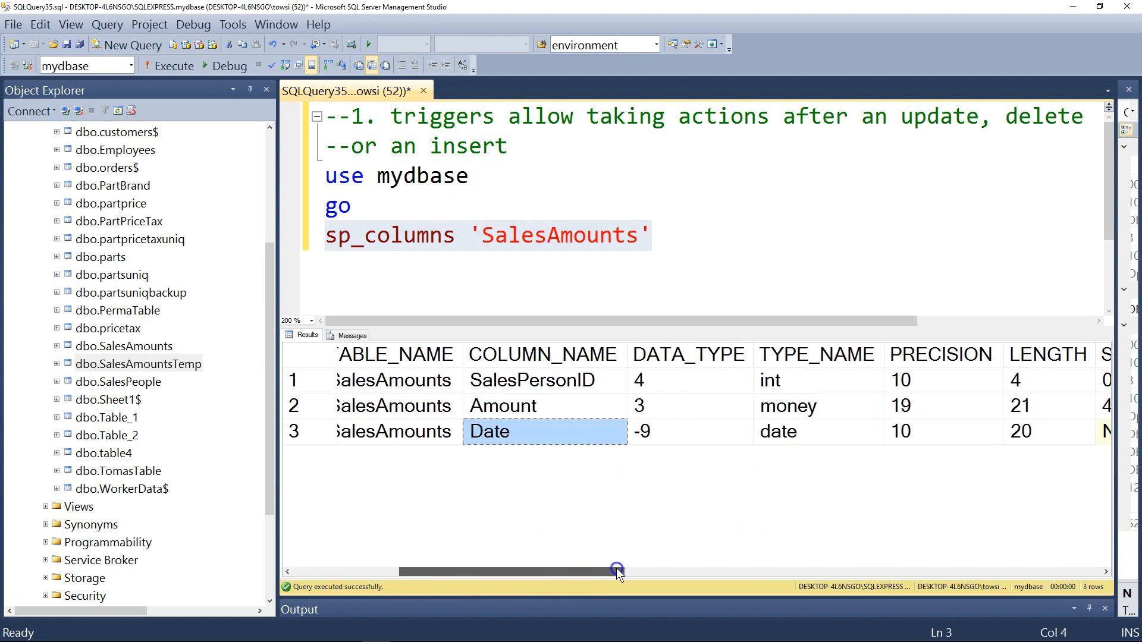
{"action": "left_click_drag", "start_coordinate": [616, 572], "coordinate": [499, 577]}
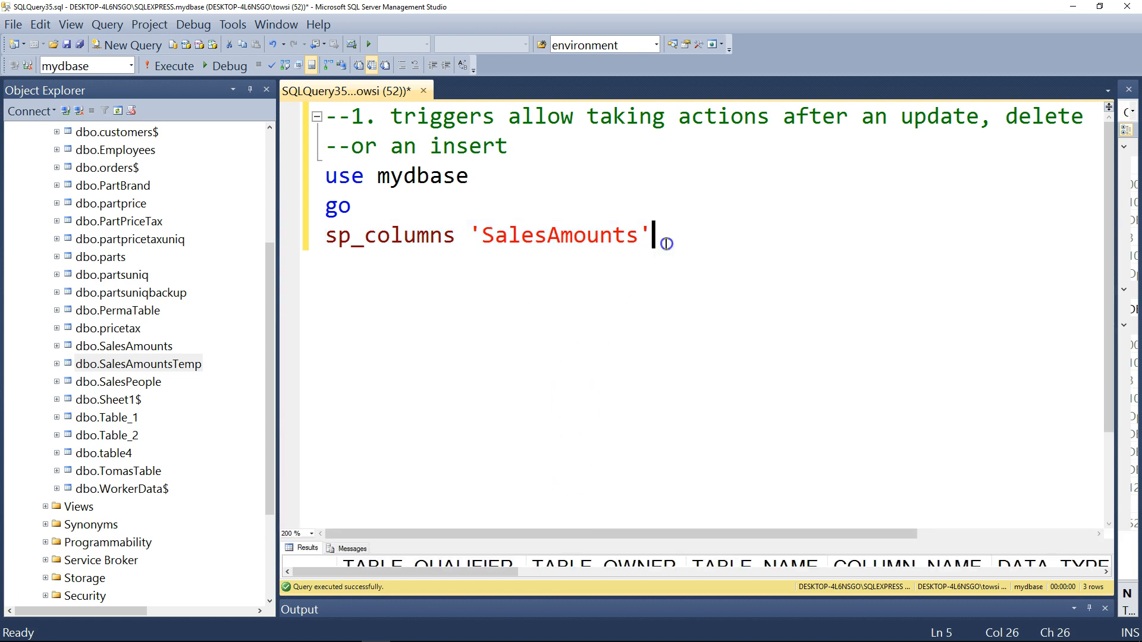
{"action": "mouse_move", "coordinate": [671, 259]}
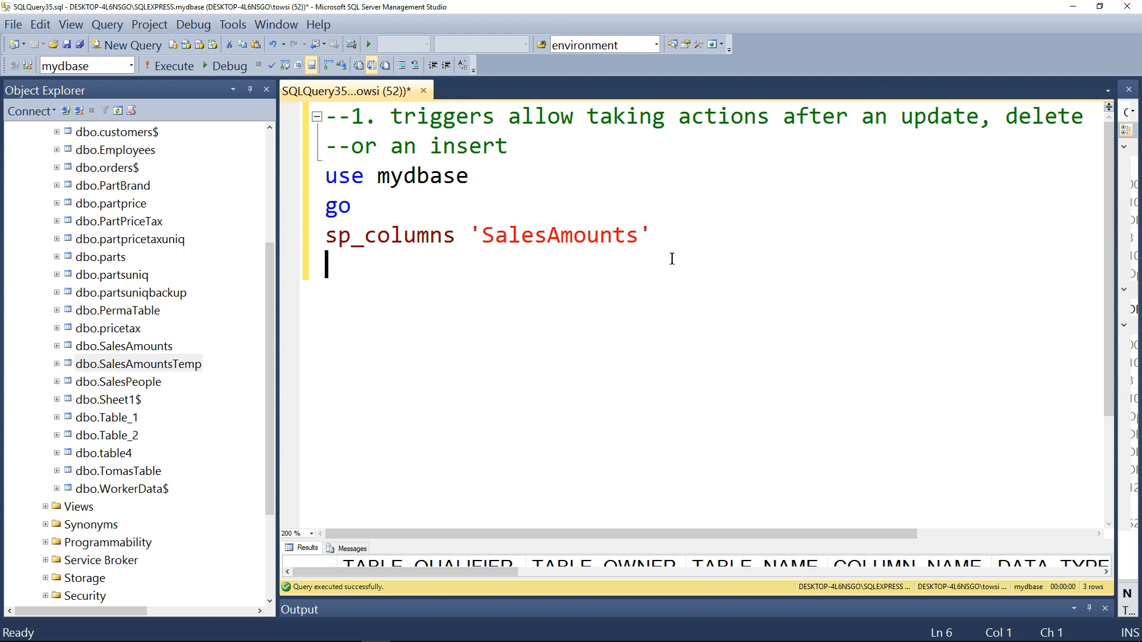
- Type 'alter table SalesAmounts add ID int primary key identity(1,1)' across two lines
{"action": "type", "text": "alter table"}
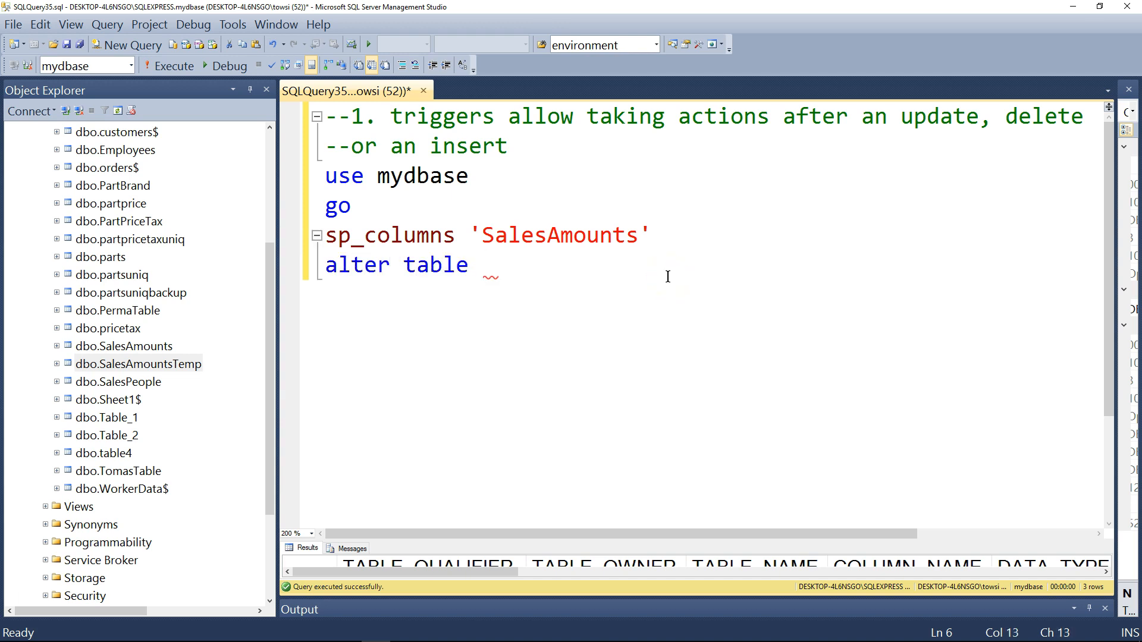
{"action": "type", "text": "SalesAmount"}
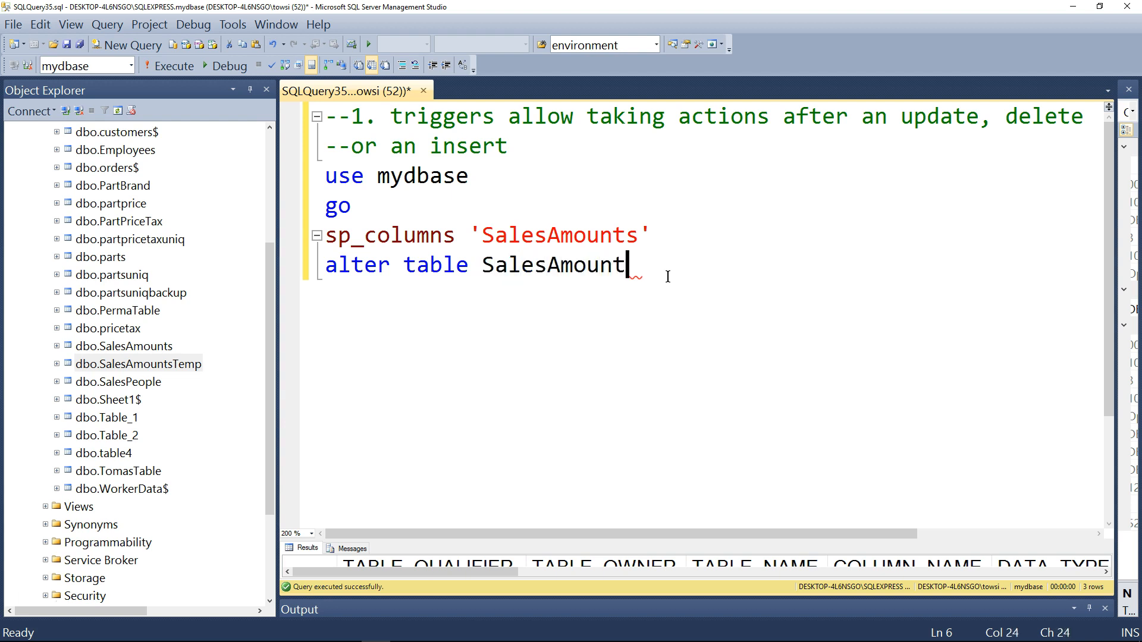
{"action": "key", "text": "enter"}
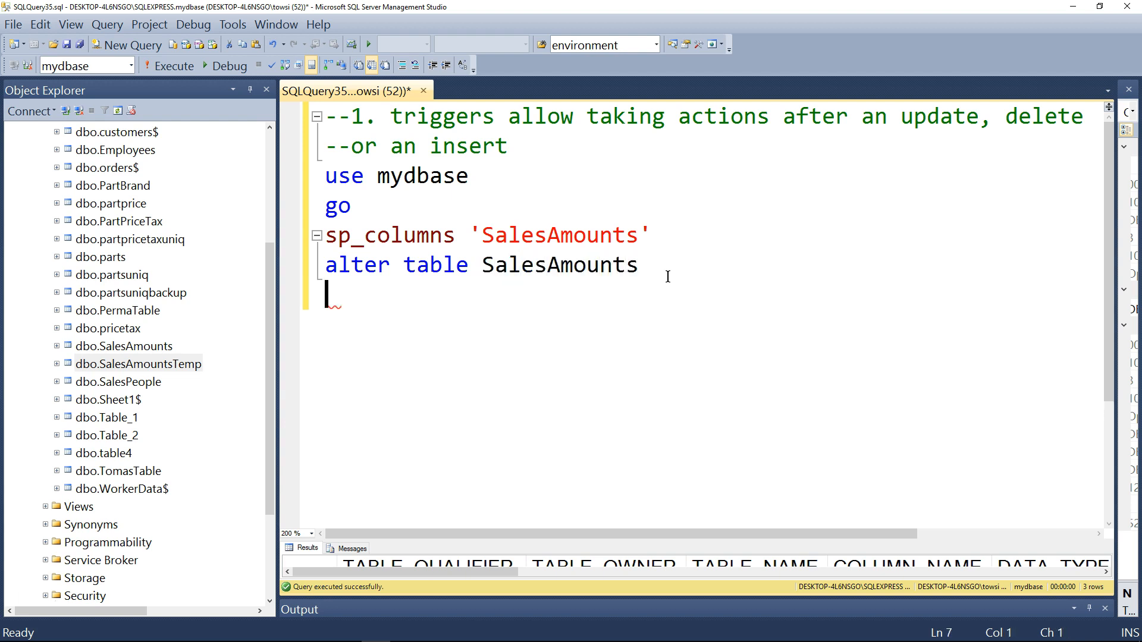
{"action": "type", "text": "\"  \""}
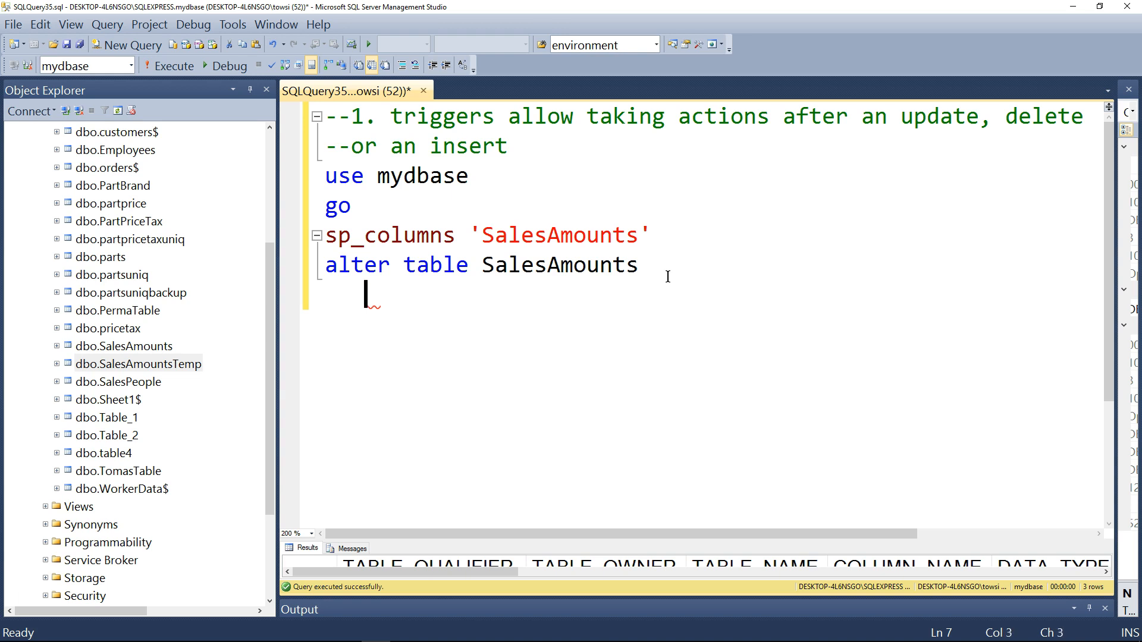
{"action": "type", "text": "add"}
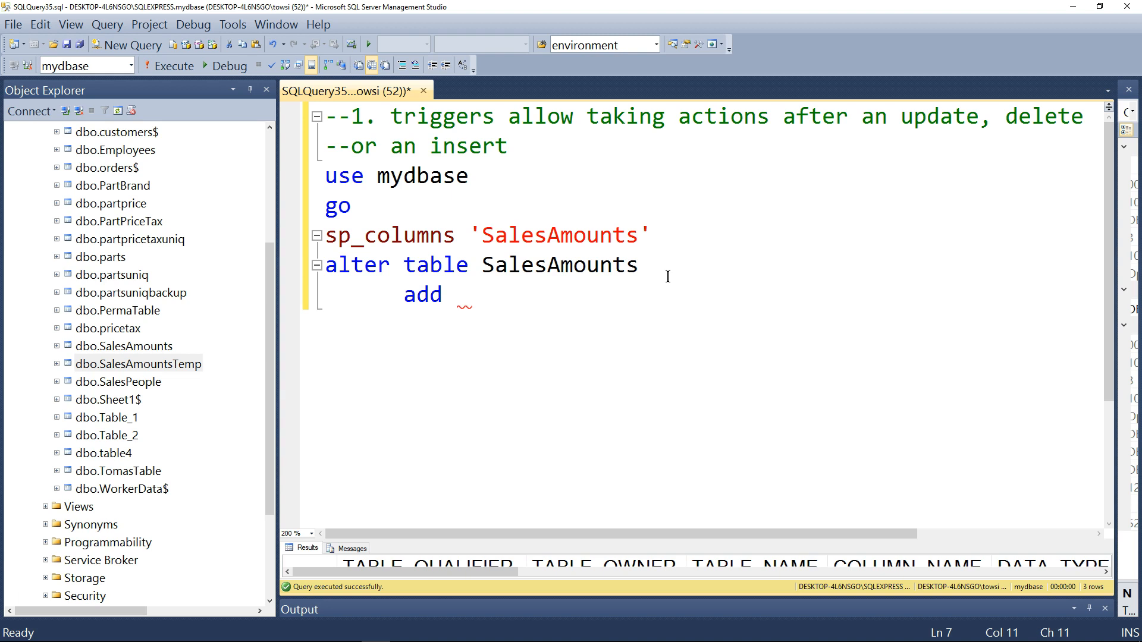
{"action": "type", "text": "ID"}
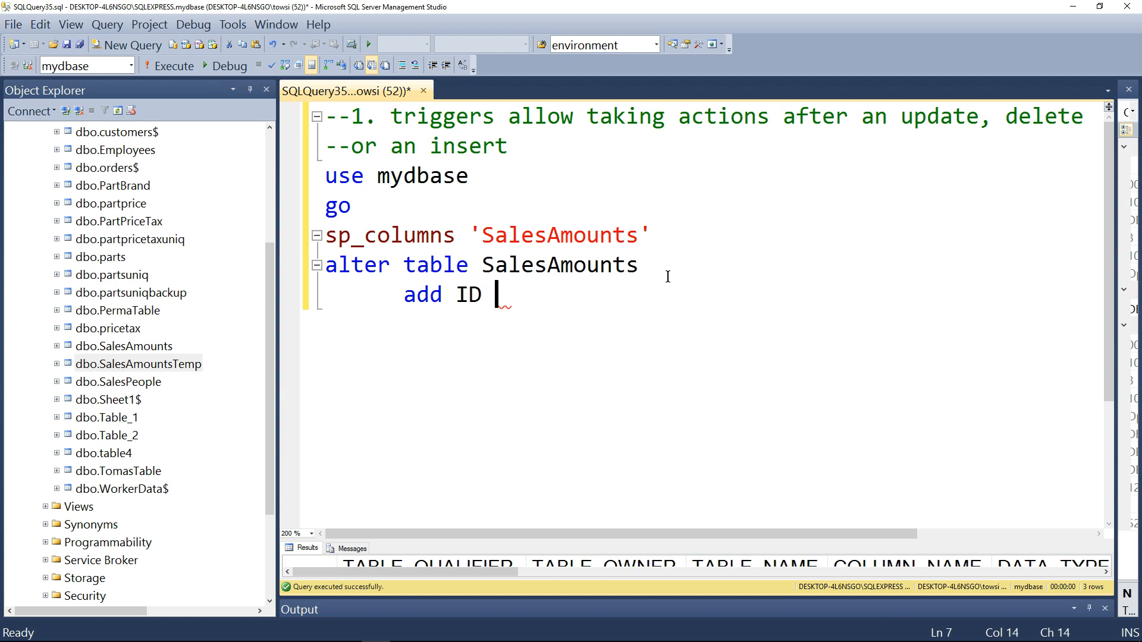
{"action": "type", "text": "in"}
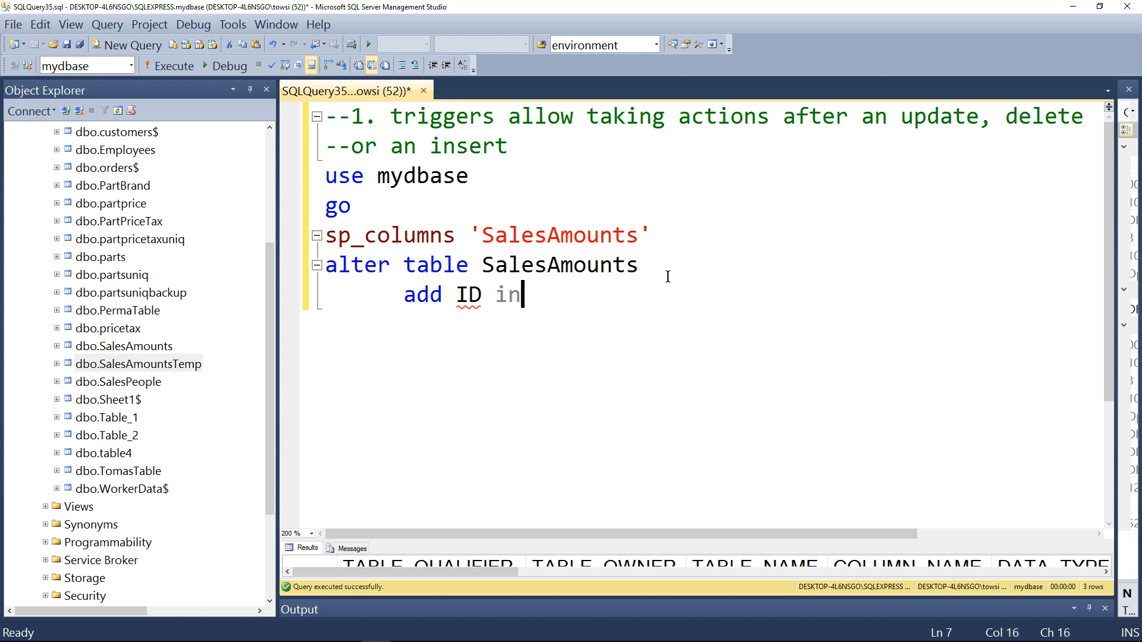
{"action": "type", "text": "t"}
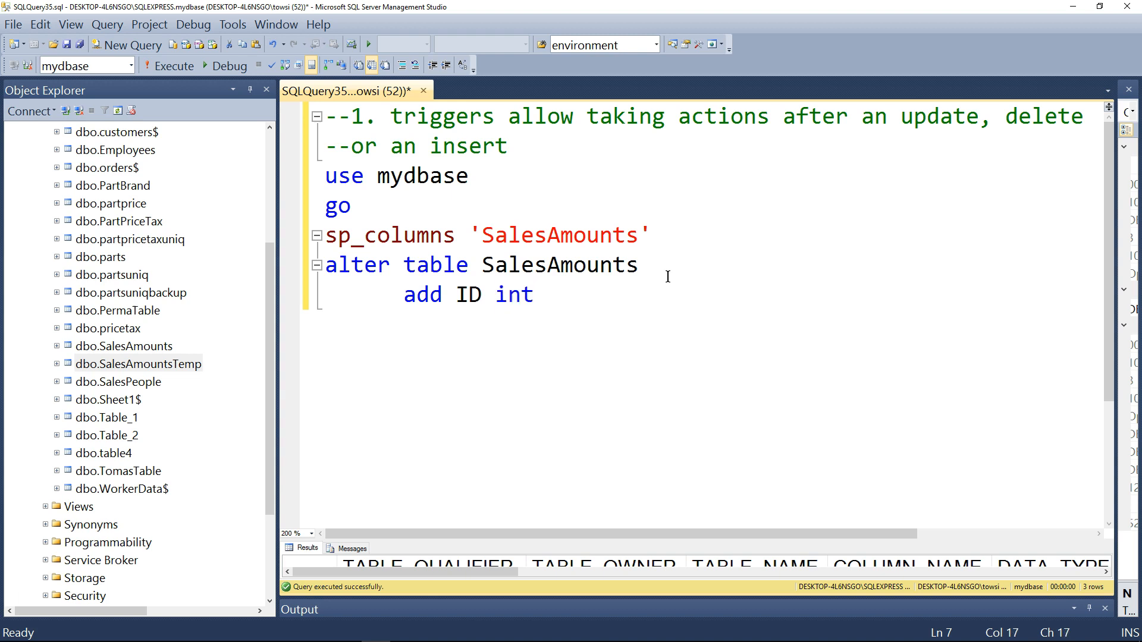
{"action": "type", "text": "primary"}
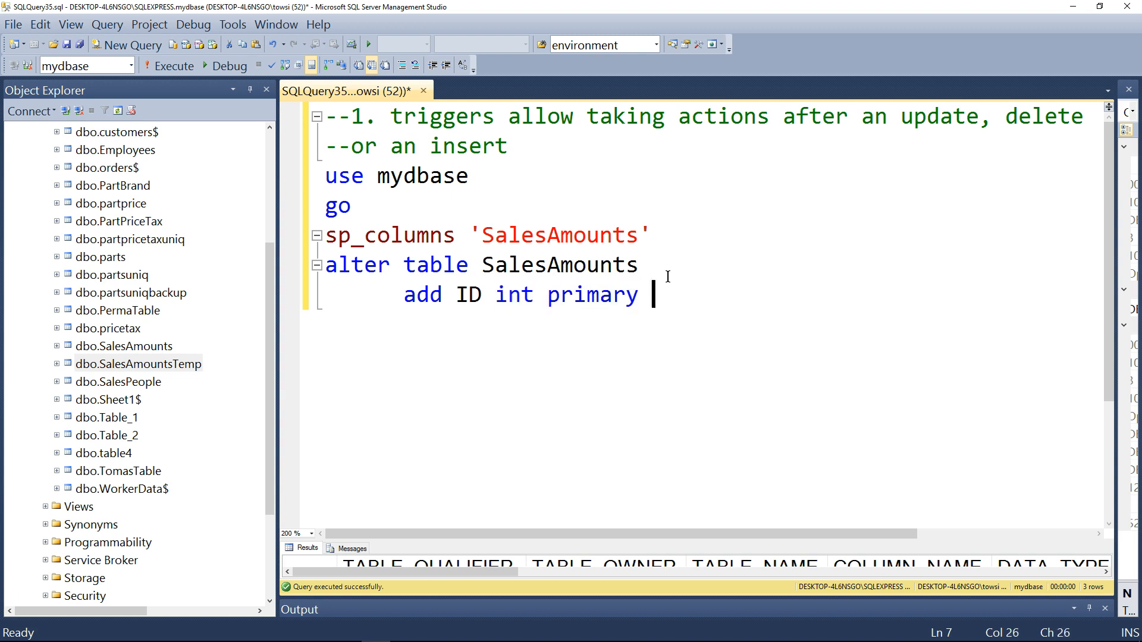
{"action": "type", "text": "key"}
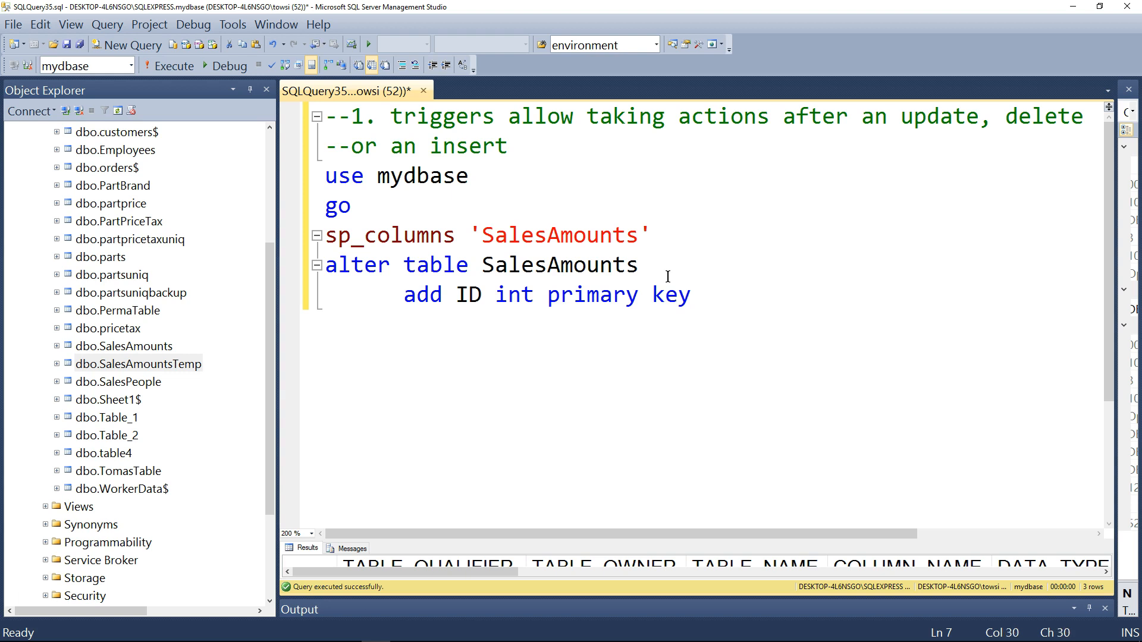
{"action": "type", "text": "identit"}
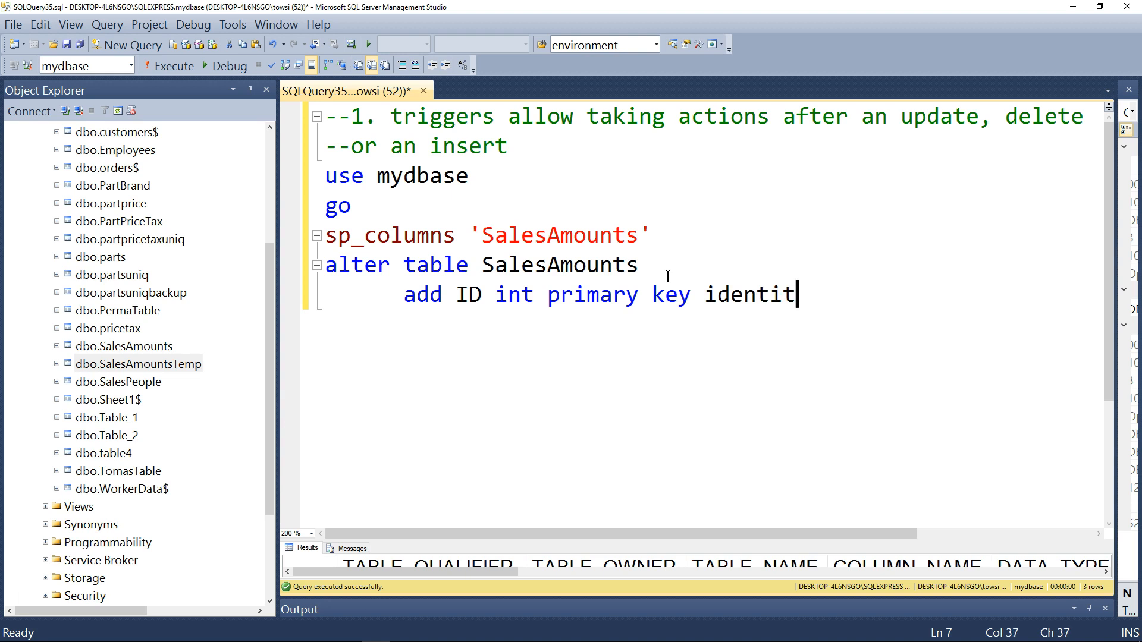
{"action": "type", "text": "y(1,1)"}
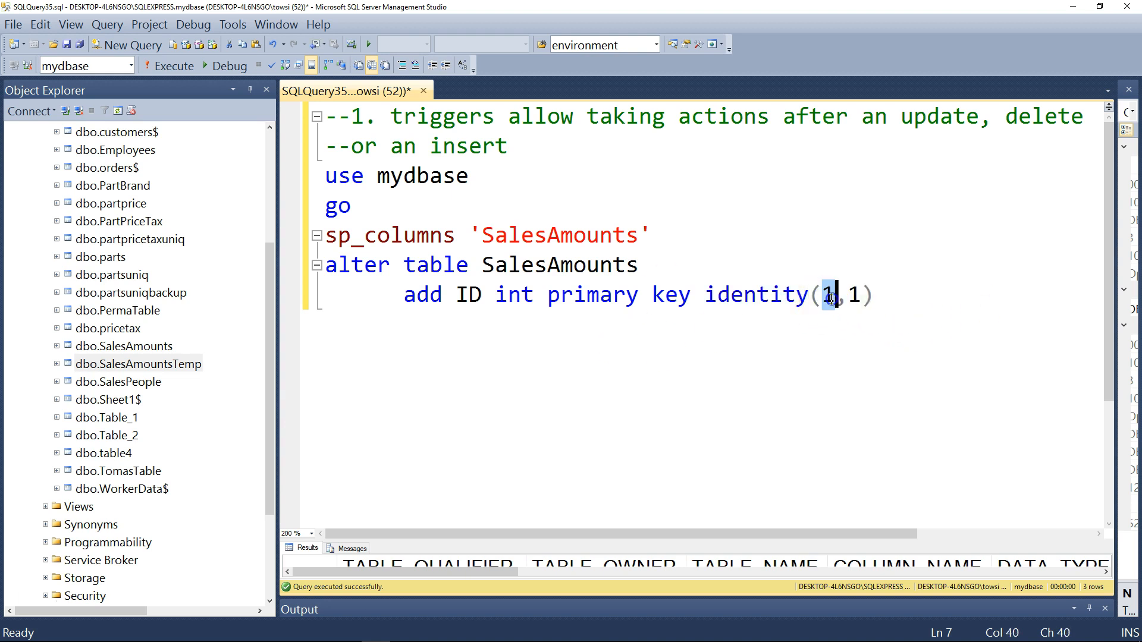
{"action": "mouse_move", "coordinate": [743, 369]}
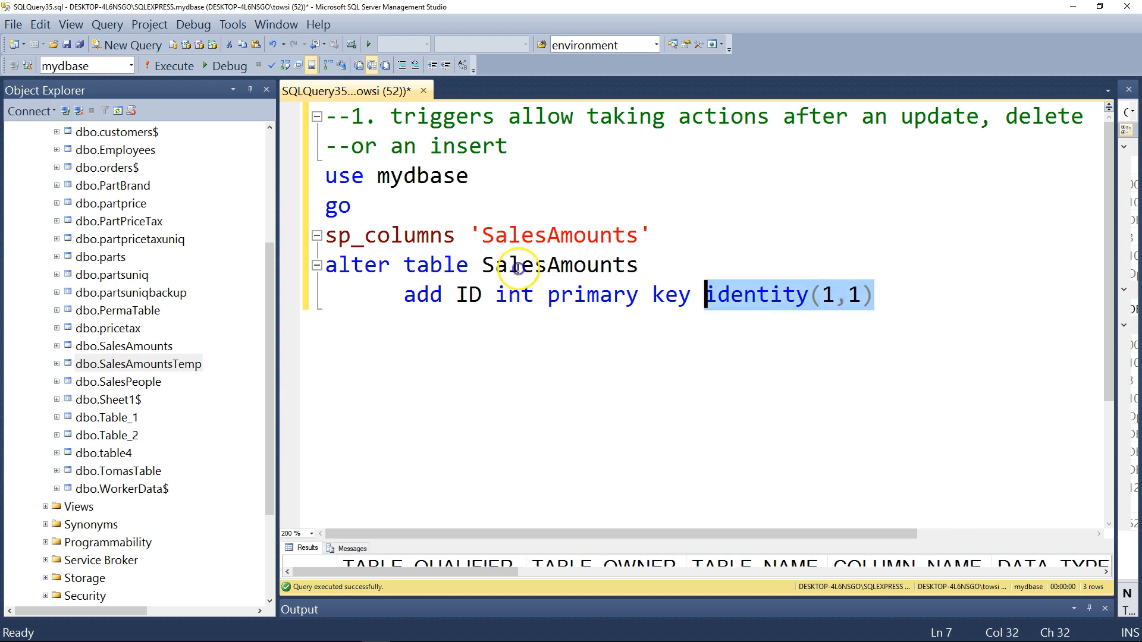
- Execute the alter table statement adding the ID identity column, then start a new line
{"action": "left_click", "coordinate": [173, 66]}
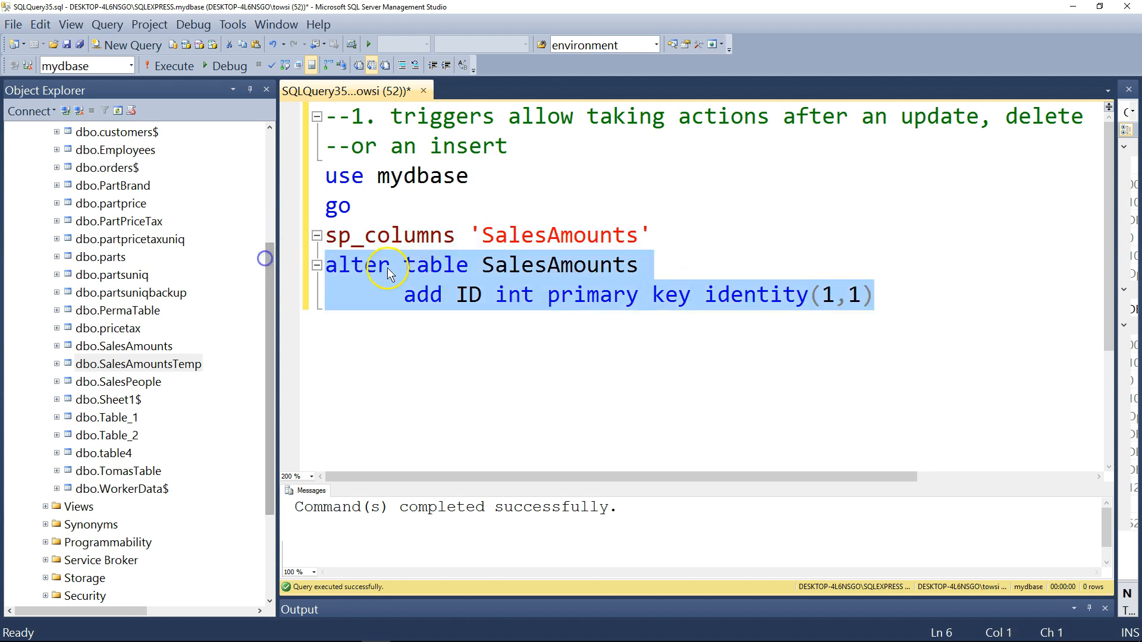
{"action": "left_click", "coordinate": [408, 324]}
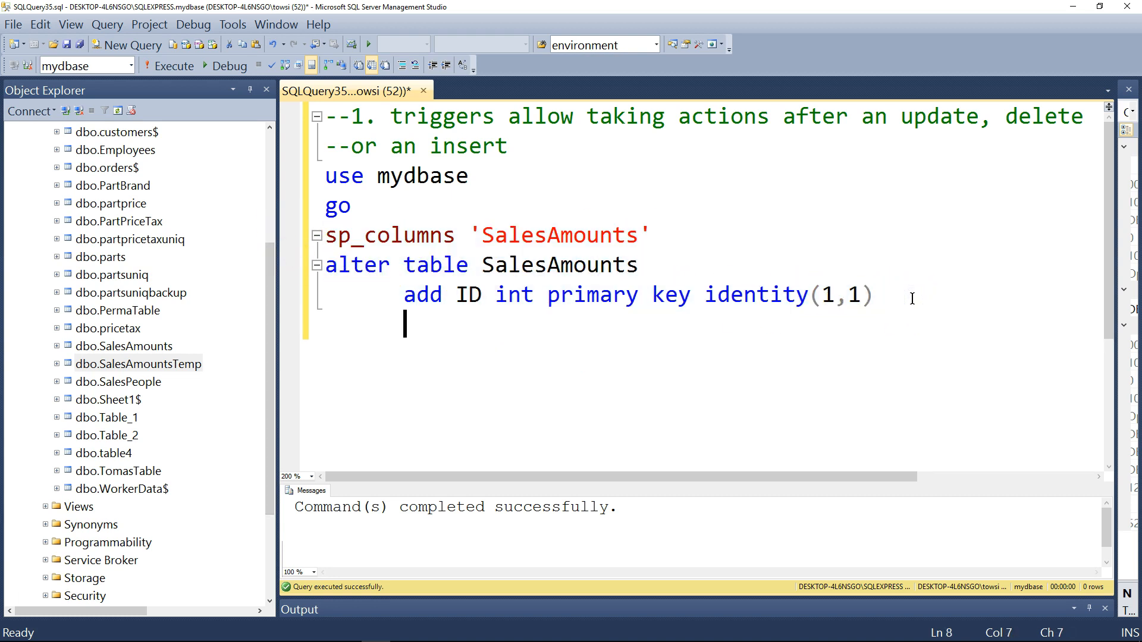
- Run 'select * from SalesAmounts' and enlarge the results to show IDs 1, 2, 3 onward
{"action": "type", "text": "select * from SalesAmounts"}
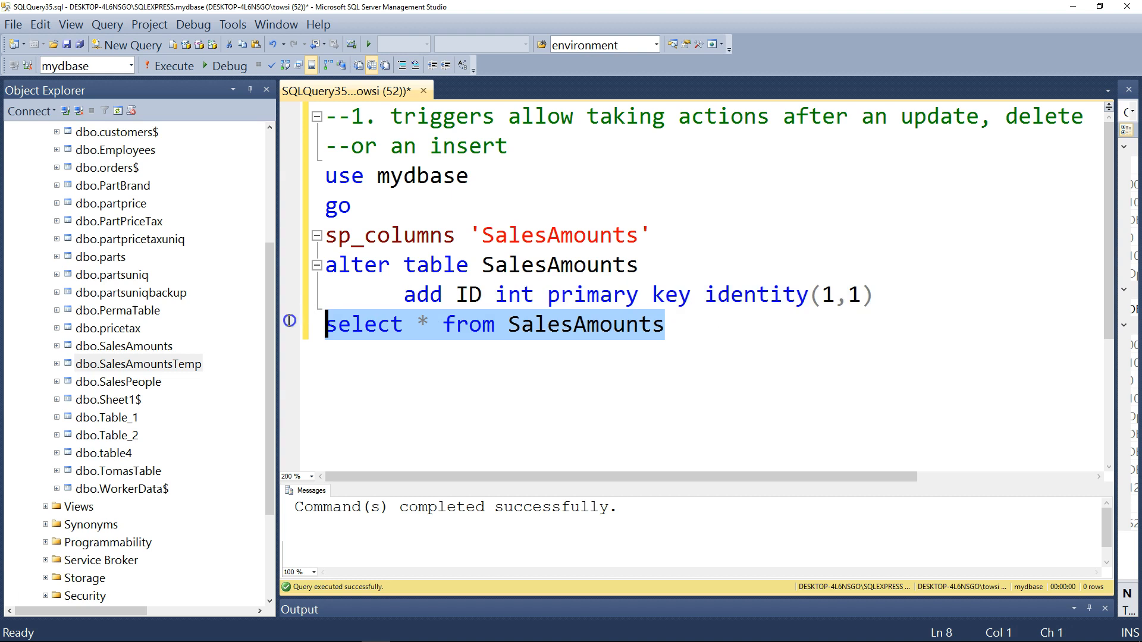
{"action": "left_click", "coordinate": [175, 65]}
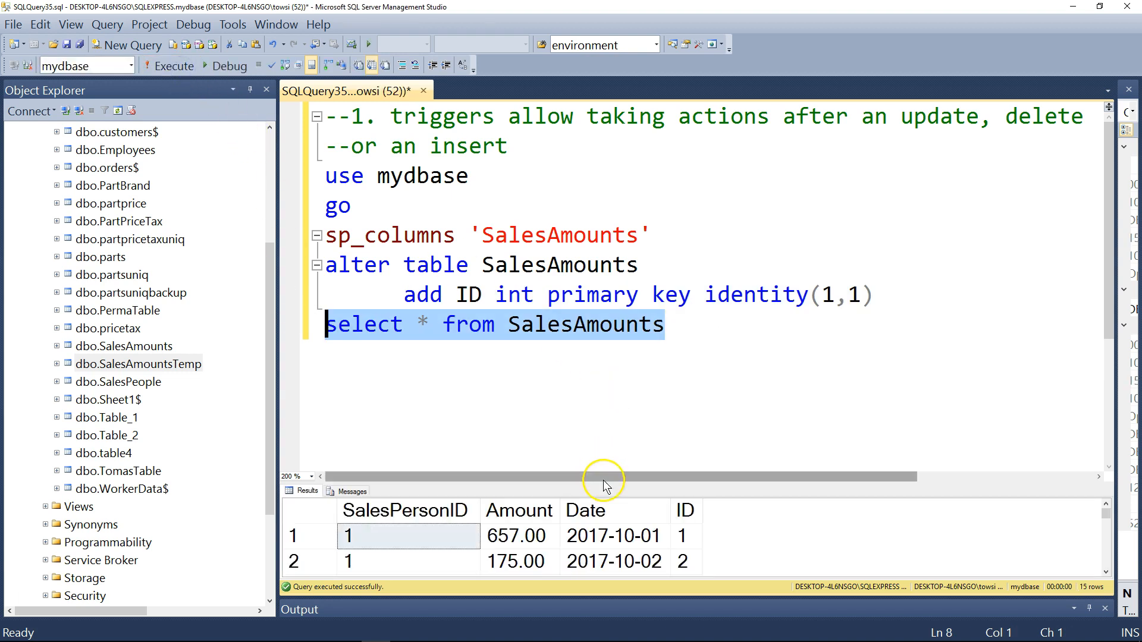
{"action": "left_click_drag", "start_coordinate": [598, 485], "coordinate": [598, 402]}
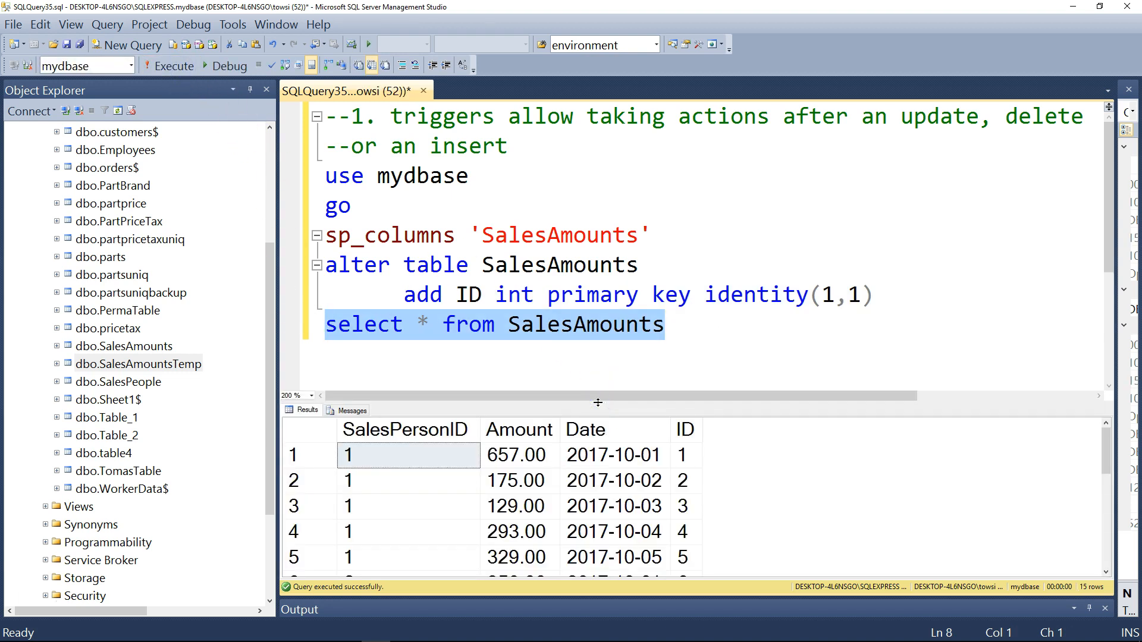
{"action": "left_click", "coordinate": [684, 429]}
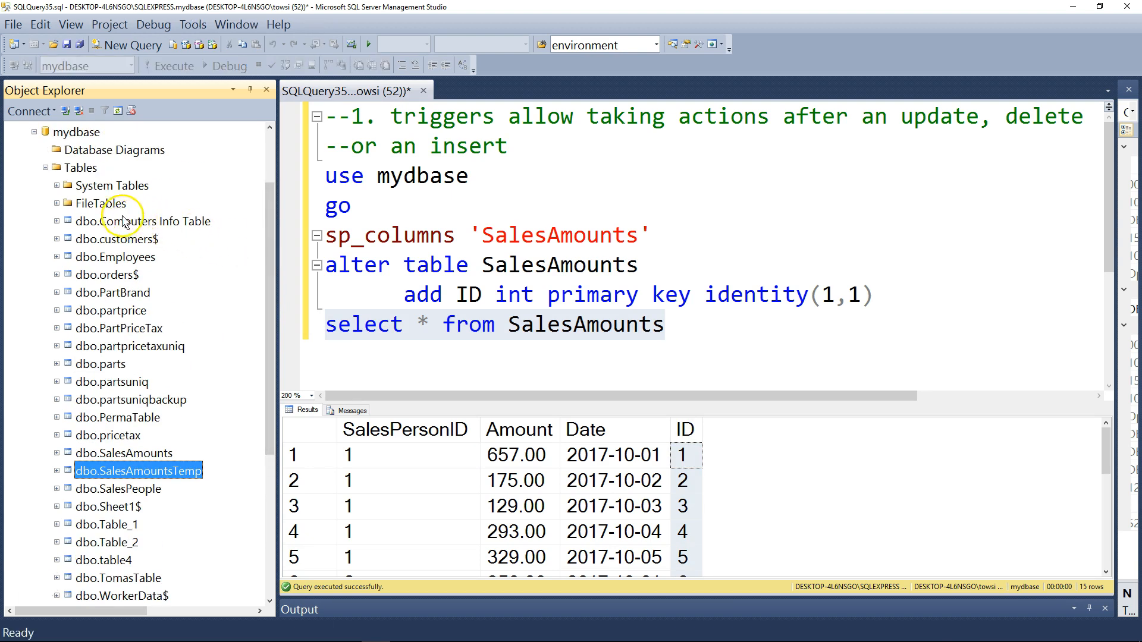
- Refresh Tables, expand SalesAmounts columns to see ID as primary key, and hide results
{"action": "right_click", "coordinate": [79, 168]}
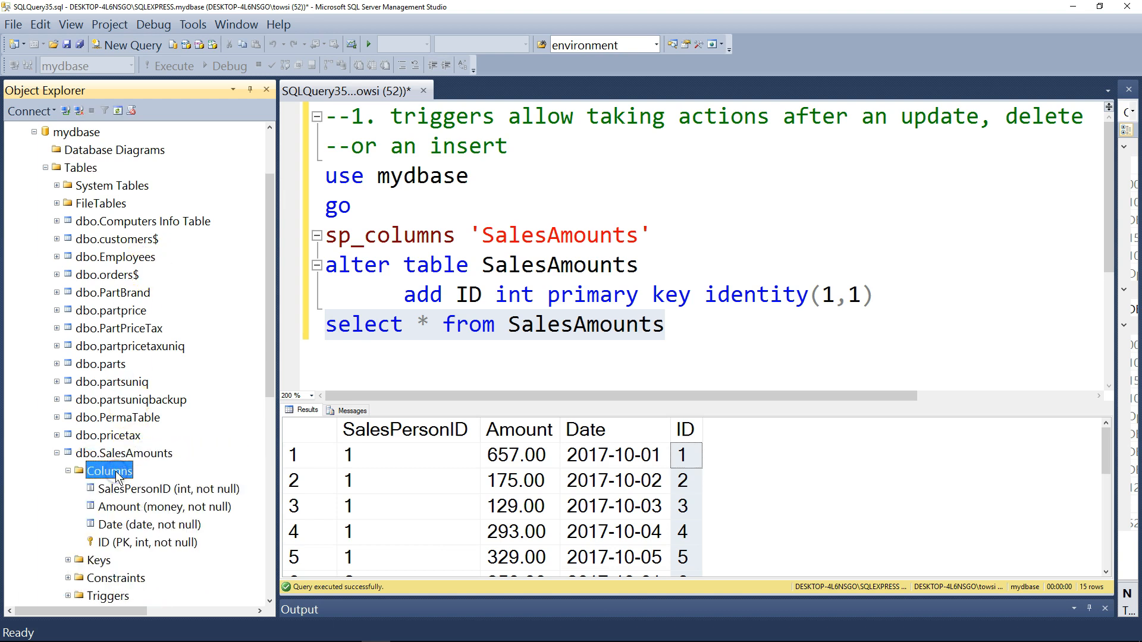
{"action": "left_click", "coordinate": [143, 542]}
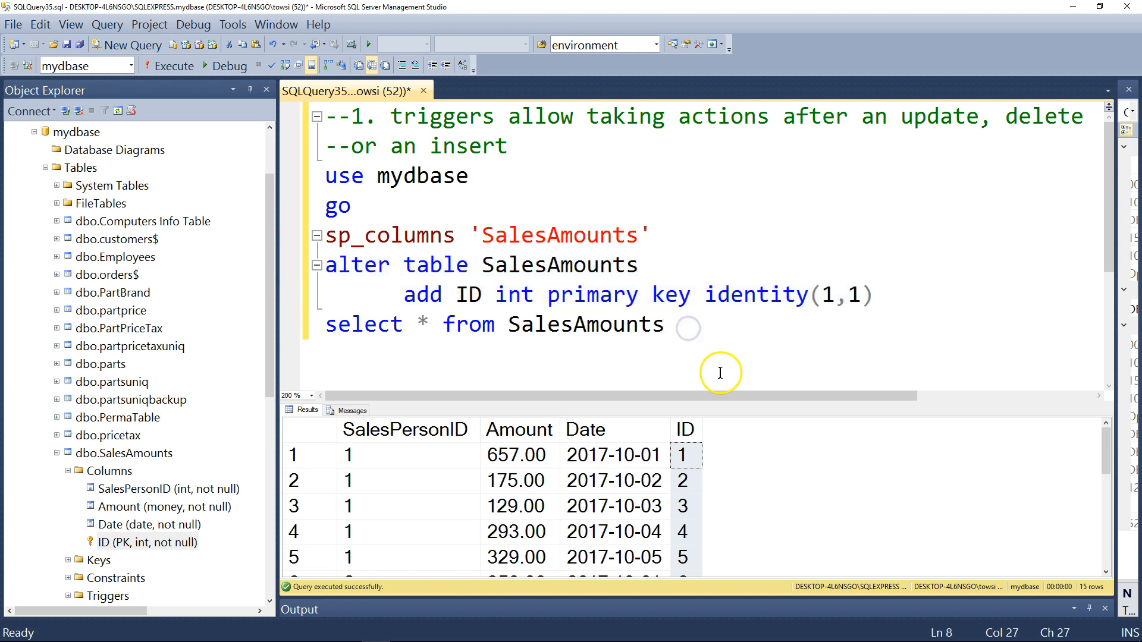
{"action": "left_click", "coordinate": [662, 324]}
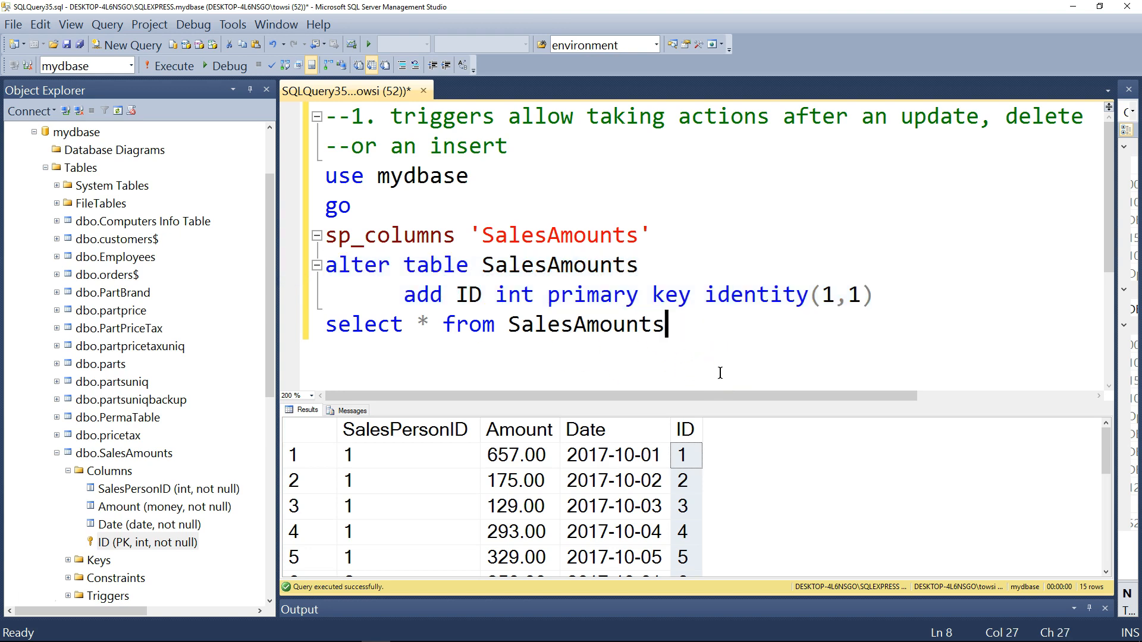
{"action": "mouse_move", "coordinate": [733, 395]}
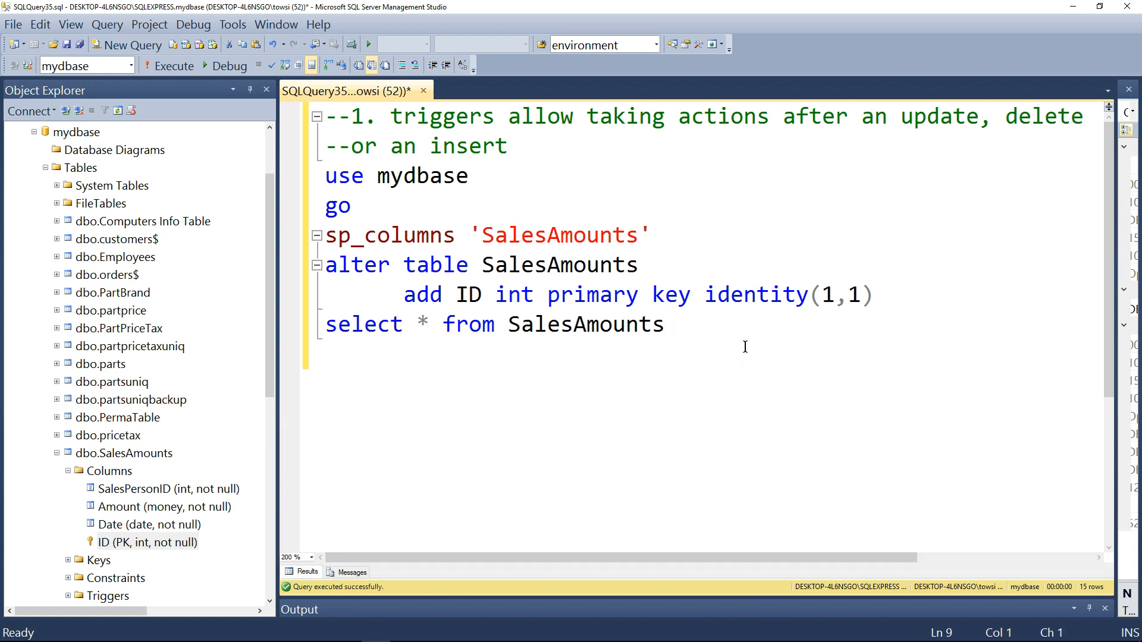
- Type 'create trigger OnDeleteUpdateInsert on SalesAmounts'
{"action": "type", "text": "crea"}
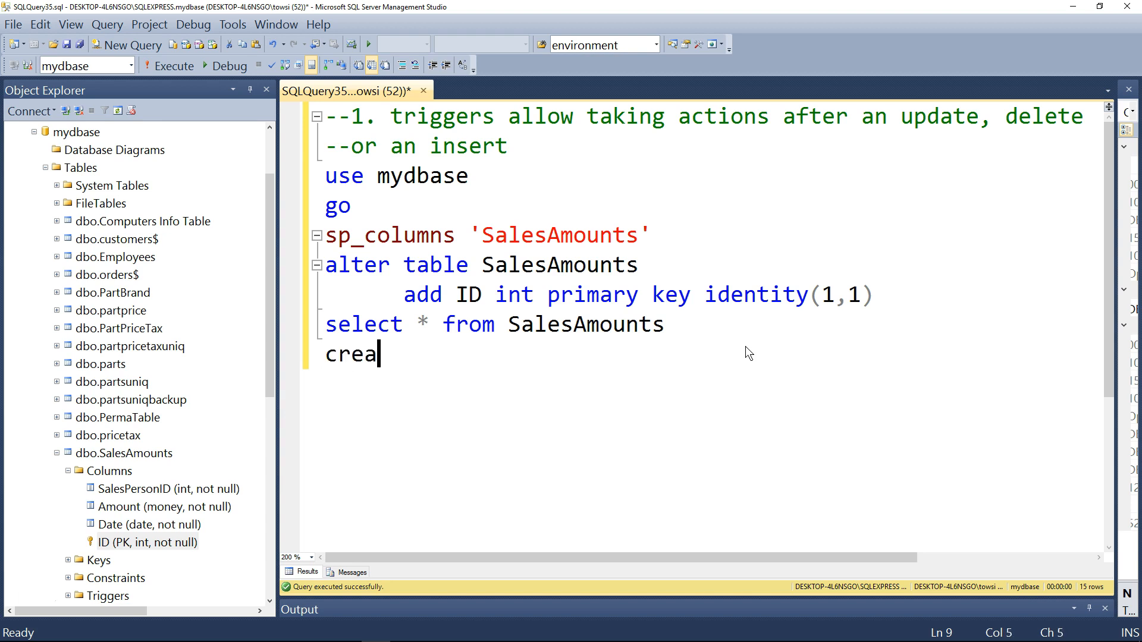
{"action": "type", "text": "te trigger"}
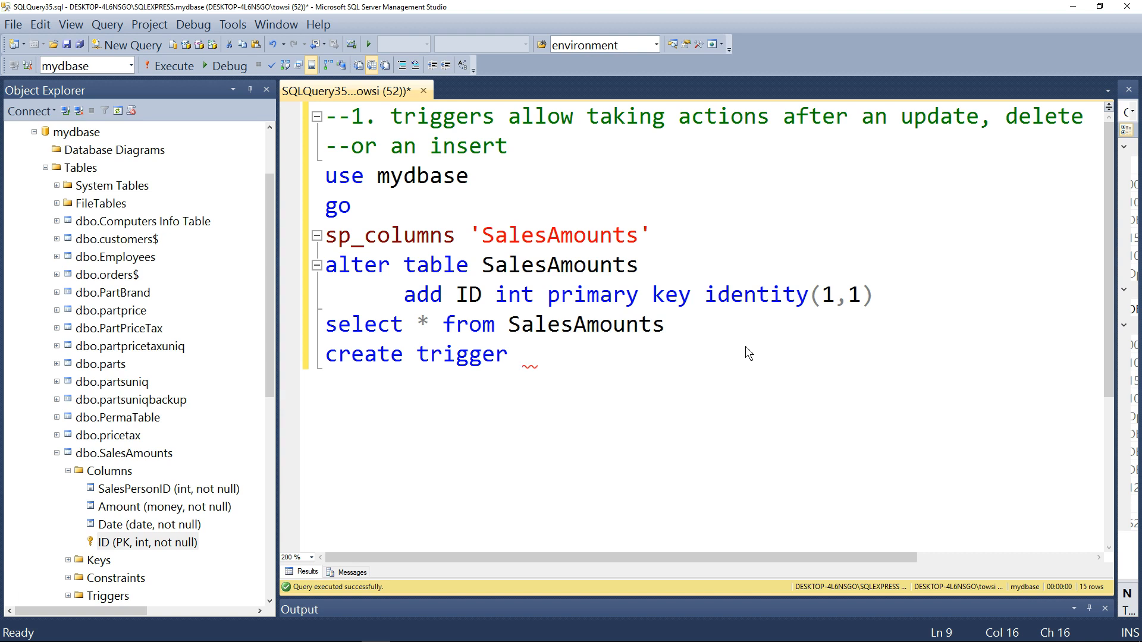
{"action": "type", "text": "OnDel"}
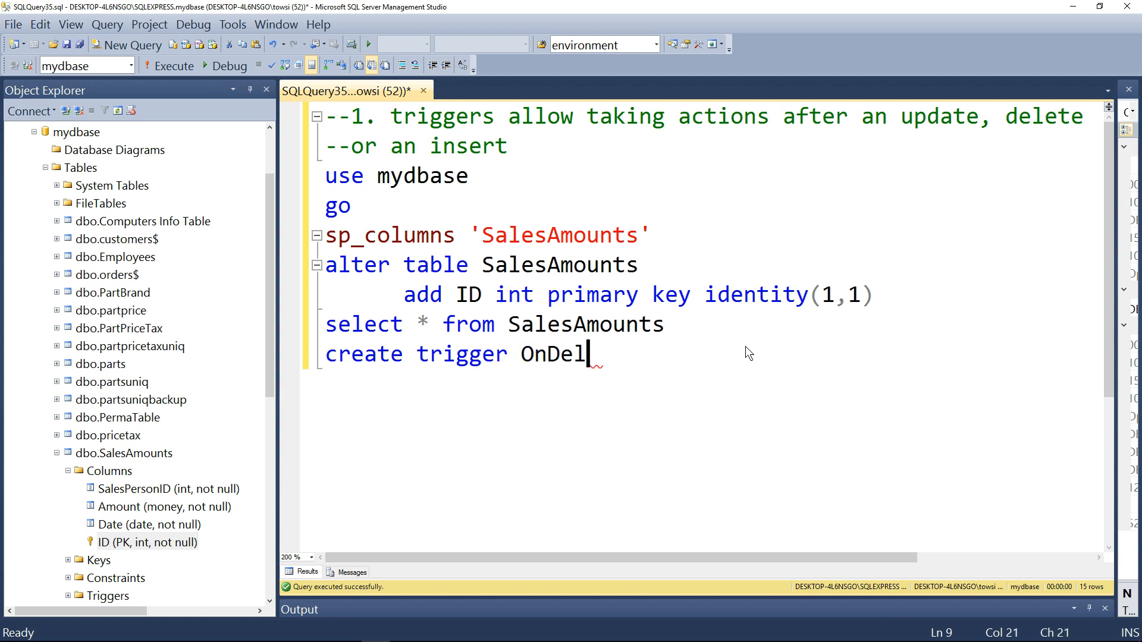
{"action": "type", "text": "eteU"}
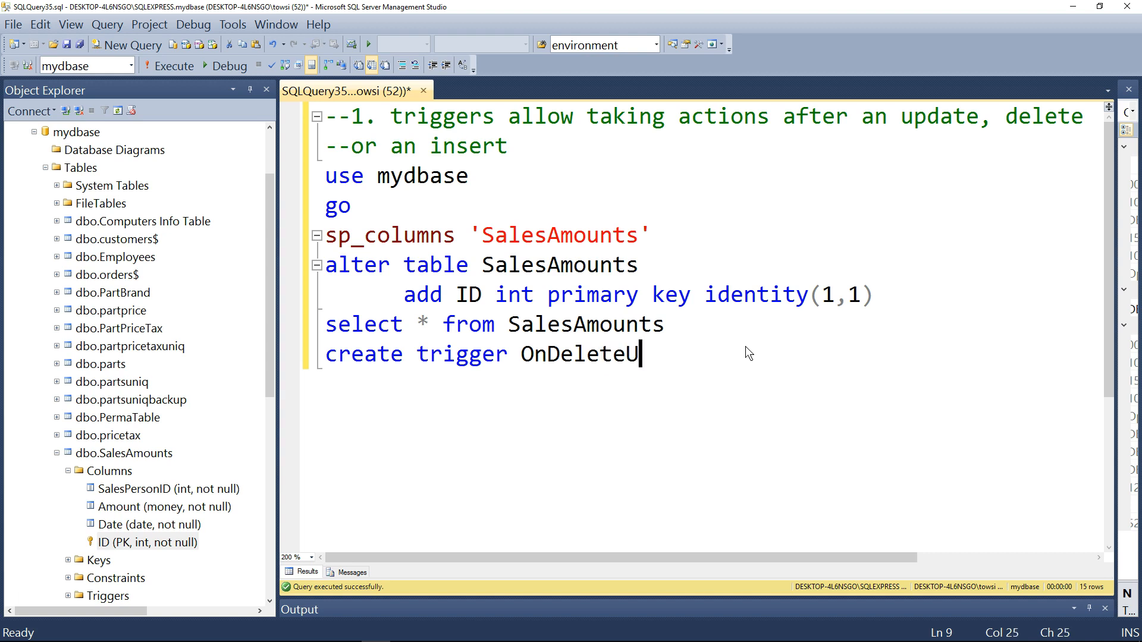
{"action": "type", "text": "pdateIns"}
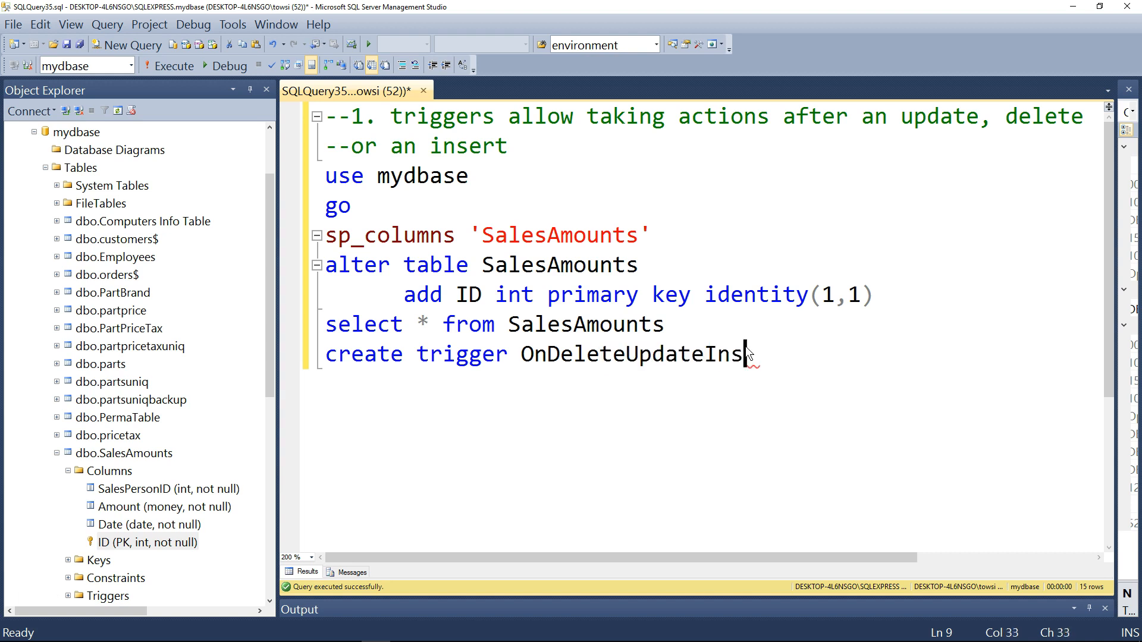
{"action": "type", "text": "ert"}
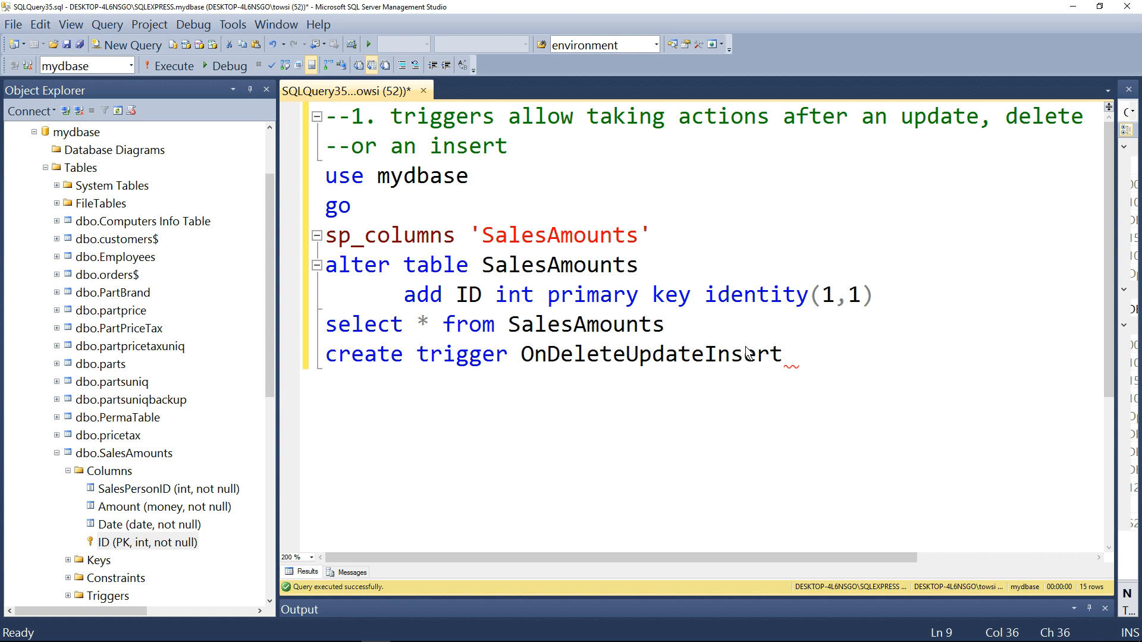
{"action": "double_click", "coordinate": [649, 354]}
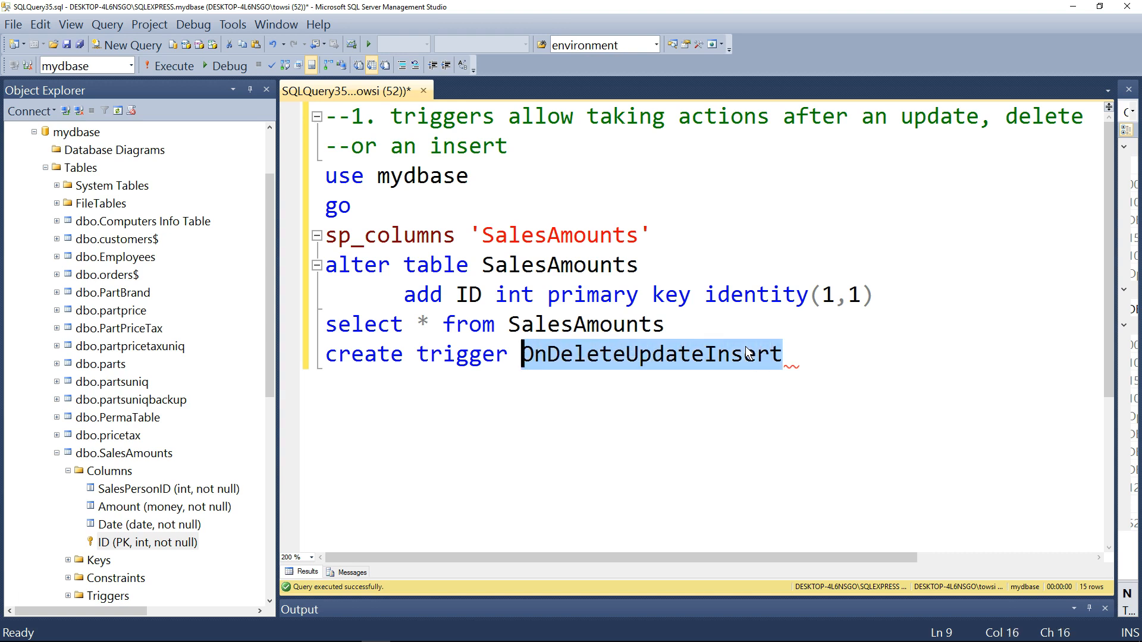
{"action": "left_click", "coordinate": [797, 354]}
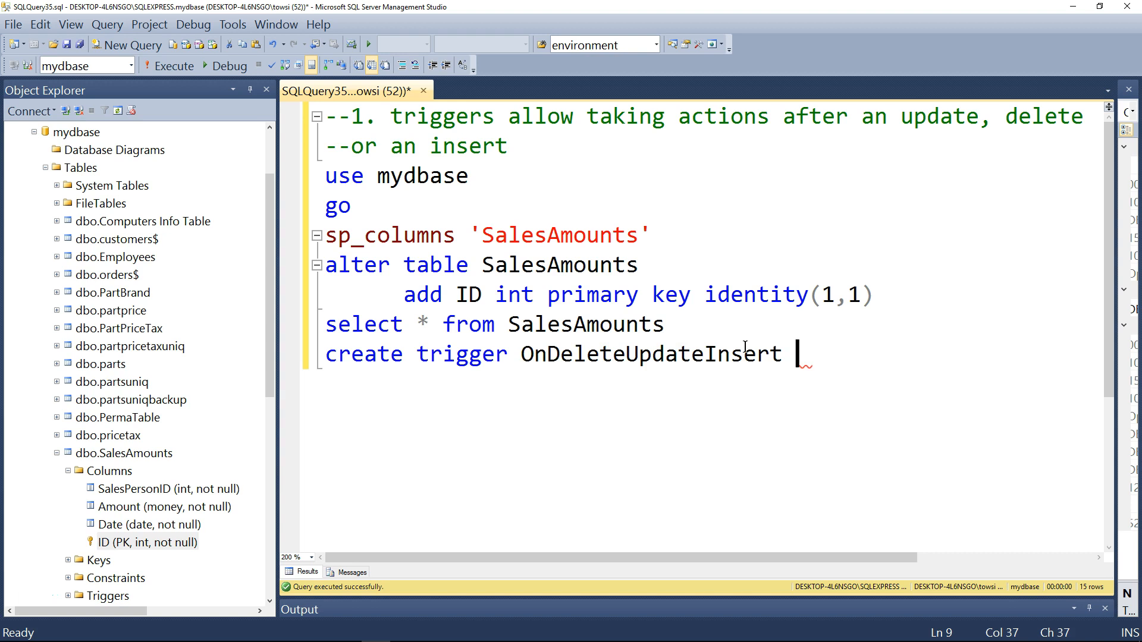
{"action": "type", "text": "on"}
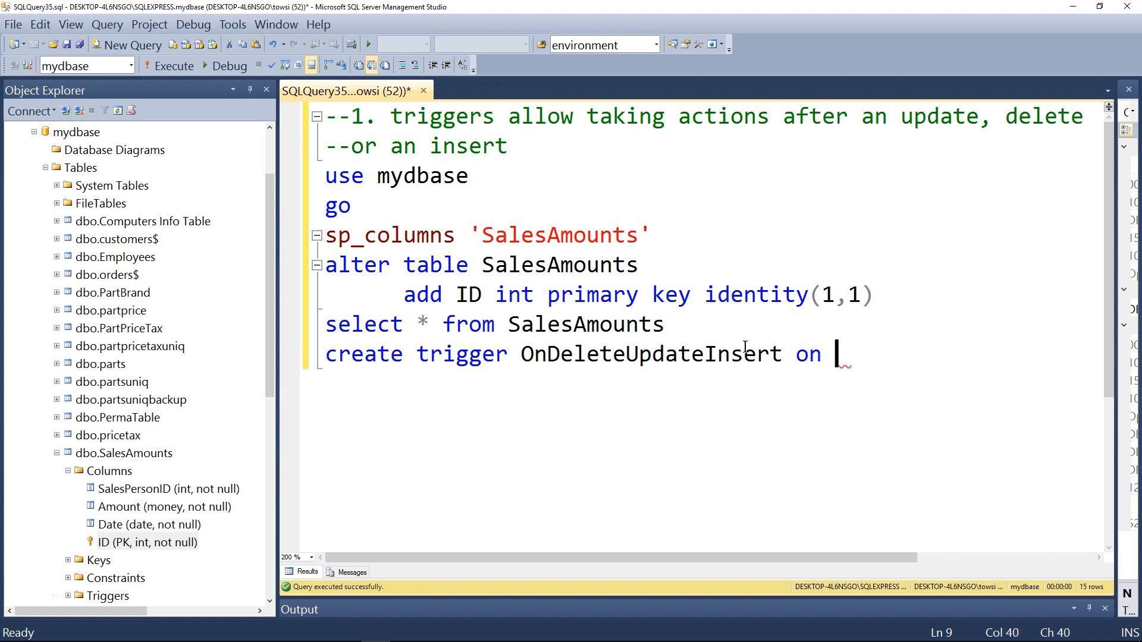
{"action": "type", "text": "SalesAmounts"}
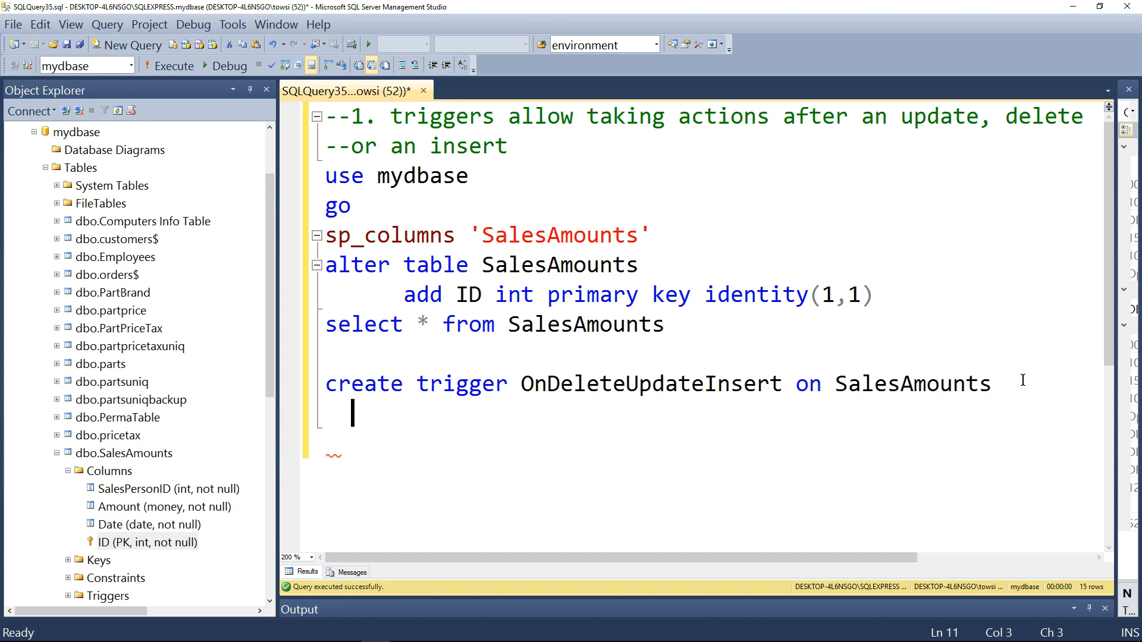
- Add the line 'after update, delete, insert' to the trigger
{"action": "type", "text": "after"}
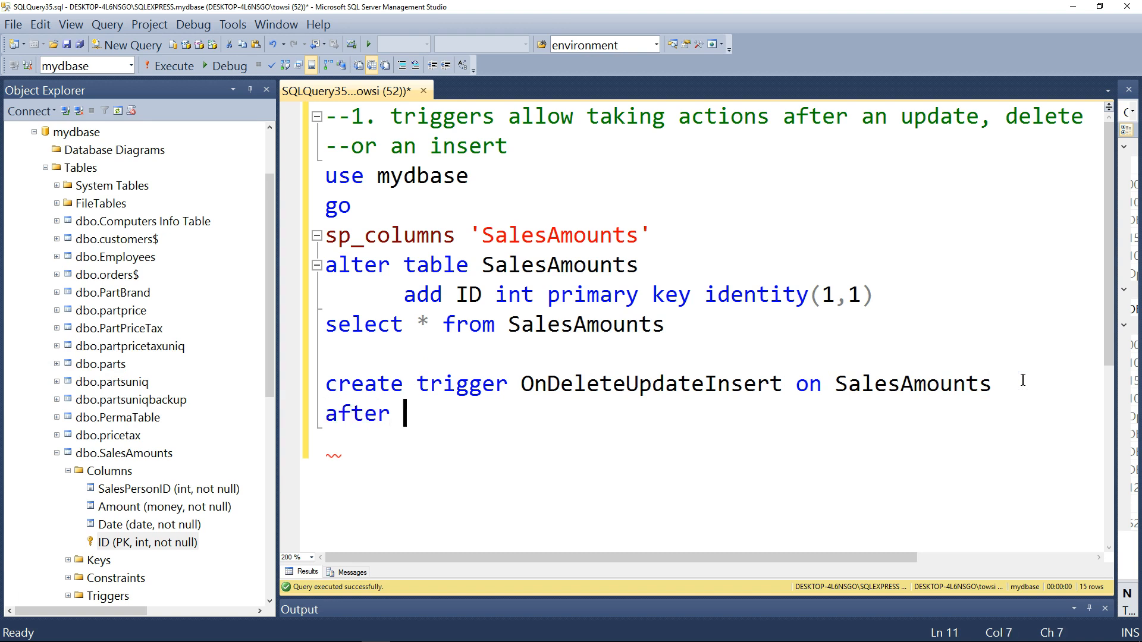
{"action": "type", "text": "update, del"}
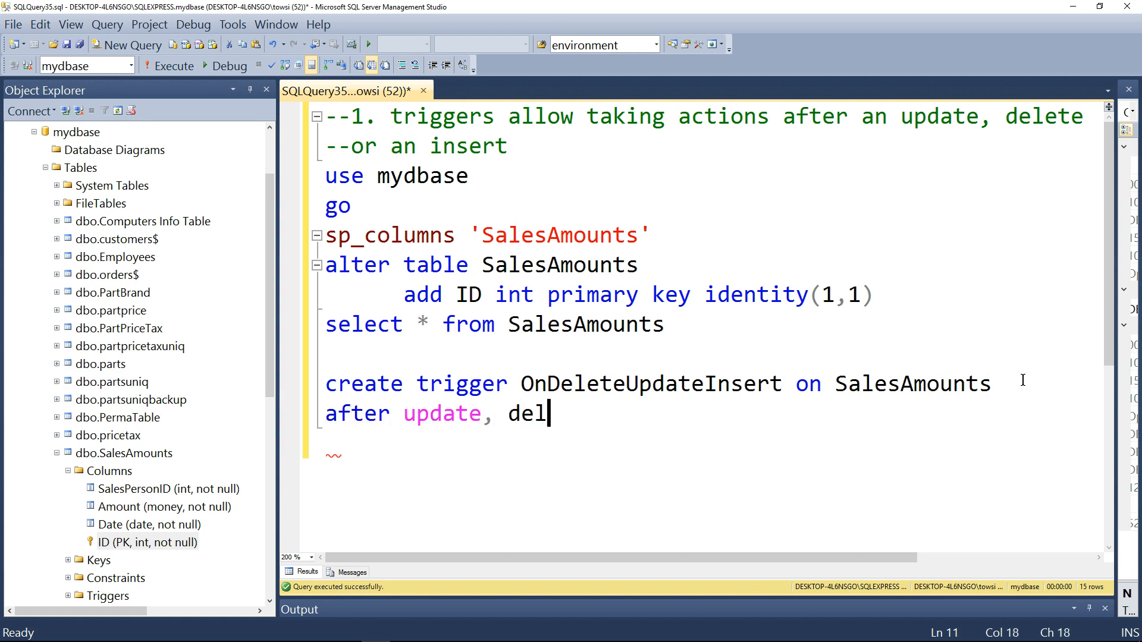
{"action": "type", "text": "ete, insert"}
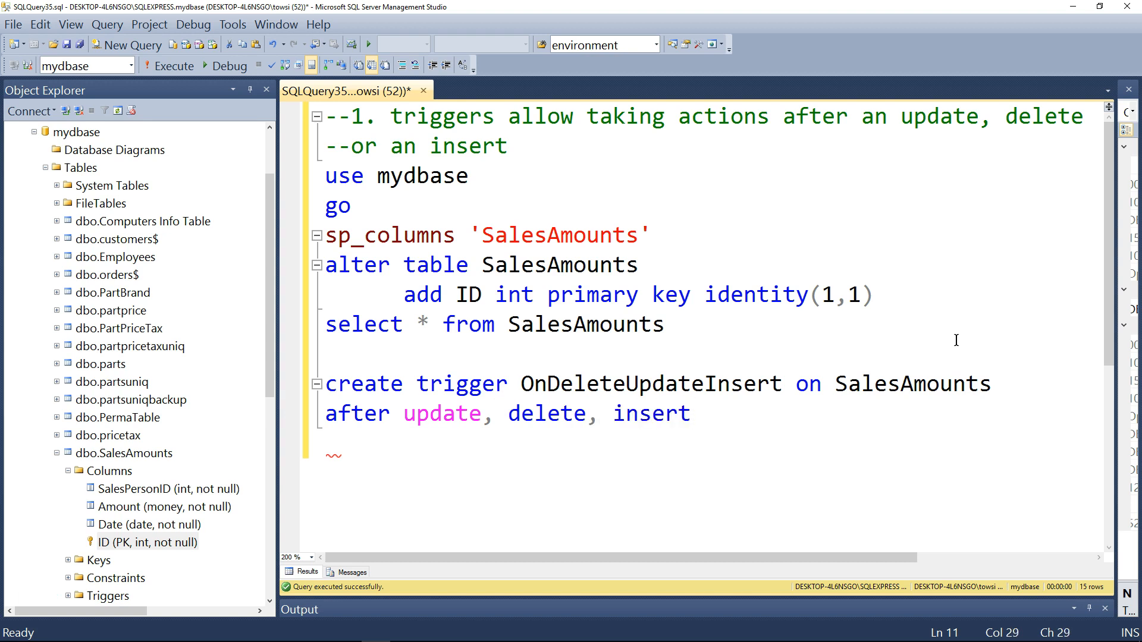
{"action": "double_click", "coordinate": [642, 384]}
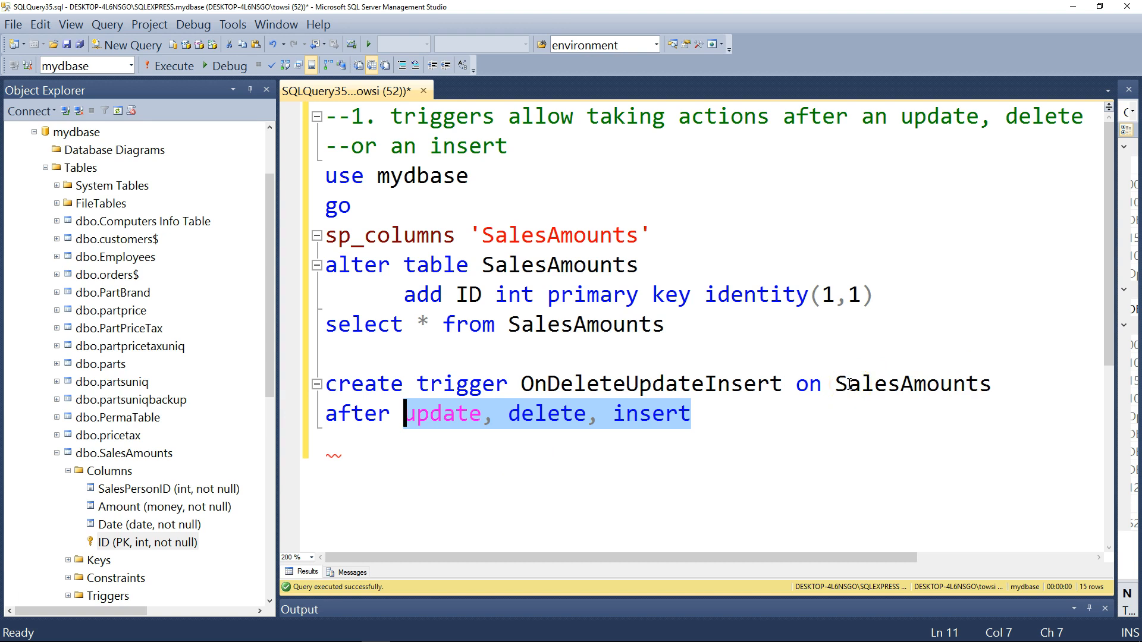
- Type 'as', a 'go' separator, and if OBJECT_ID('SalesAmountsTemp') is not null
{"action": "type", "text": "as"}
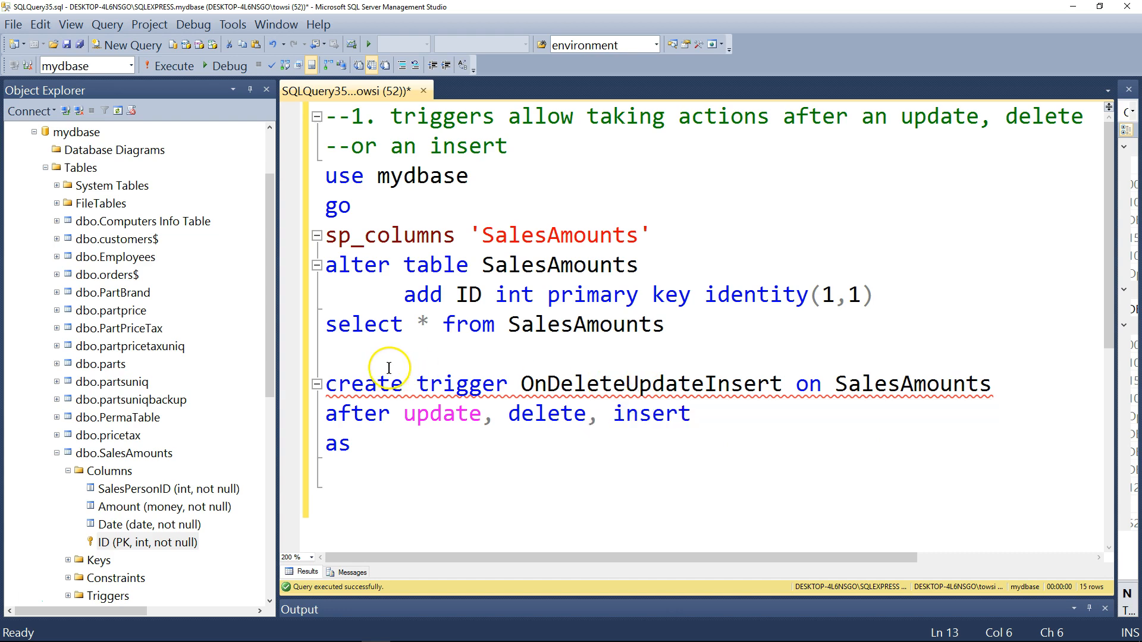
{"action": "type", "text": "go"}
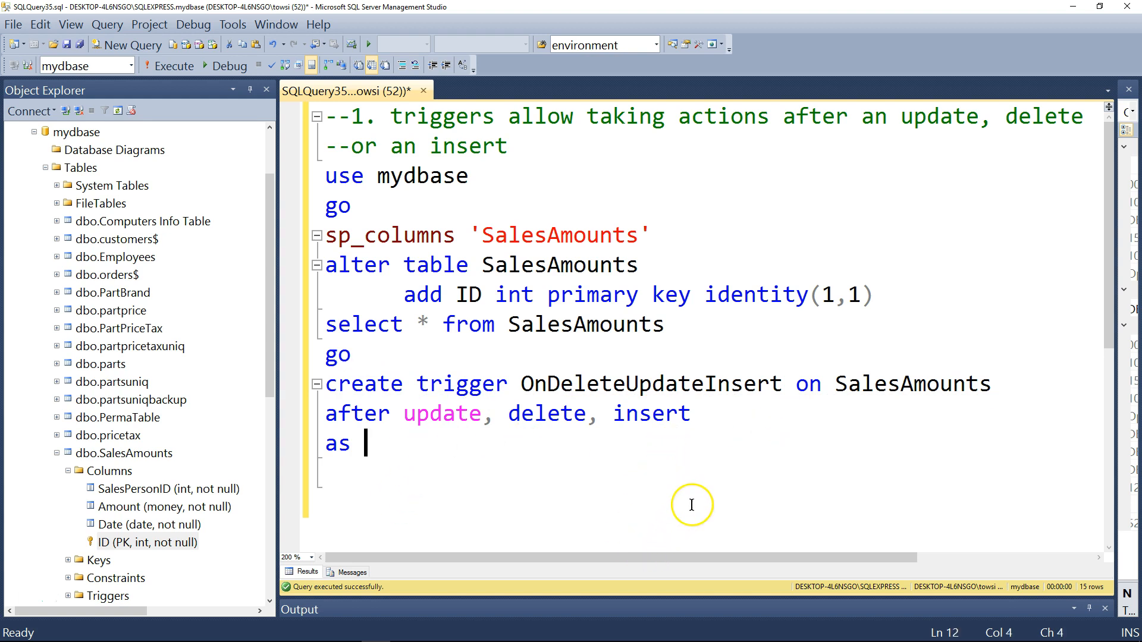
{"action": "type", "text": "if("}
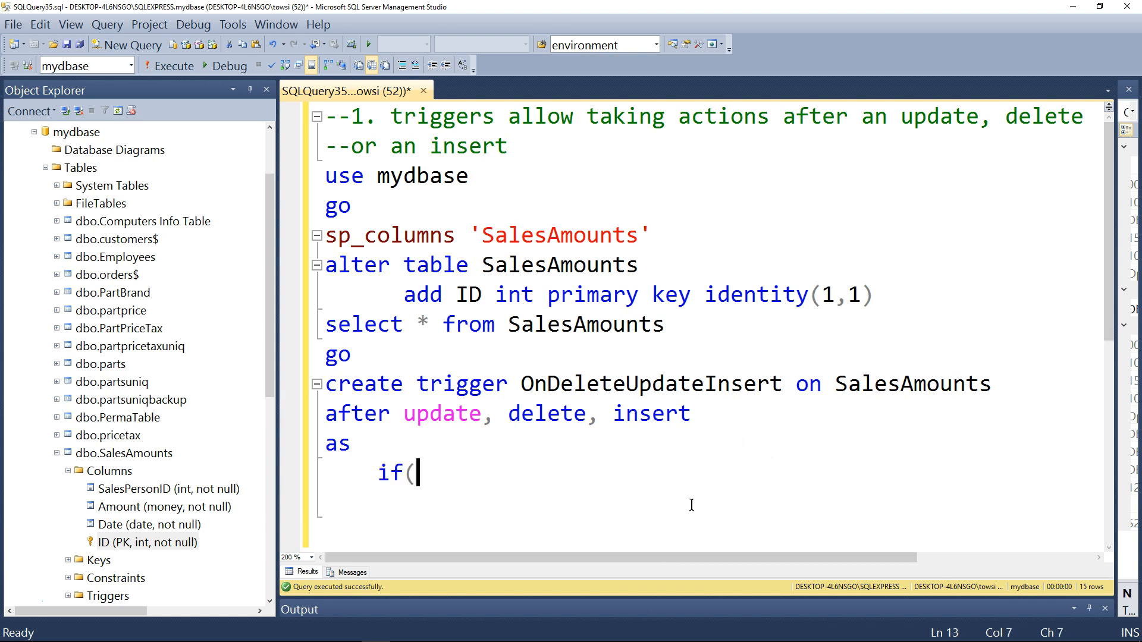
{"action": "type", "text": "object"}
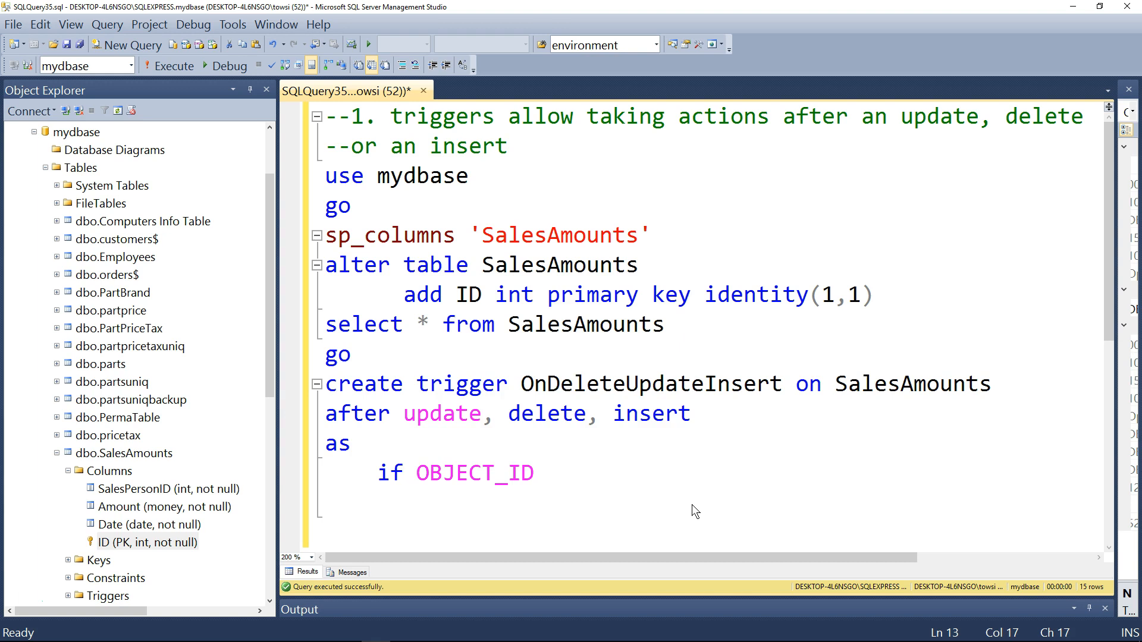
{"action": "type", "text": "('"}
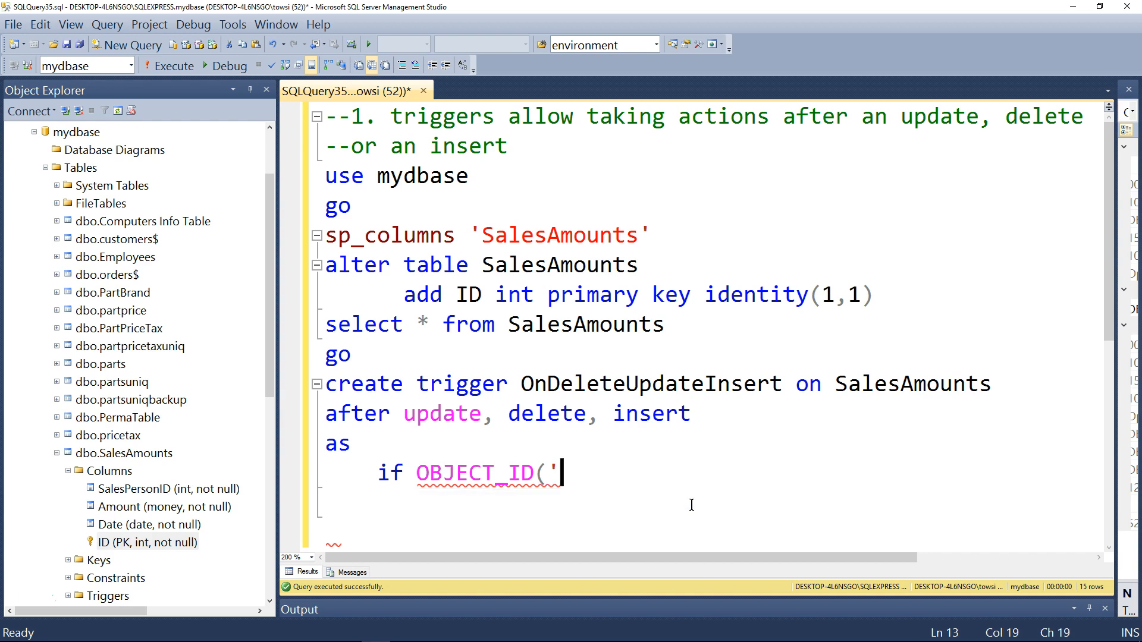
{"action": "type", "text": "SalesAmountsTemp"}
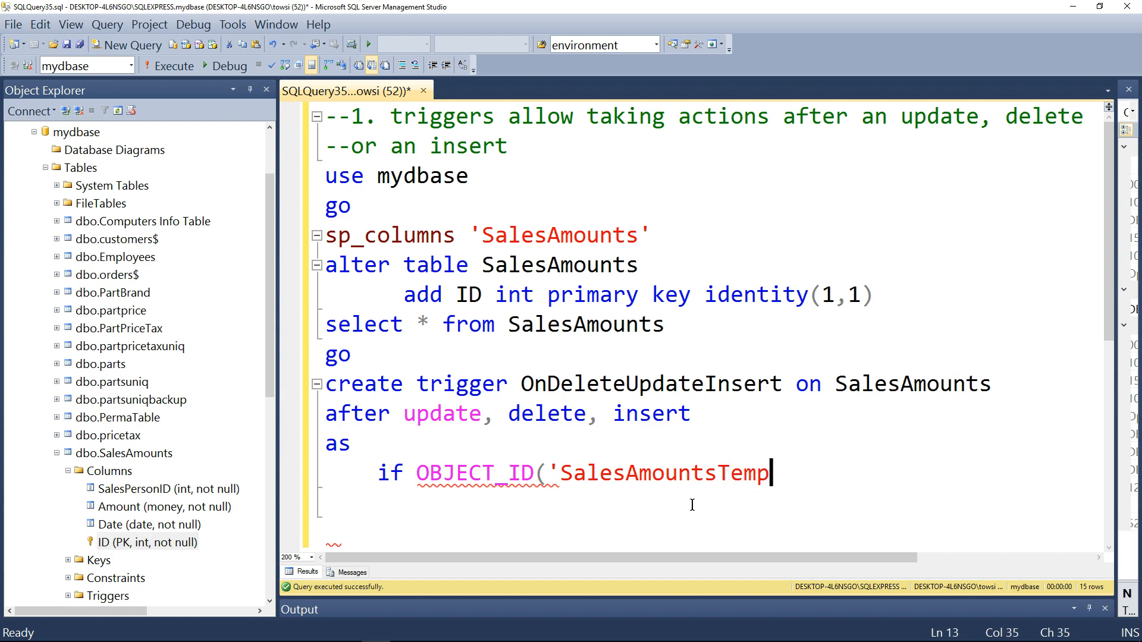
{"action": "type", "text": "') is not nu"}
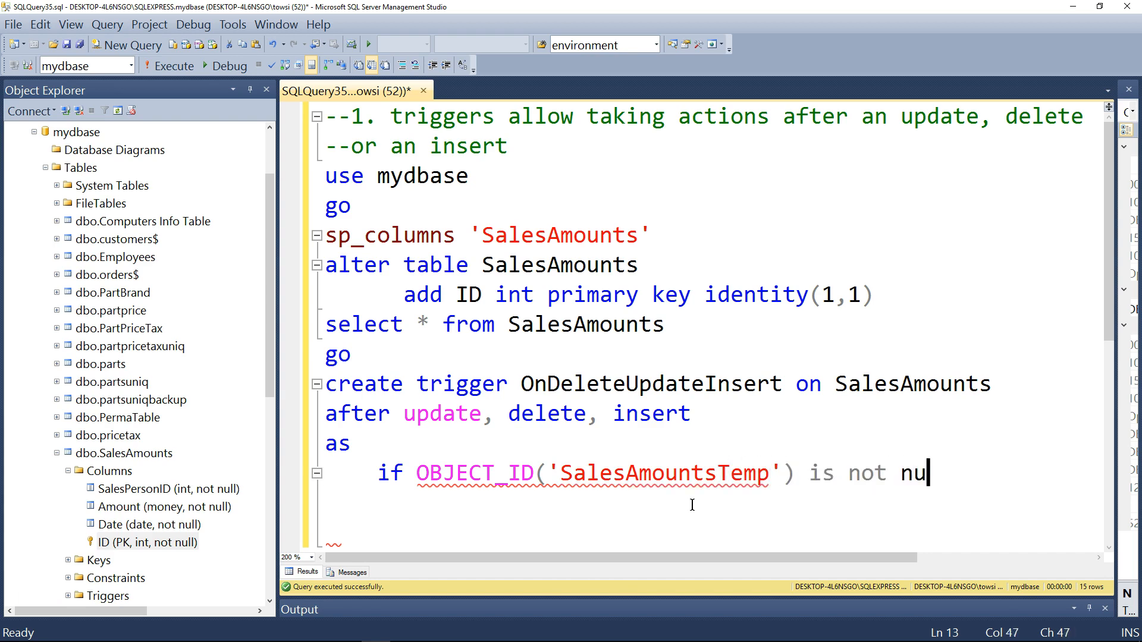
{"action": "type", "text": "ll"}
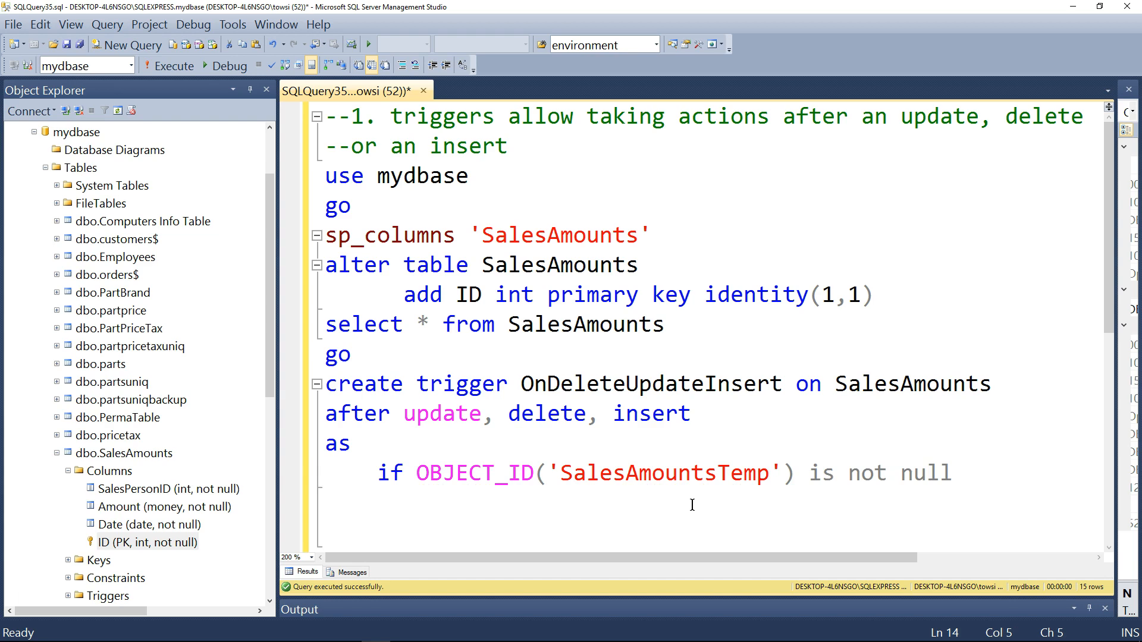
{"action": "mouse_move", "coordinate": [892, 474]}
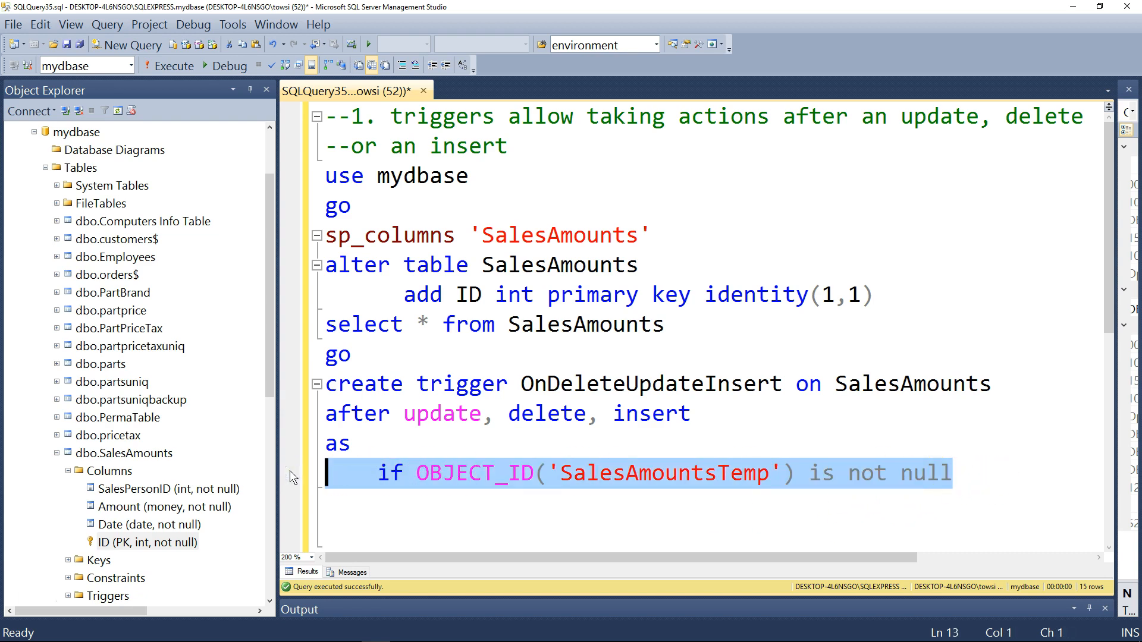
- Replace the if line with 'select * into SalesAmountsTemp from SalesAmounts'
{"action": "key", "text": "Delete"}
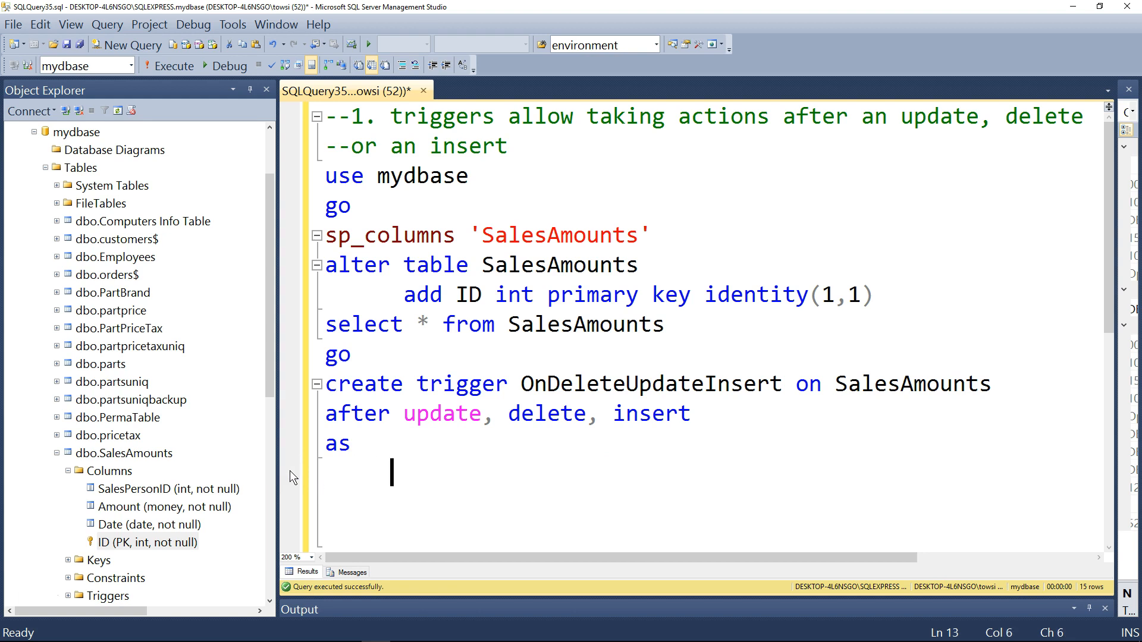
{"action": "type", "text": "se"}
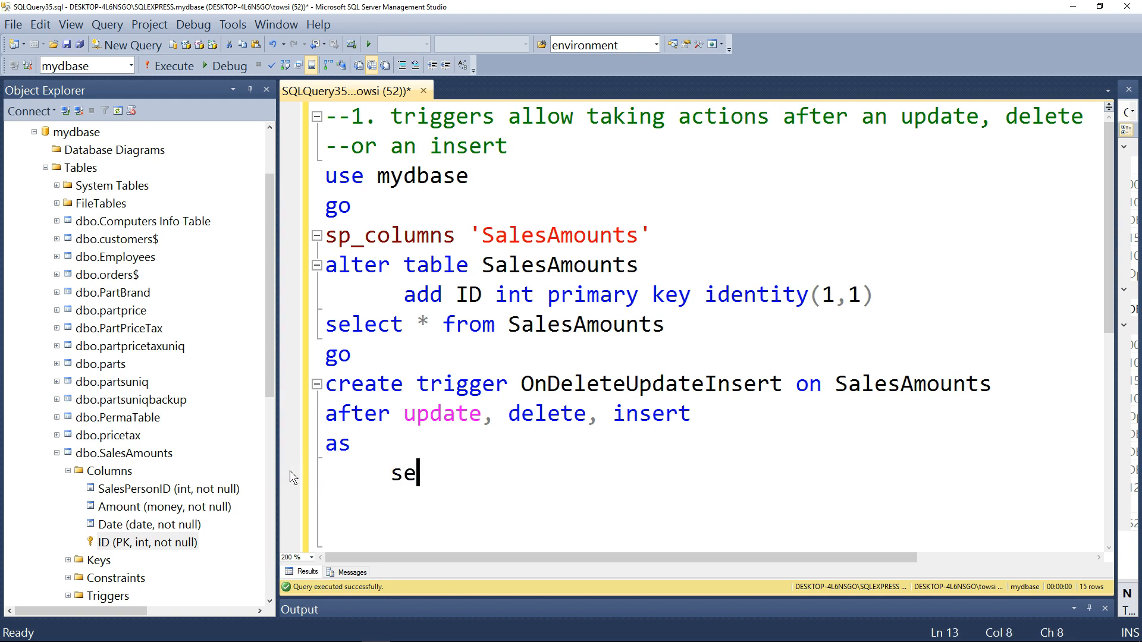
{"action": "type", "text": "lect * into SalesAmountsTemp f"}
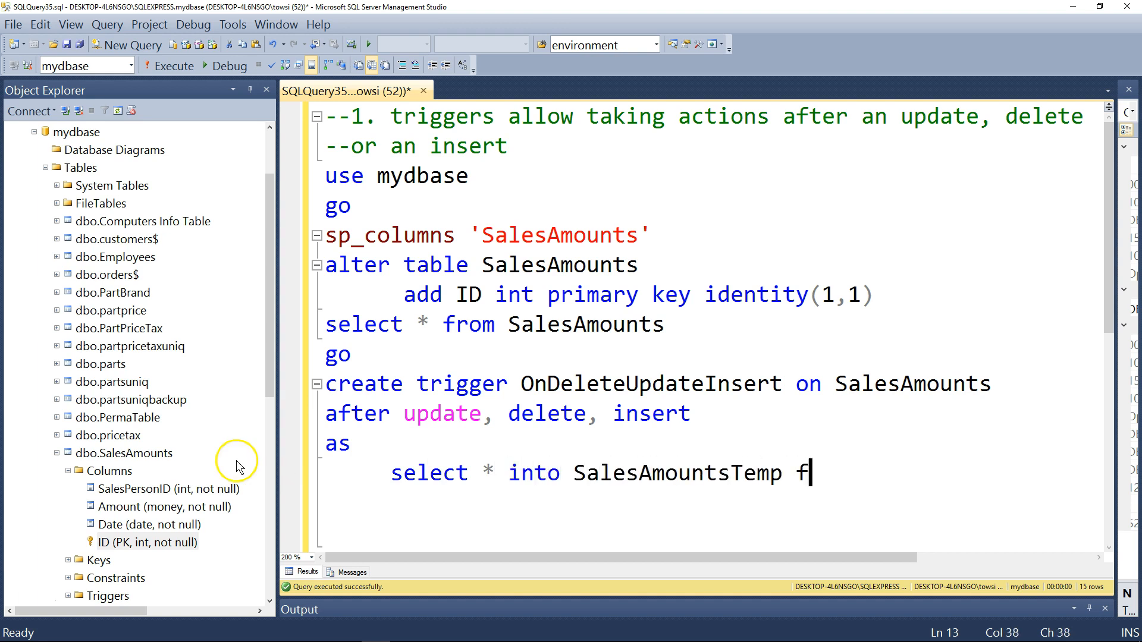
{"action": "type", "text": "rom SalesAmounts"}
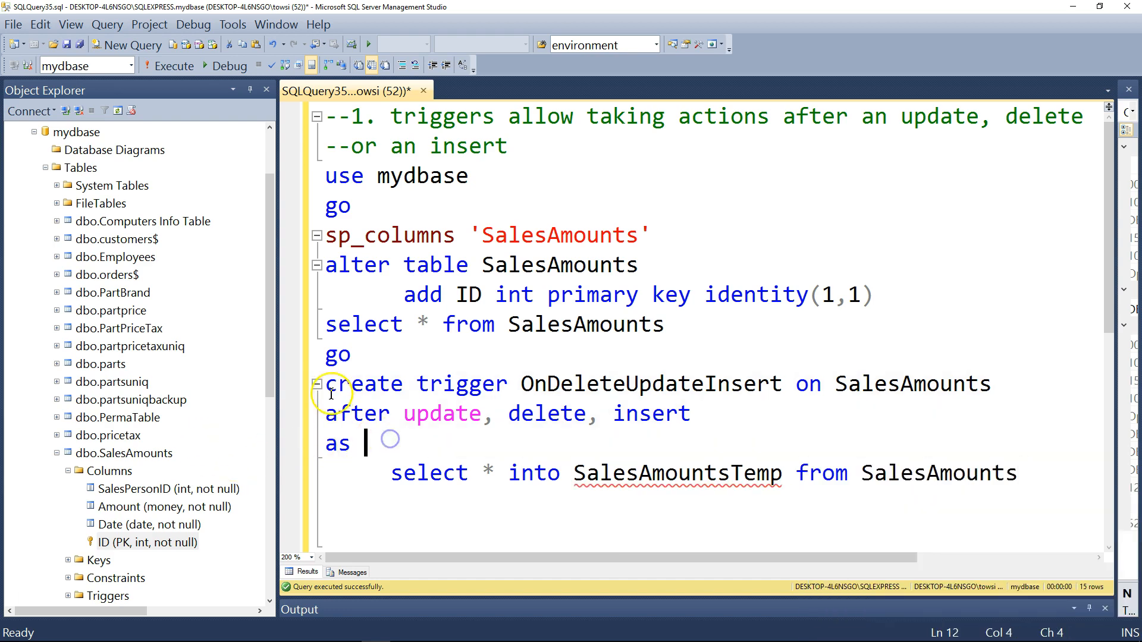
- Select the whole create trigger definition and execute it
{"action": "left_click_drag", "start_coordinate": [330, 384], "coordinate": [391, 503]}
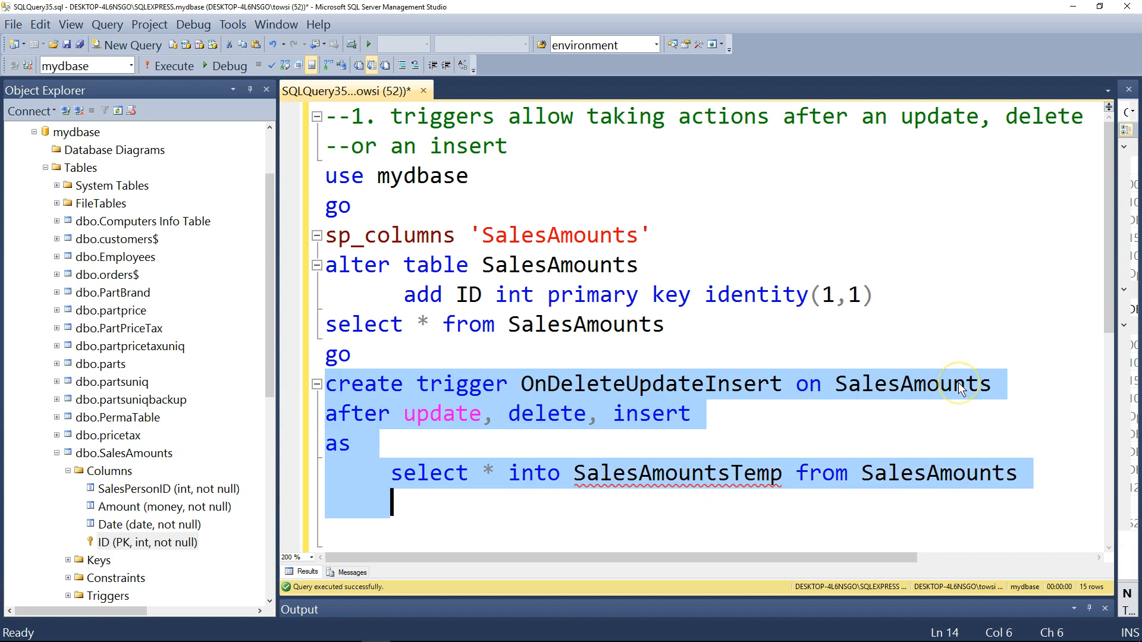
{"action": "mouse_move", "coordinate": [931, 399]}
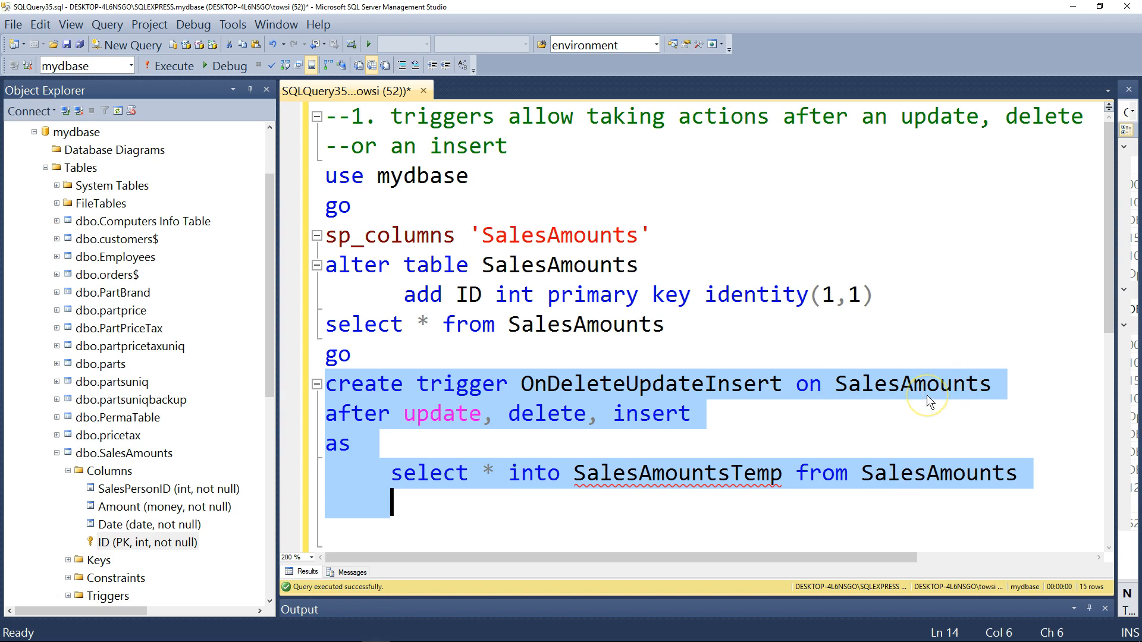
{"action": "mouse_move", "coordinate": [565, 444]}
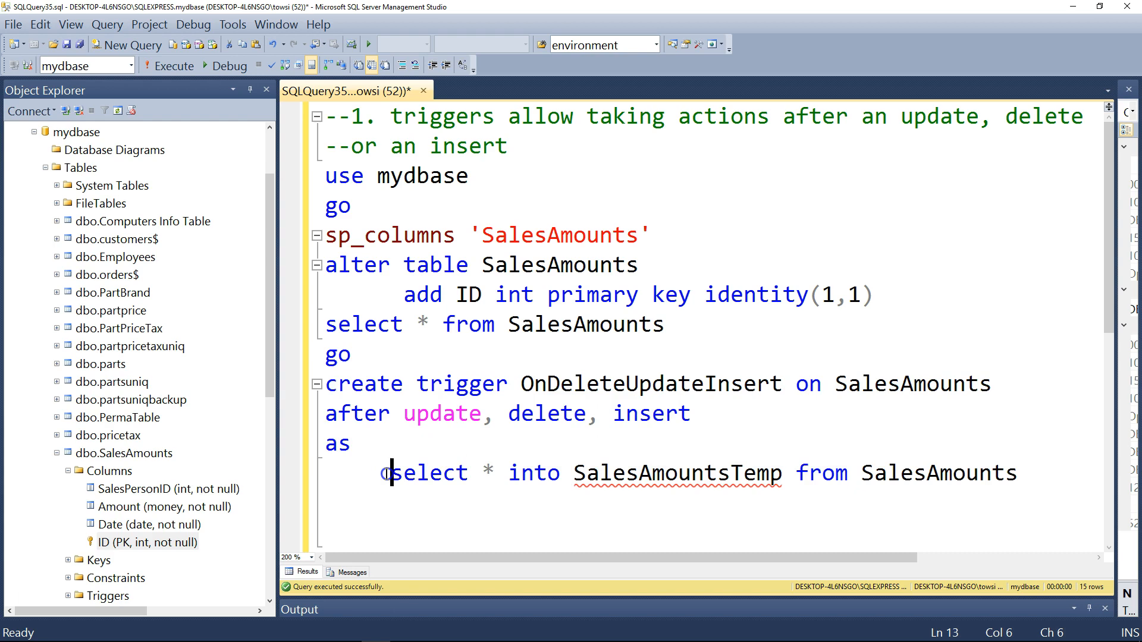
{"action": "left_click_drag", "start_coordinate": [391, 473], "coordinate": [589, 474]}
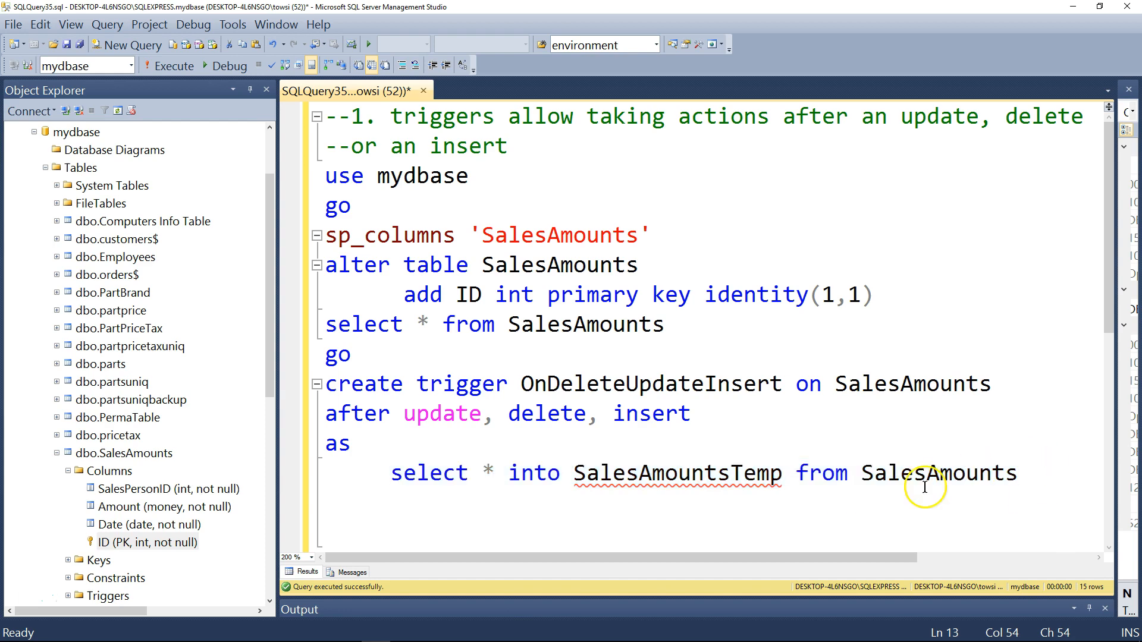
{"action": "mouse_move", "coordinate": [728, 473]}
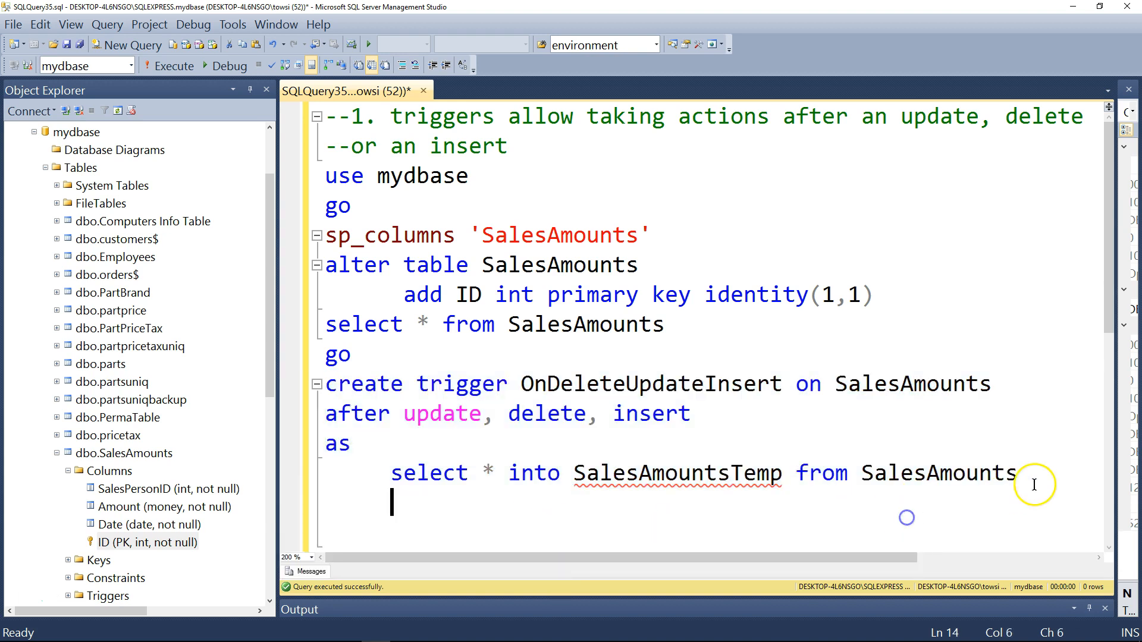
{"action": "left_click", "coordinate": [169, 65]}
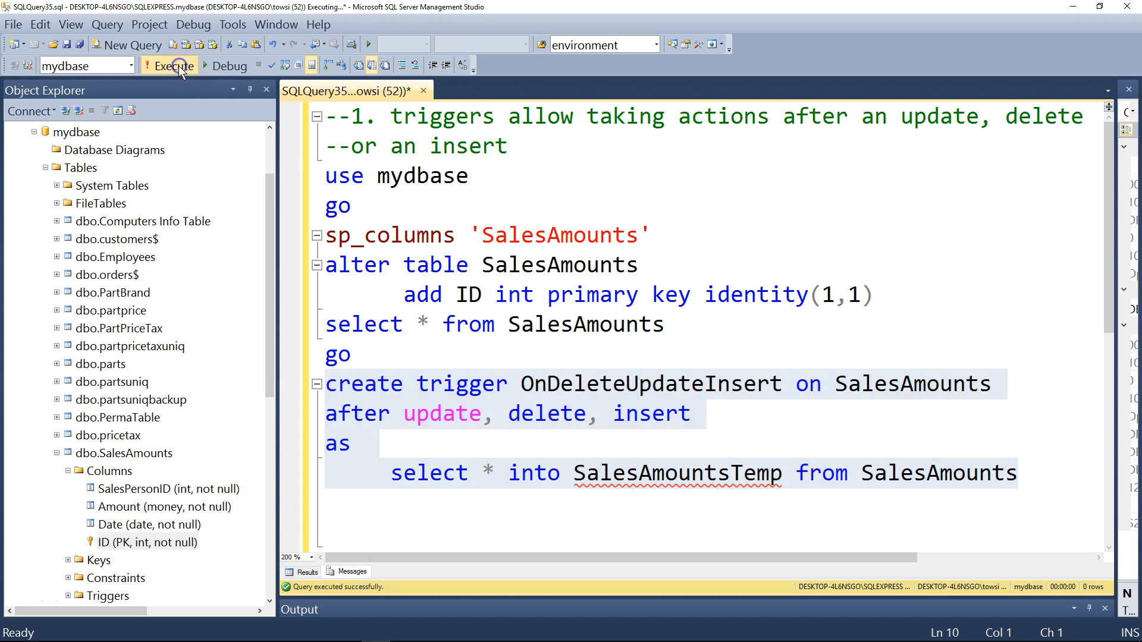
- Note the 'object OnDeleteUpdateInsert already exists' error and add a blank line above the trigger
{"action": "left_click", "coordinate": [169, 65]}
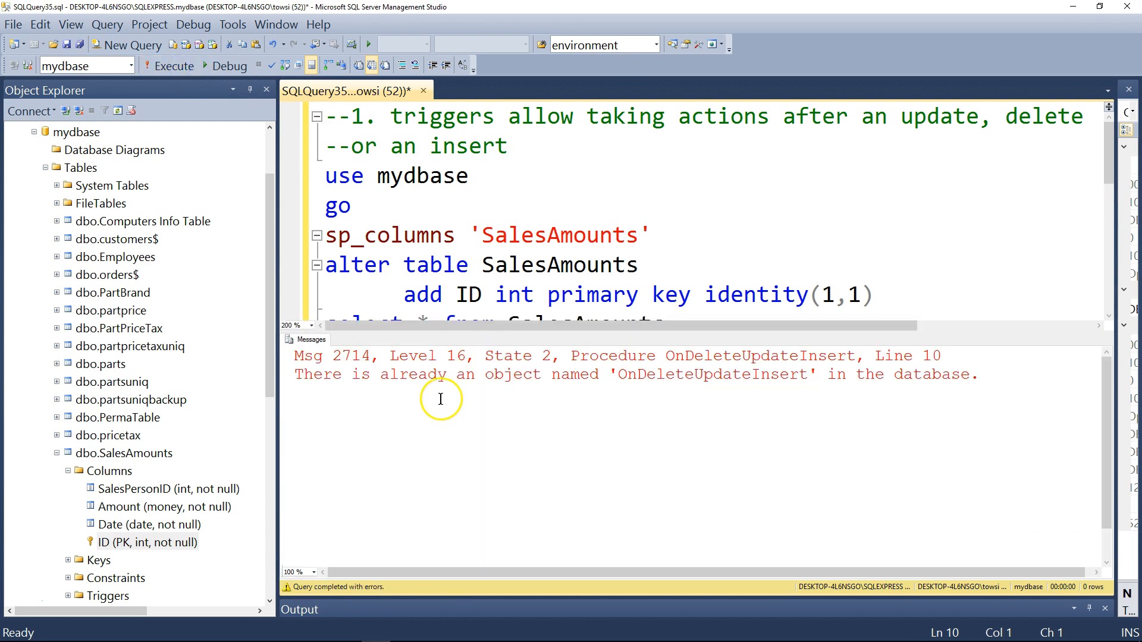
{"action": "mouse_move", "coordinate": [824, 396]}
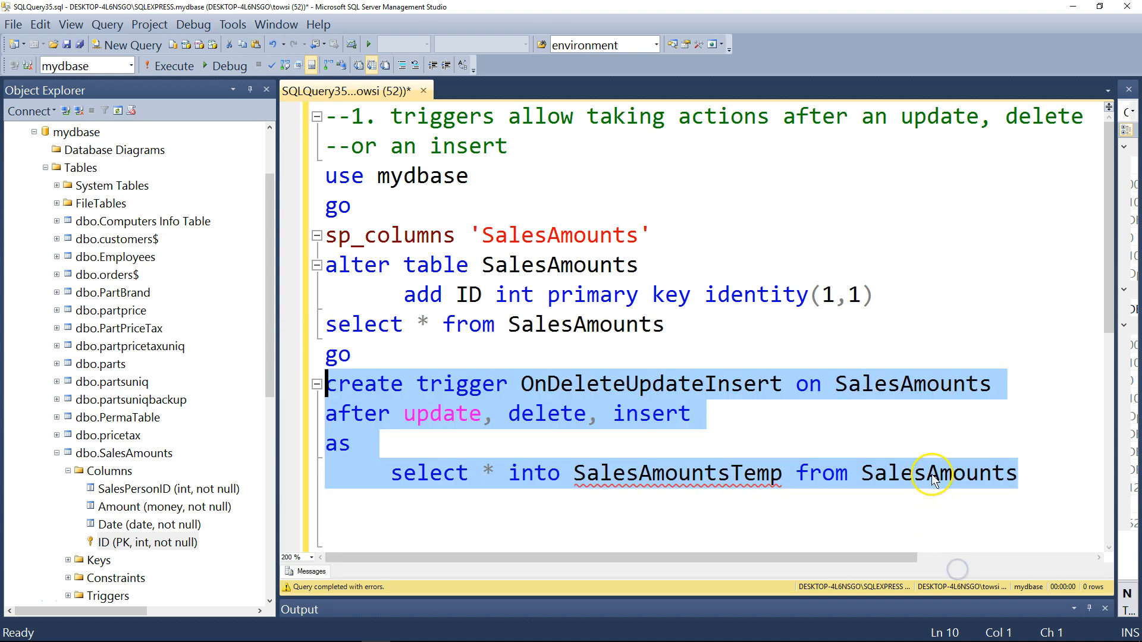
{"action": "mouse_move", "coordinate": [937, 474]}
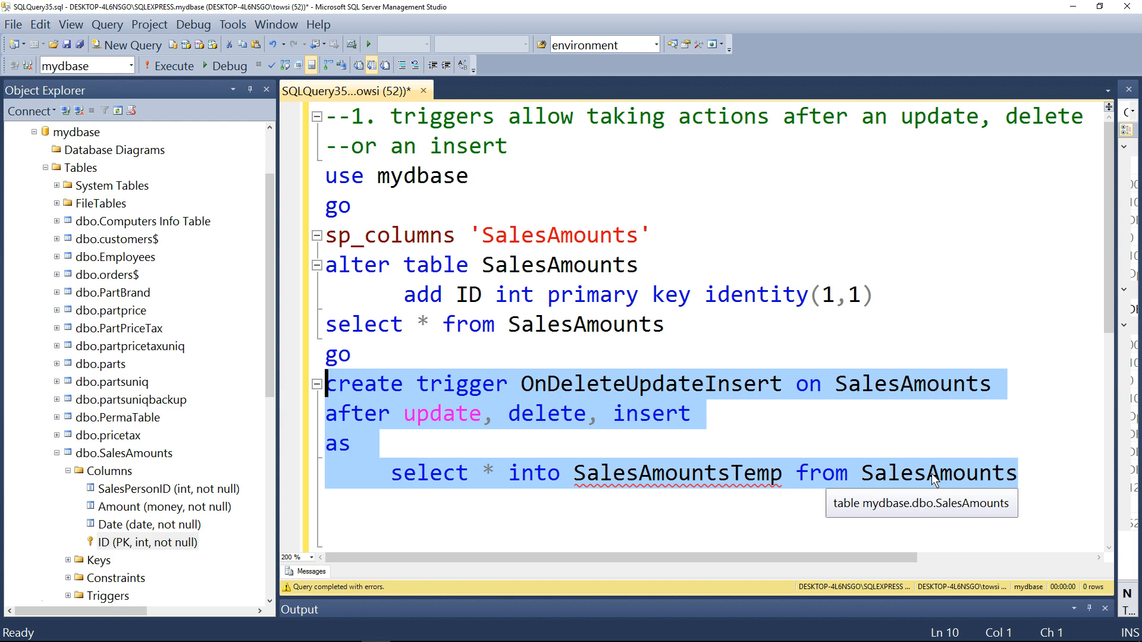
{"action": "left_click", "coordinate": [357, 354]}
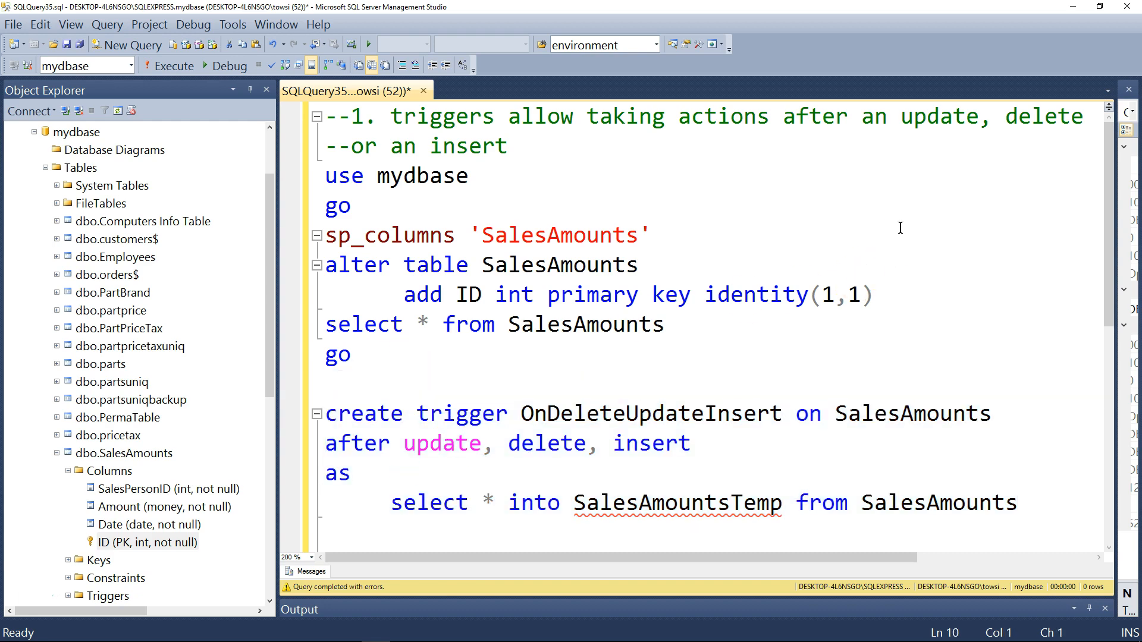
- Add an 'if OBJECT_ID('OnDeleteUpdateInsert') is not null' check above the create trigger statement
{"action": "left_click", "coordinate": [334, 385]}
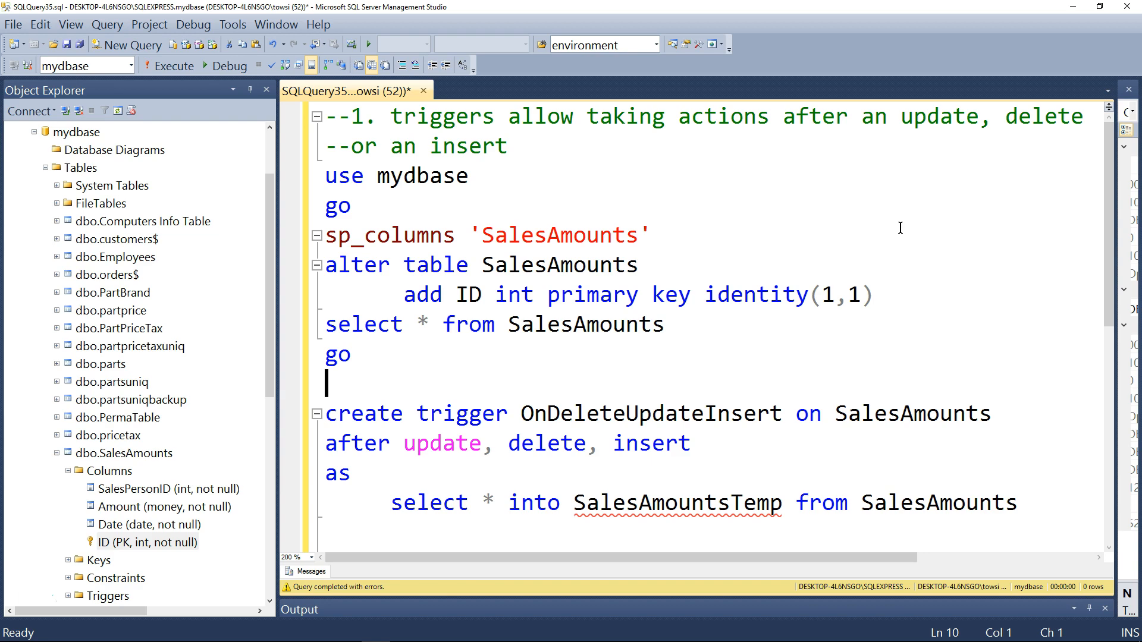
{"action": "type", "text": "if("}
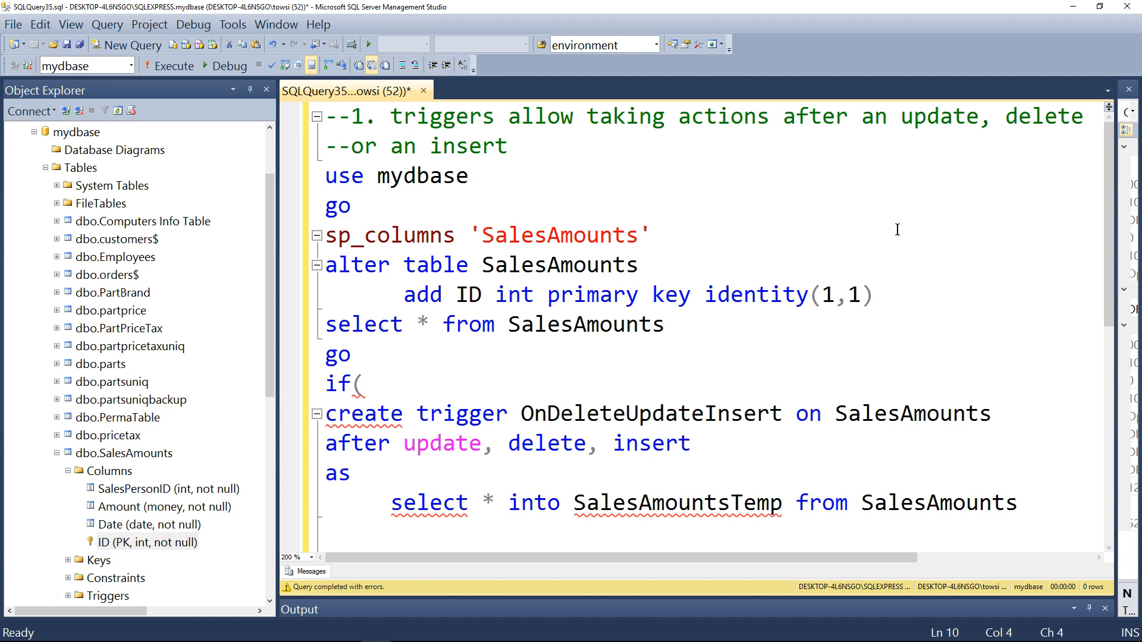
{"action": "type", "text": "obj"}
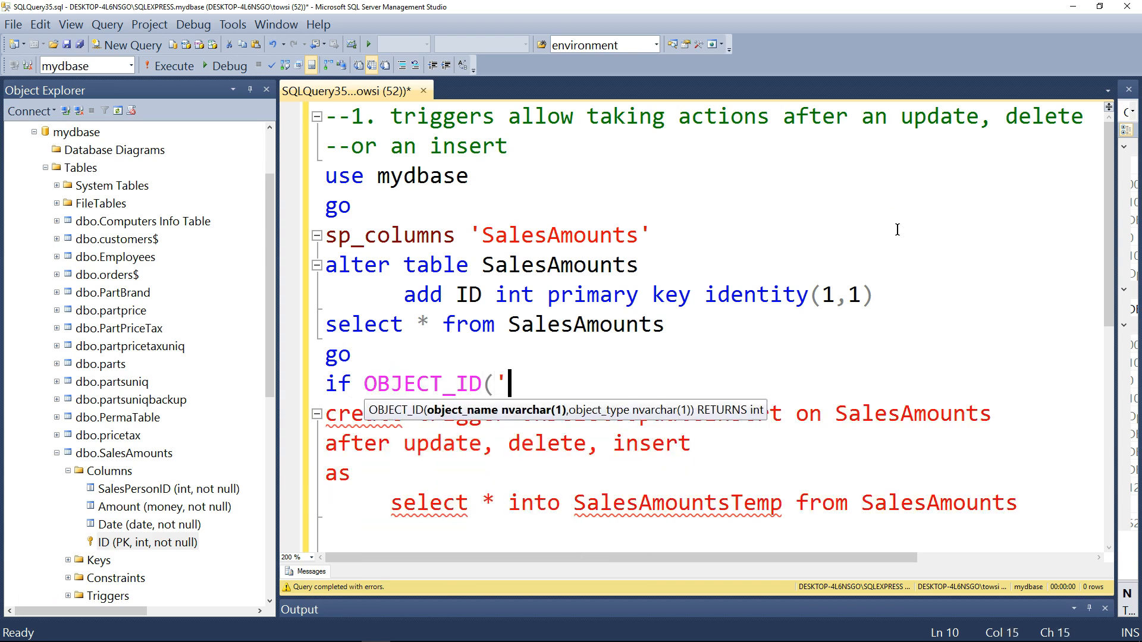
{"action": "type", "text": "OnDele"}
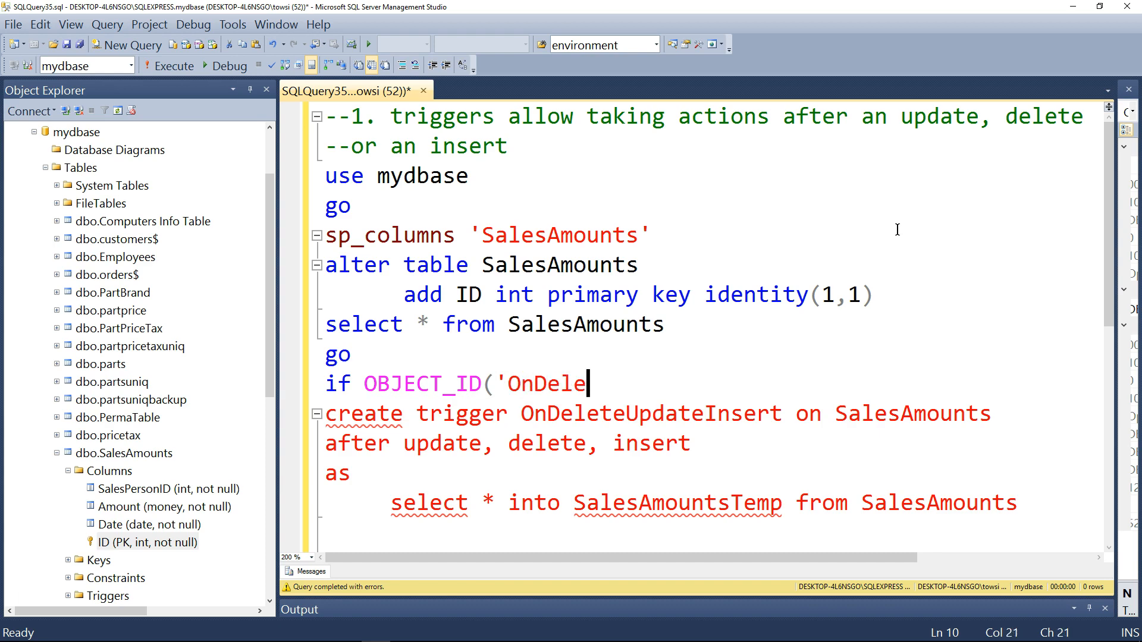
{"action": "type", "text": "teUpdateI"}
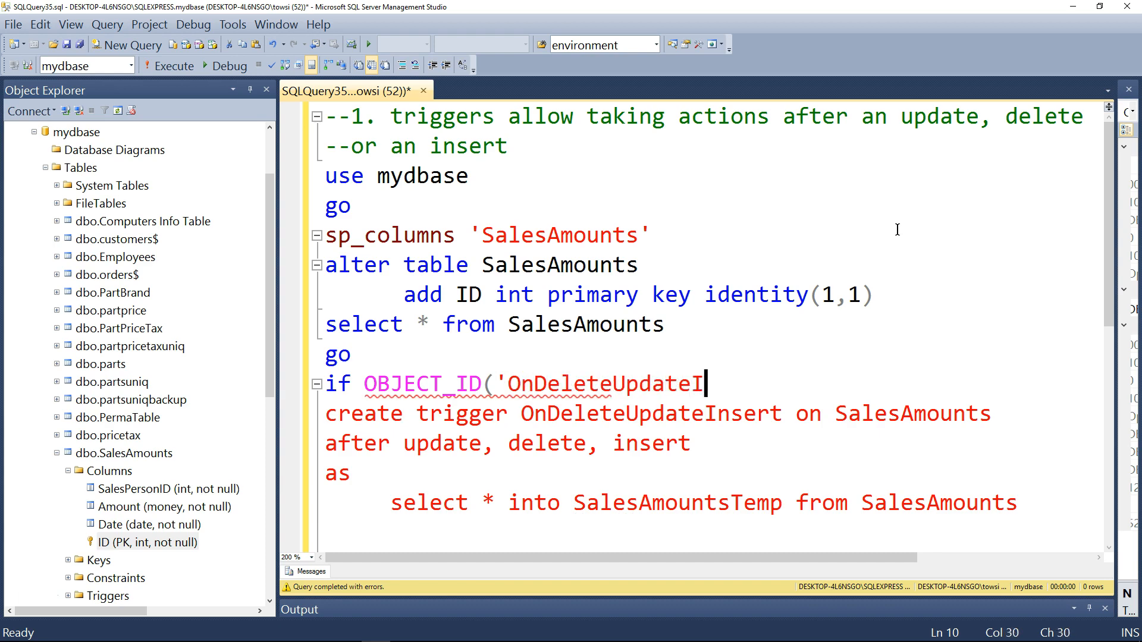
{"action": "type", "text": "nsert"}
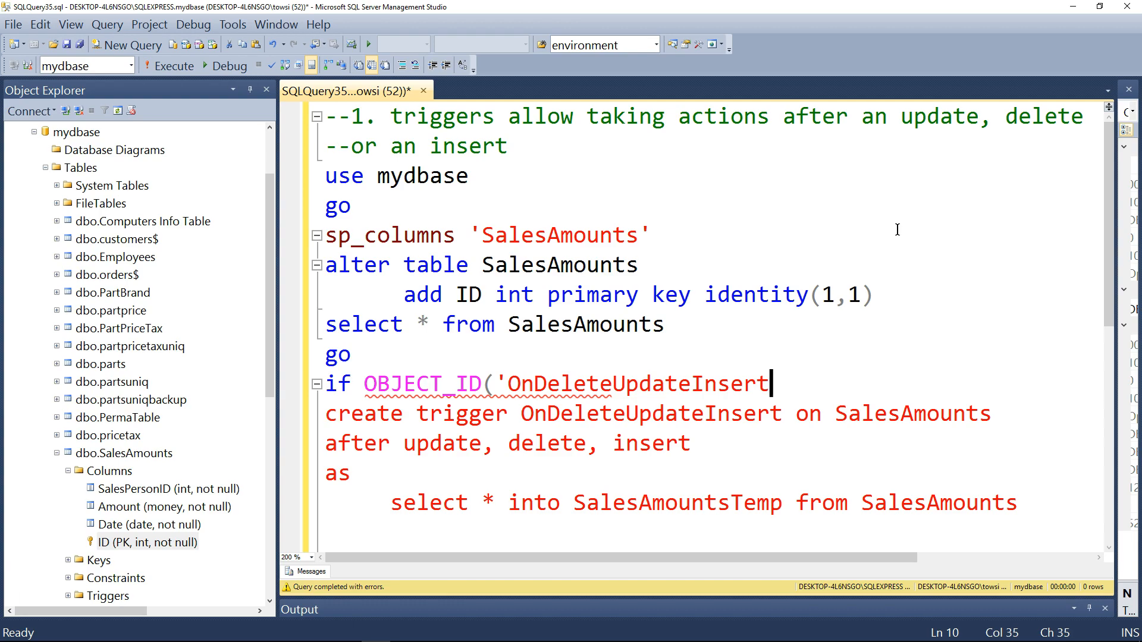
{"action": "type", "text": "') is not null"}
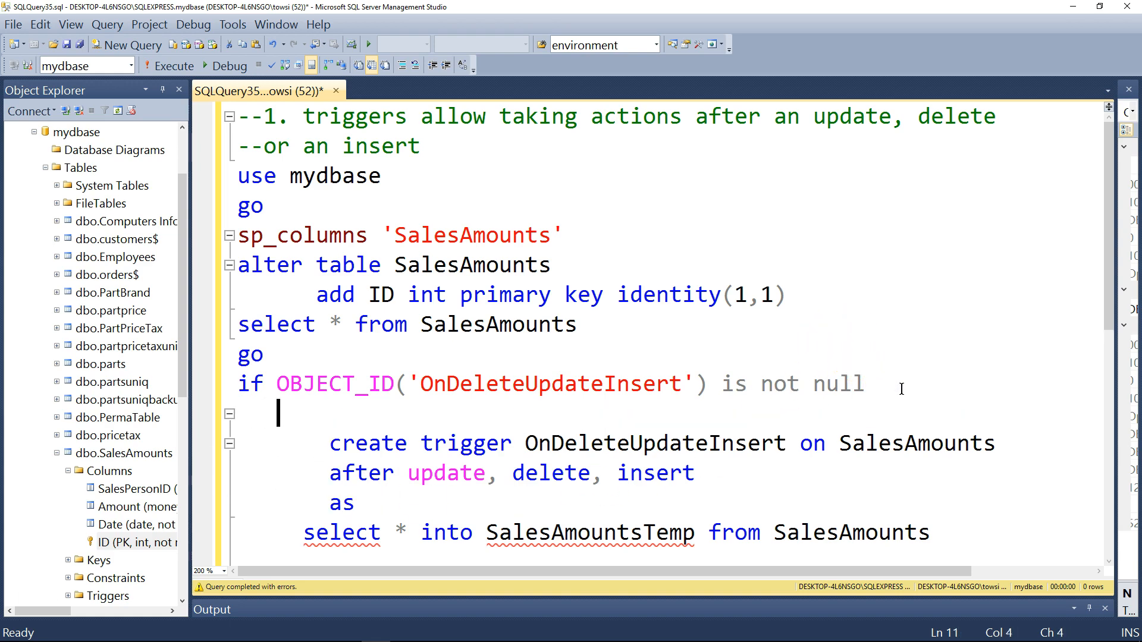
- Complete it with 'drop trigger OnDeleteUpdateInsert', then run the selected drop-and-create block
{"action": "type", "text": "drop trigger"}
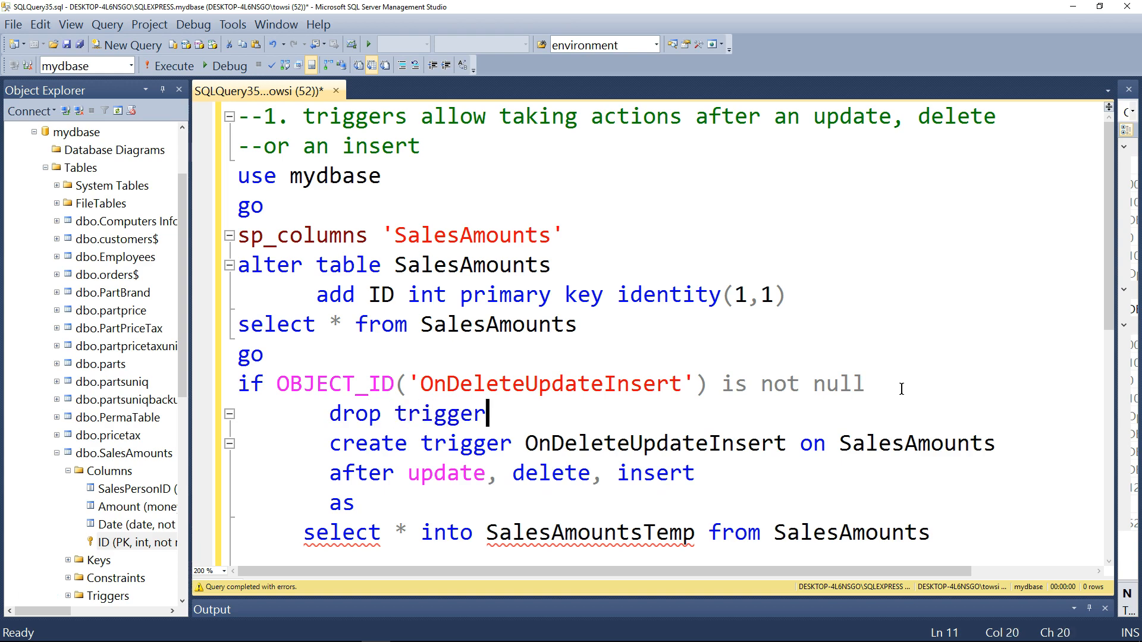
{"action": "type", "text": "OnD"}
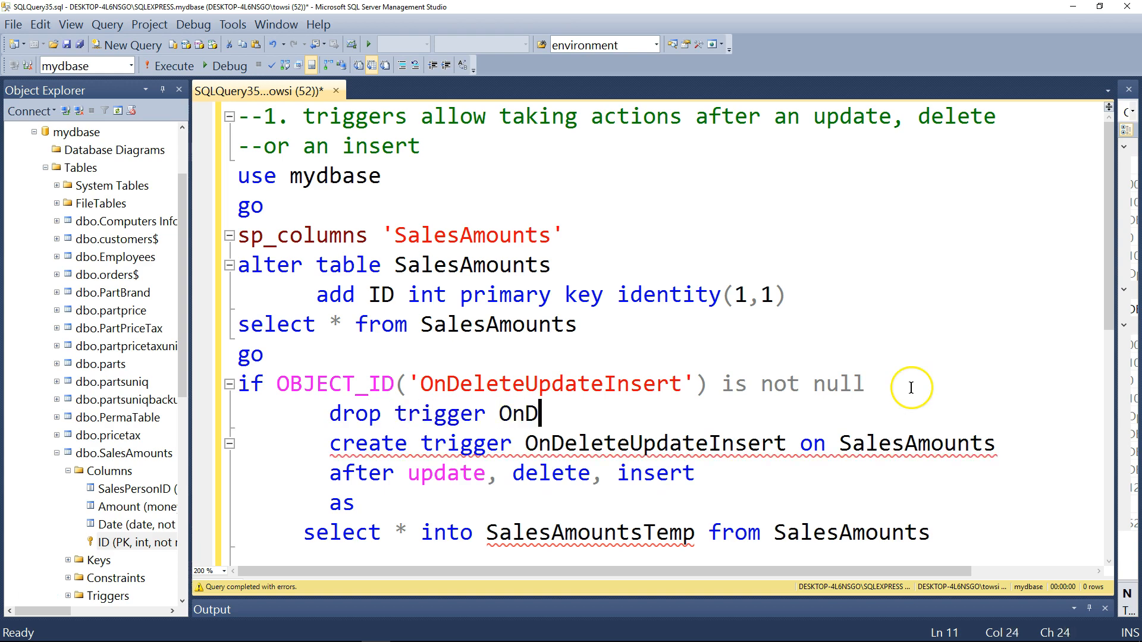
{"action": "type", "text": "eleteUpdate"}
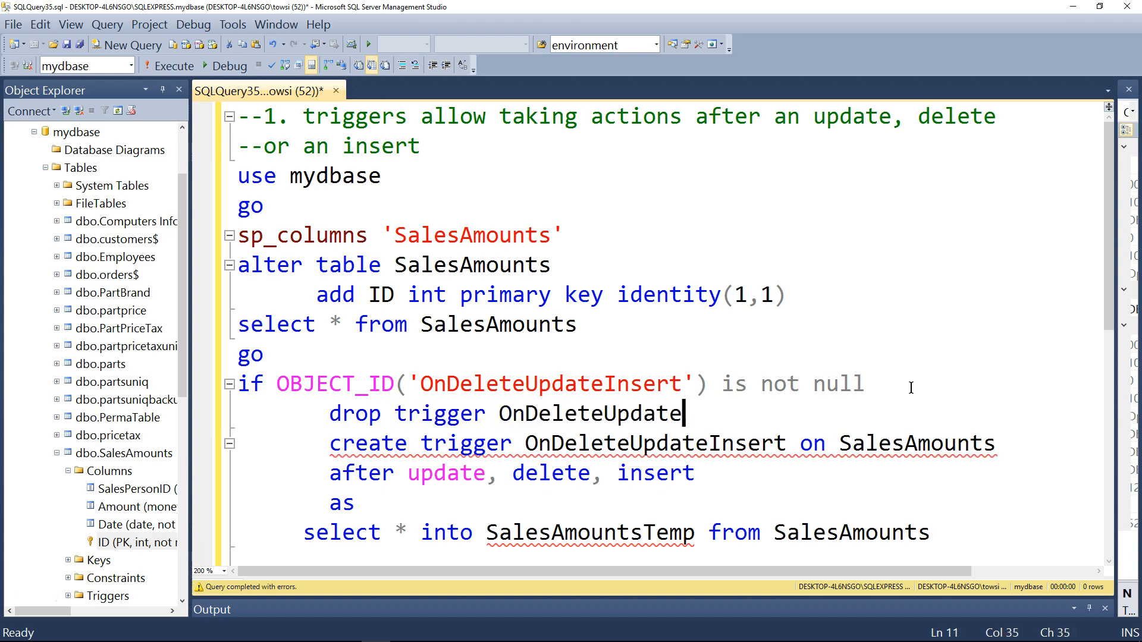
{"action": "type", "text": "Insert"}
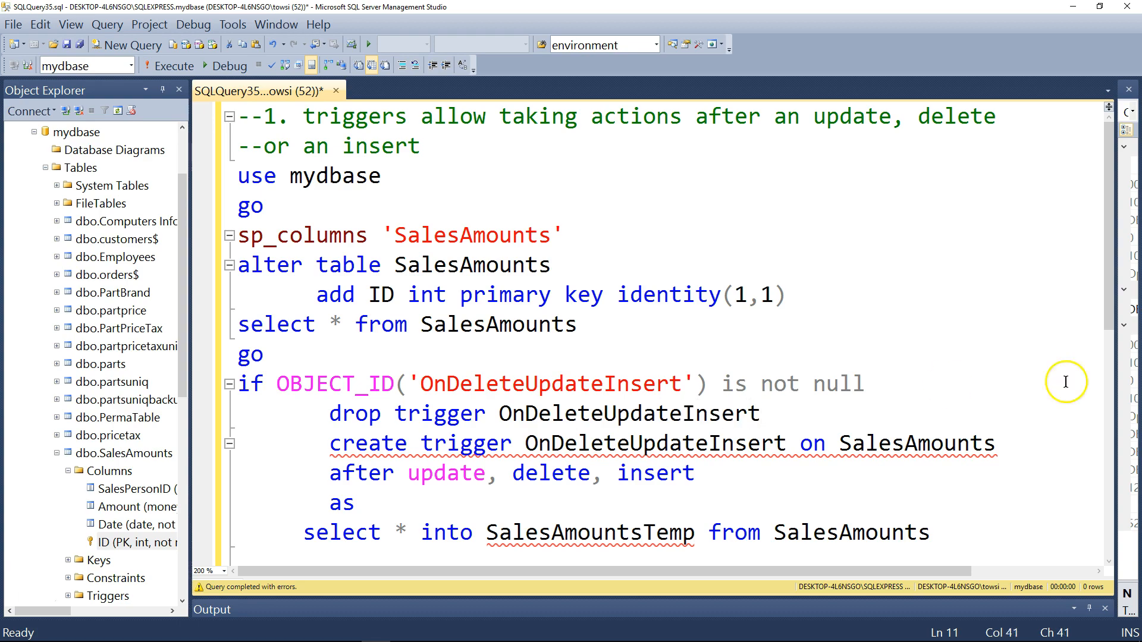
{"action": "mouse_move", "coordinate": [887, 457]}
{"action": "type", "text": "go"}
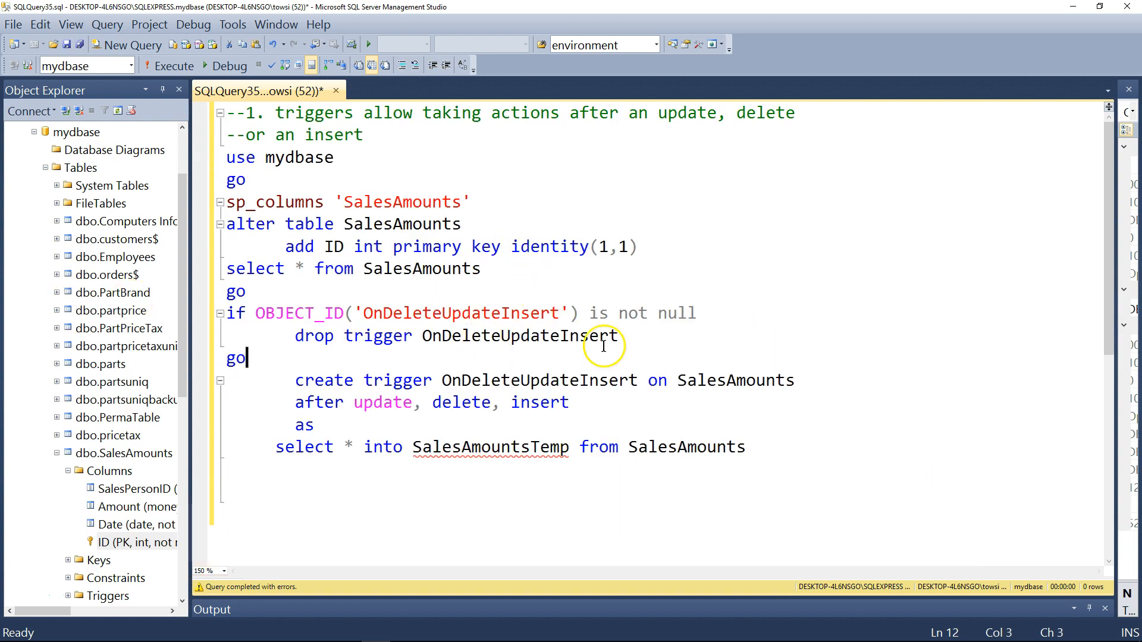
{"action": "left_click_drag", "start_coordinate": [543, 402], "coordinate": [746, 447]}
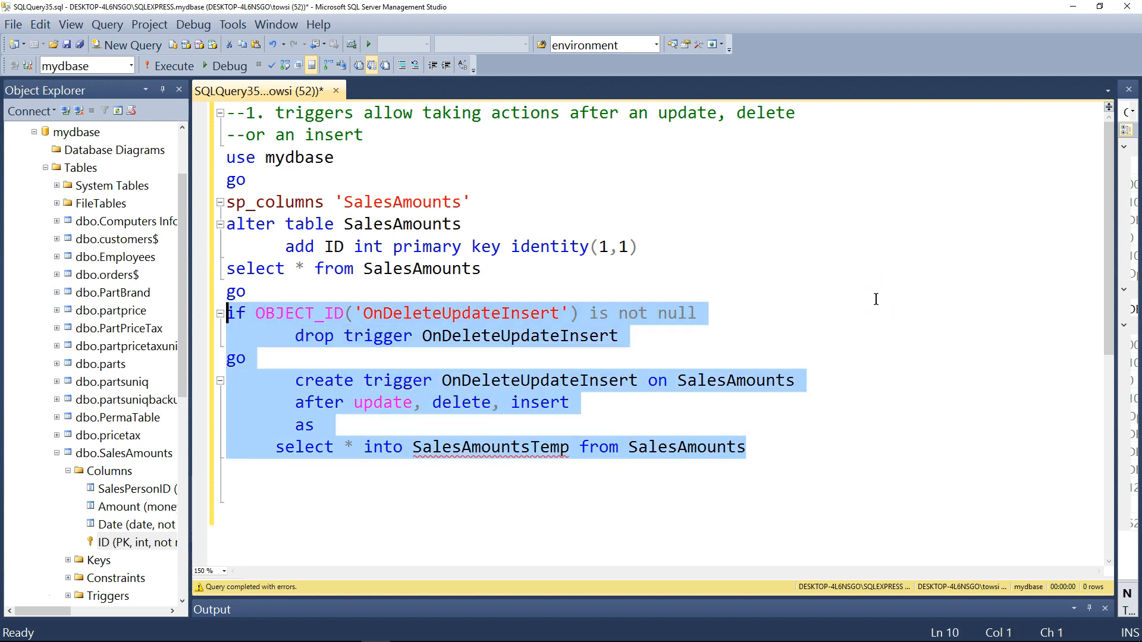
{"action": "mouse_move", "coordinate": [422, 115]}
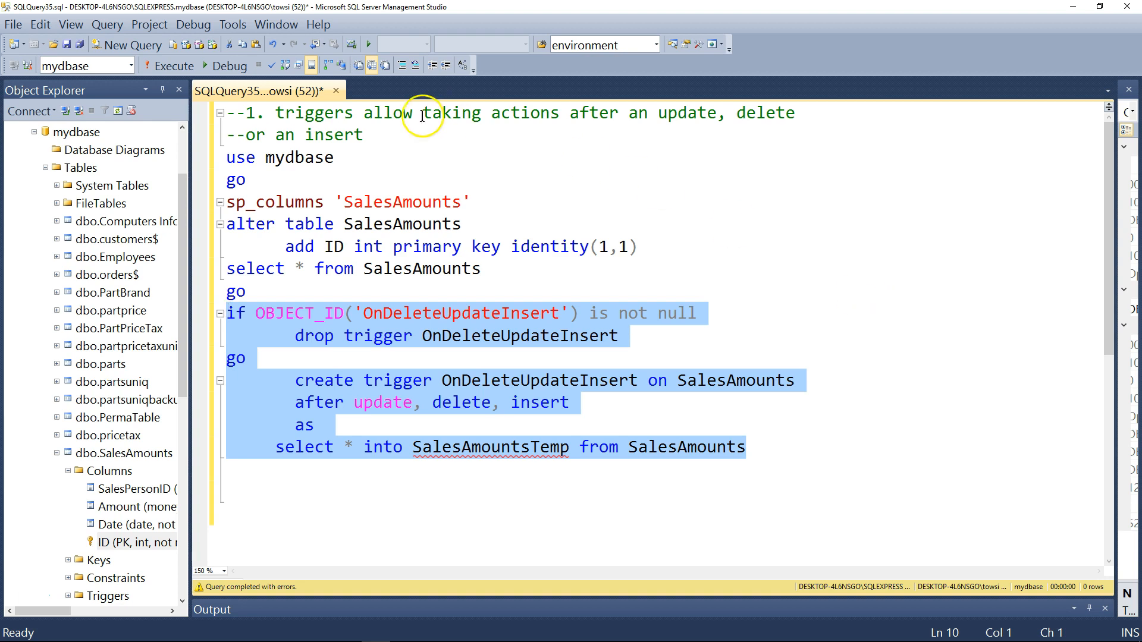
{"action": "left_click", "coordinate": [173, 66]}
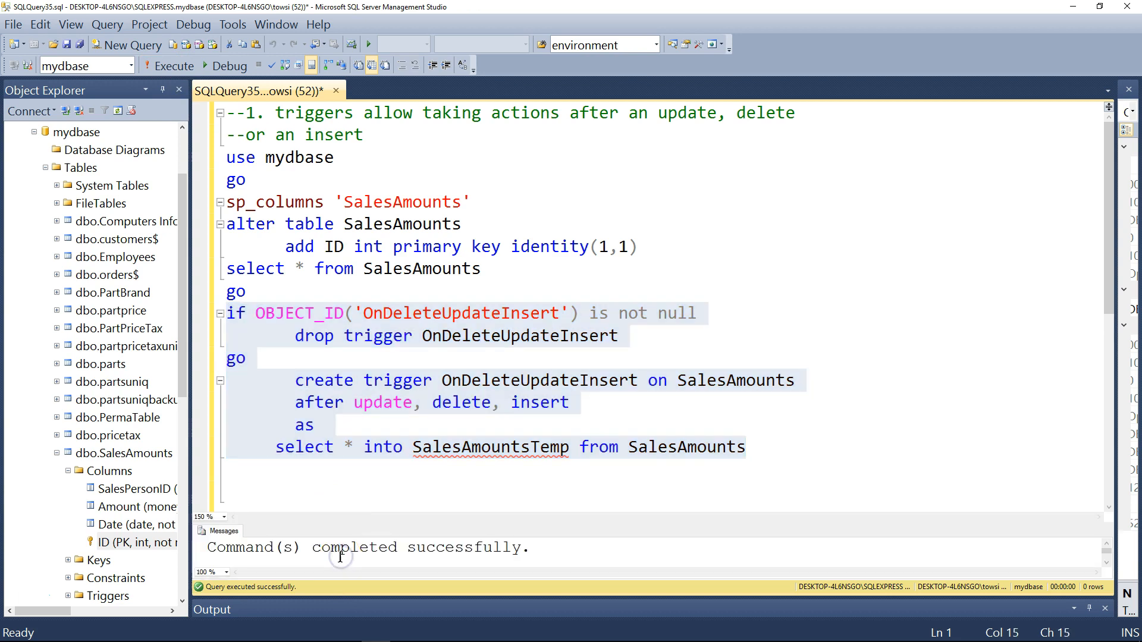
{"action": "mouse_move", "coordinate": [364, 528]}
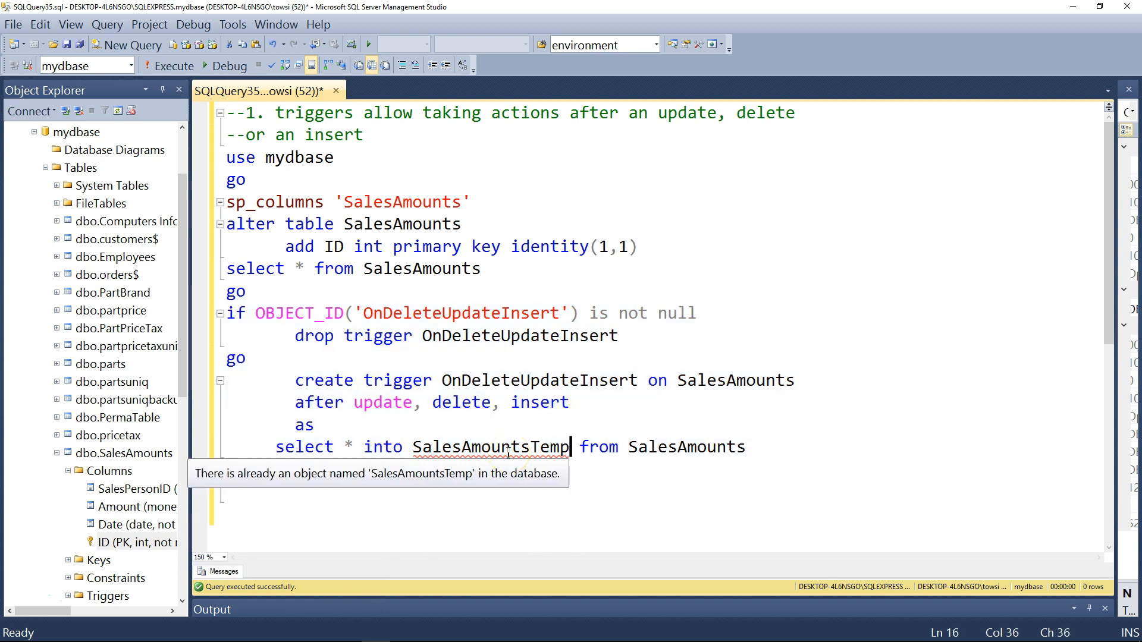
- Insert 'if OBJECT_ID('SalesAmountsTemp') is not null drop table SalesAmountsTemp' before the select into line
{"action": "left_click", "coordinate": [326, 425]}
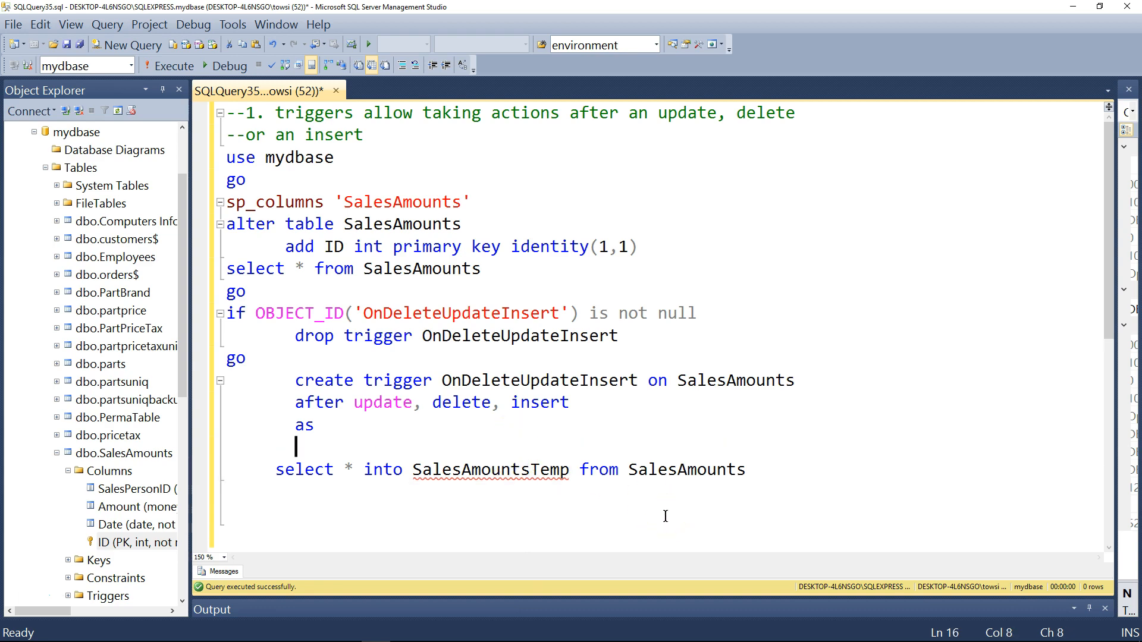
{"action": "type", "text": "if("}
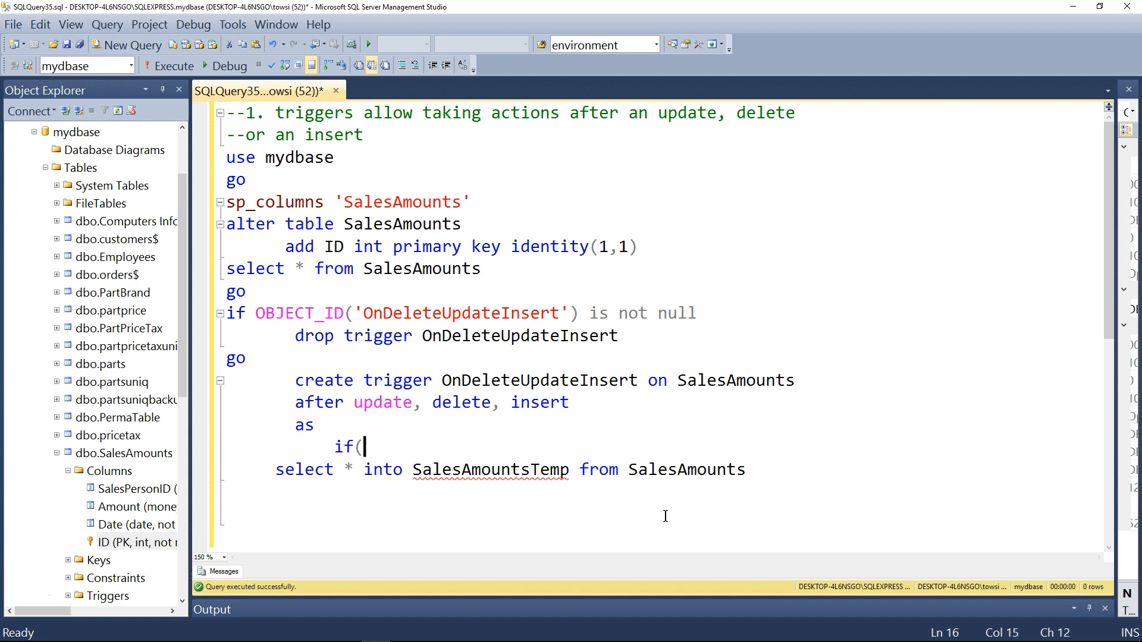
{"action": "type", "text": "obje"}
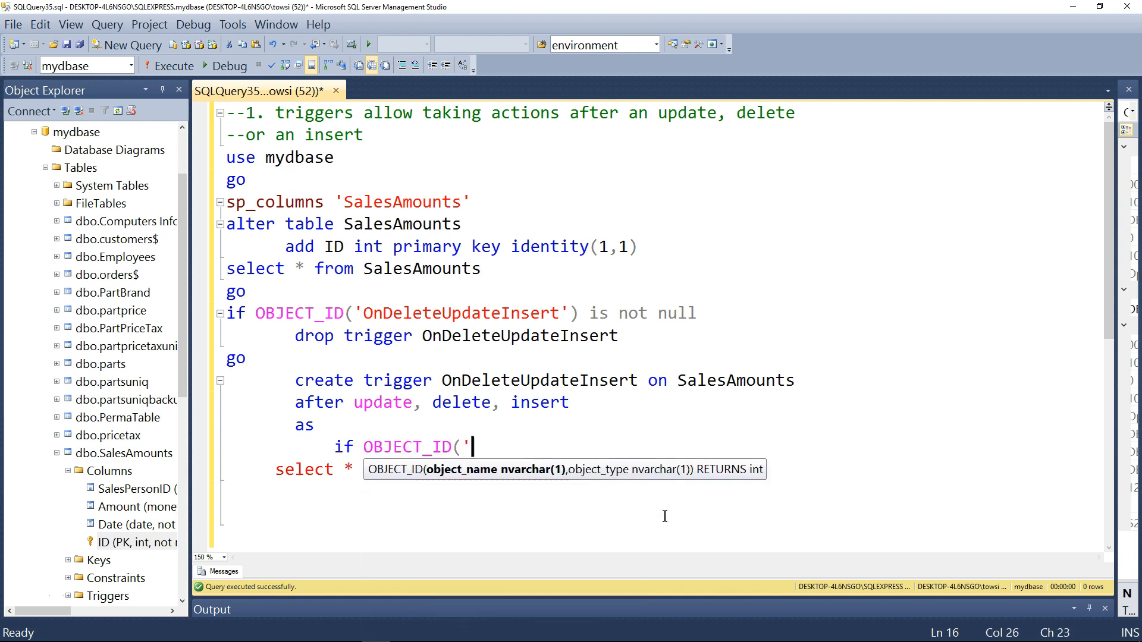
{"action": "type", "text": "Sales"}
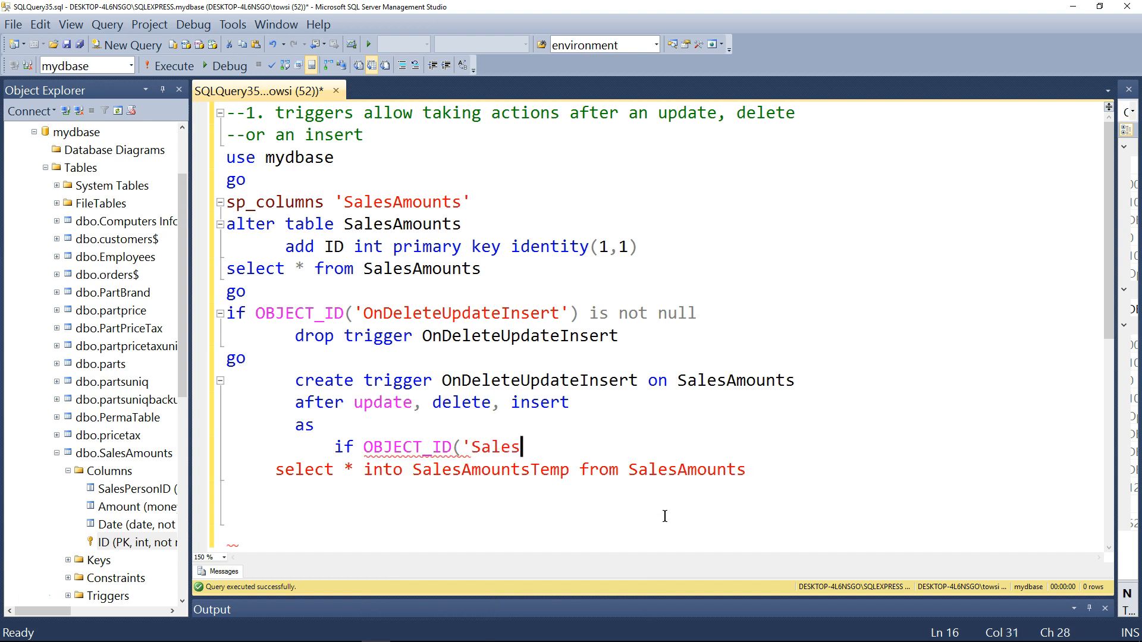
{"action": "type", "text": "AmountsTemp"}
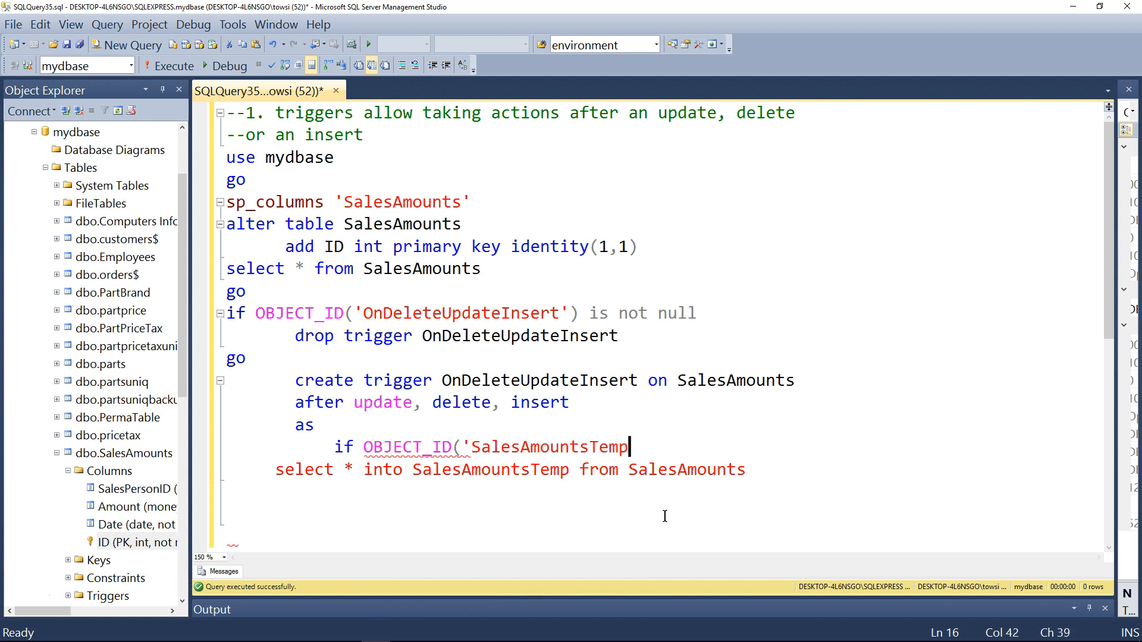
{"action": "type", "text": "') is not null"}
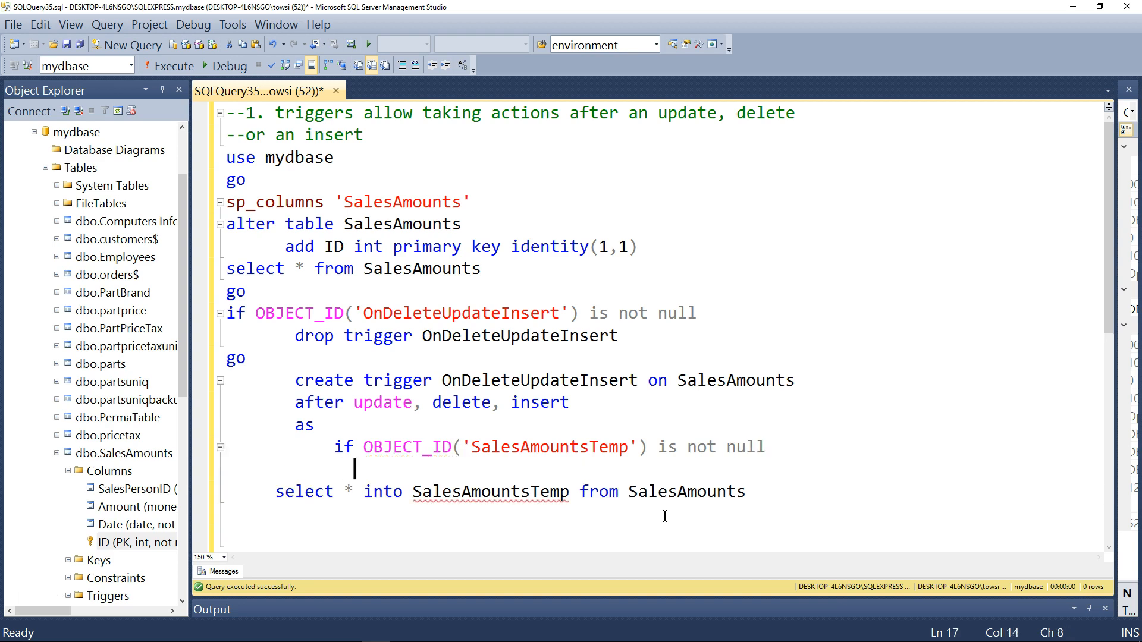
{"action": "type", "text": "drop"}
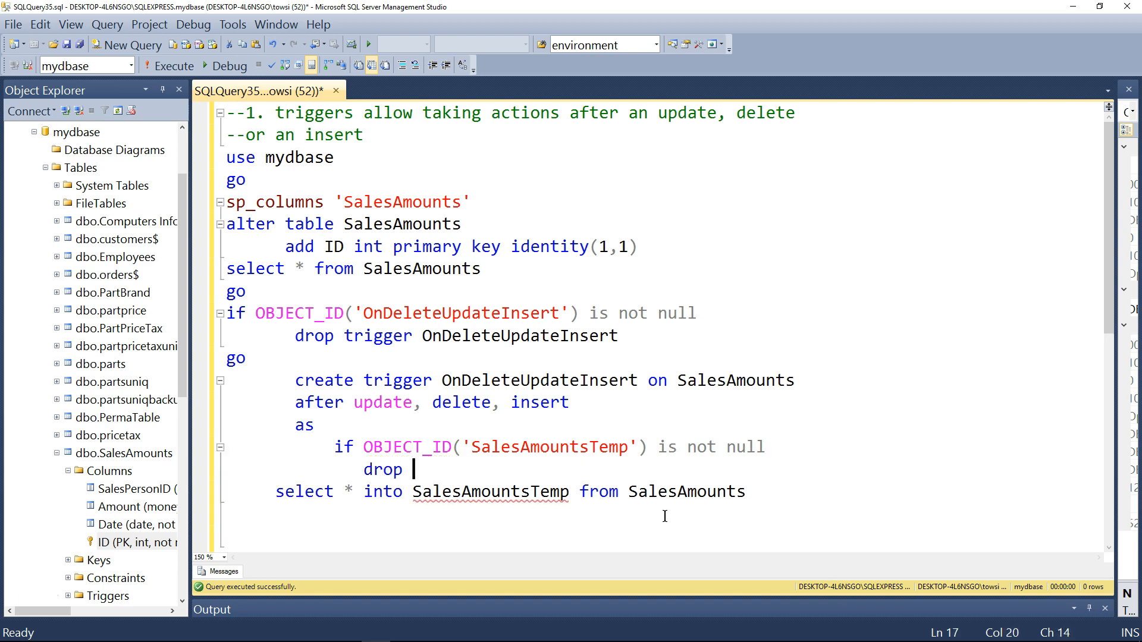
{"action": "type", "text": "table SalesAmountsTemp"}
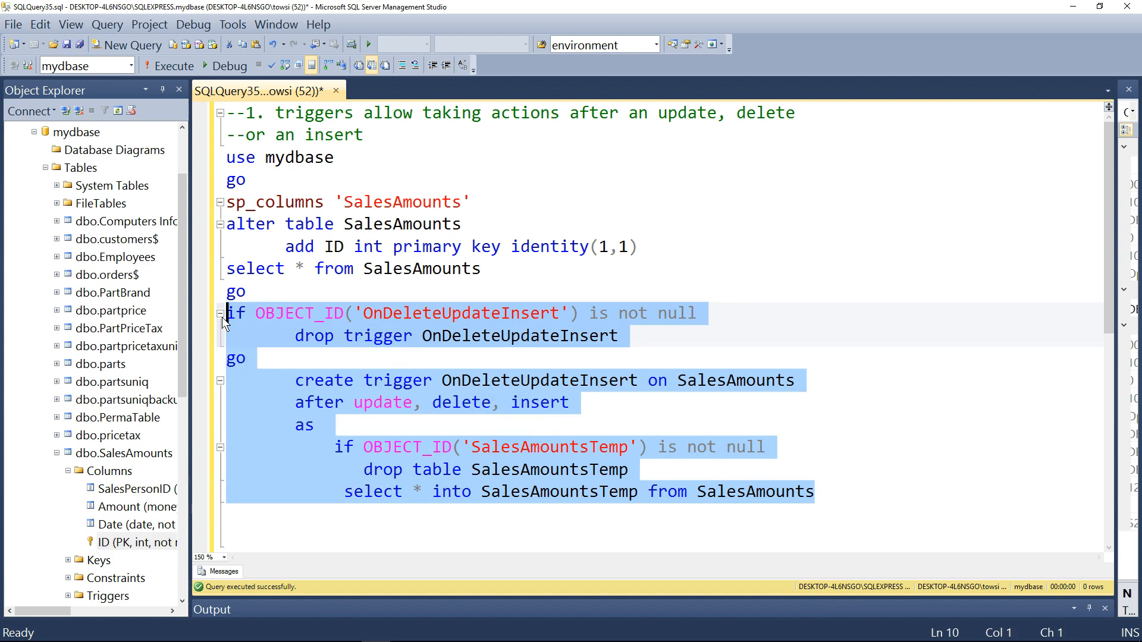
{"action": "mouse_move", "coordinate": [869, 507]}
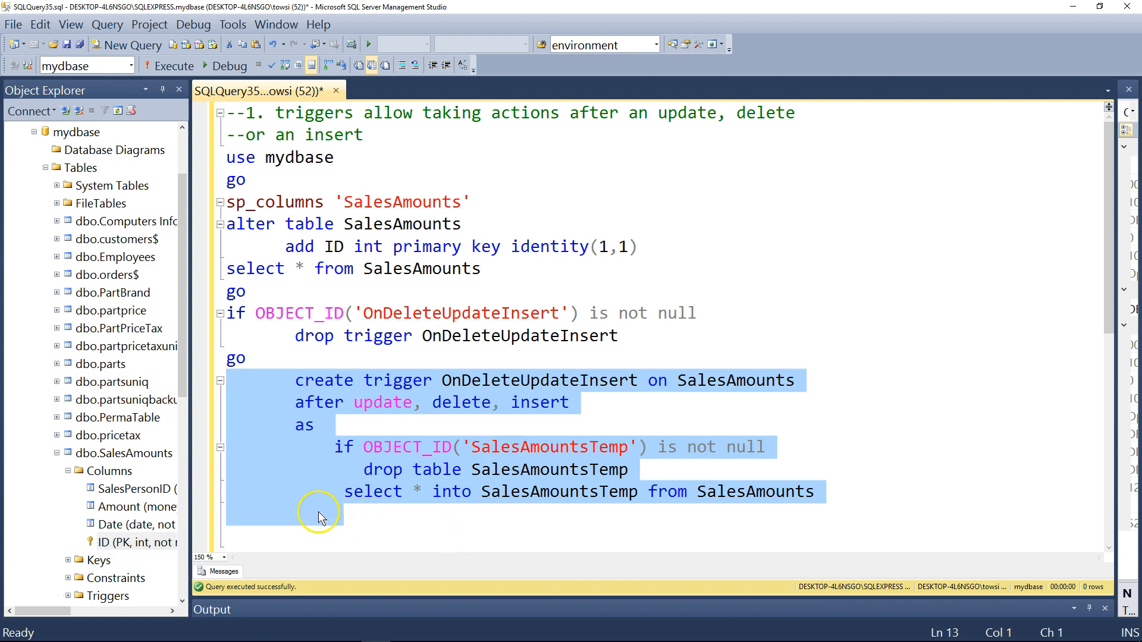
- Begin an 'update SalesAmounts set' statement below the trigger definition
{"action": "left_click", "coordinate": [425, 531]}
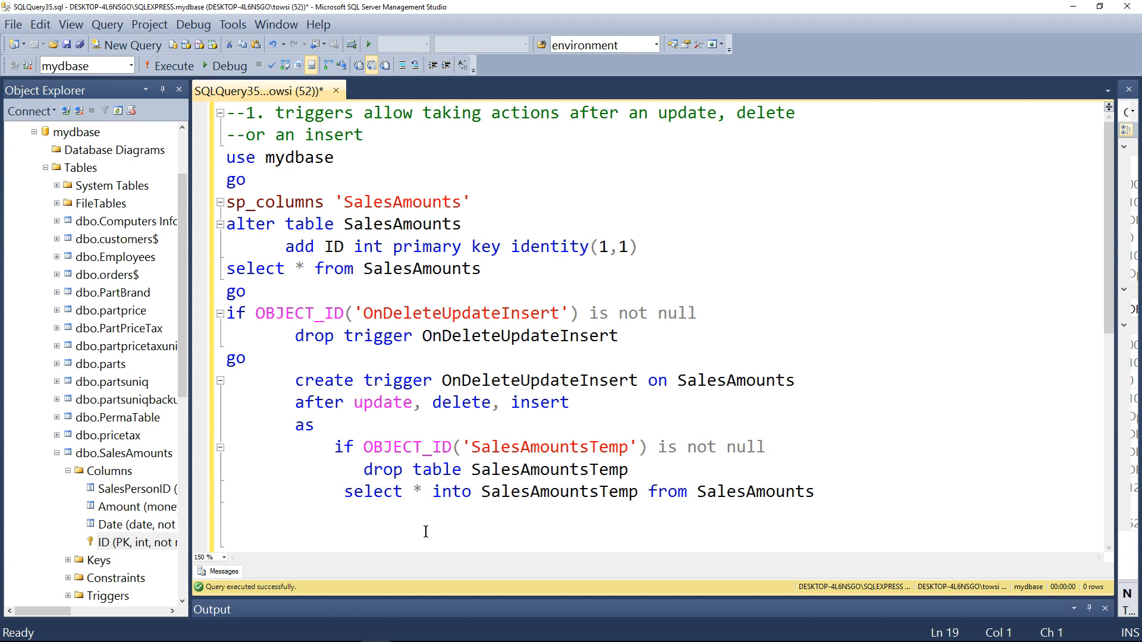
{"action": "type", "text": "update SalesAmount"}
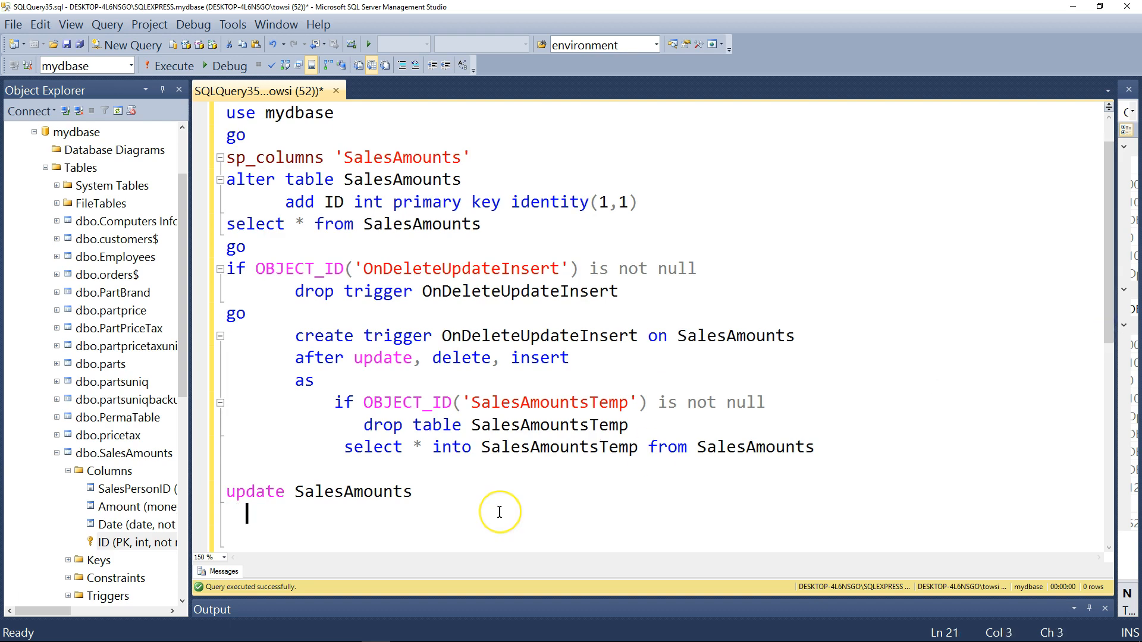
{"action": "type", "text": "set"}
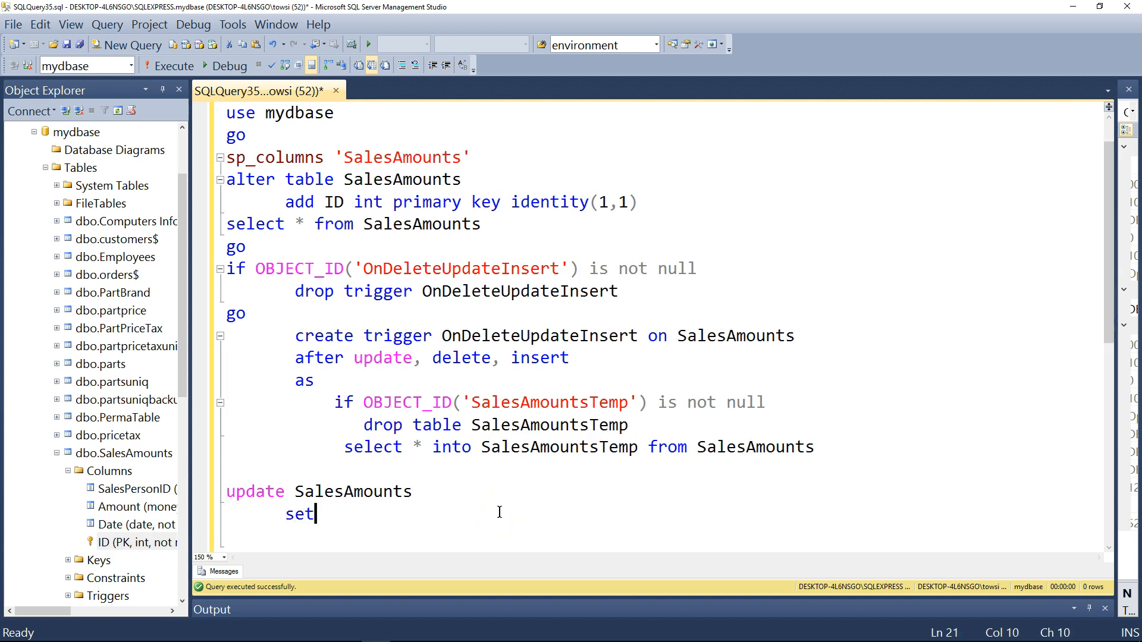
{"action": "type", "text": "sales"}
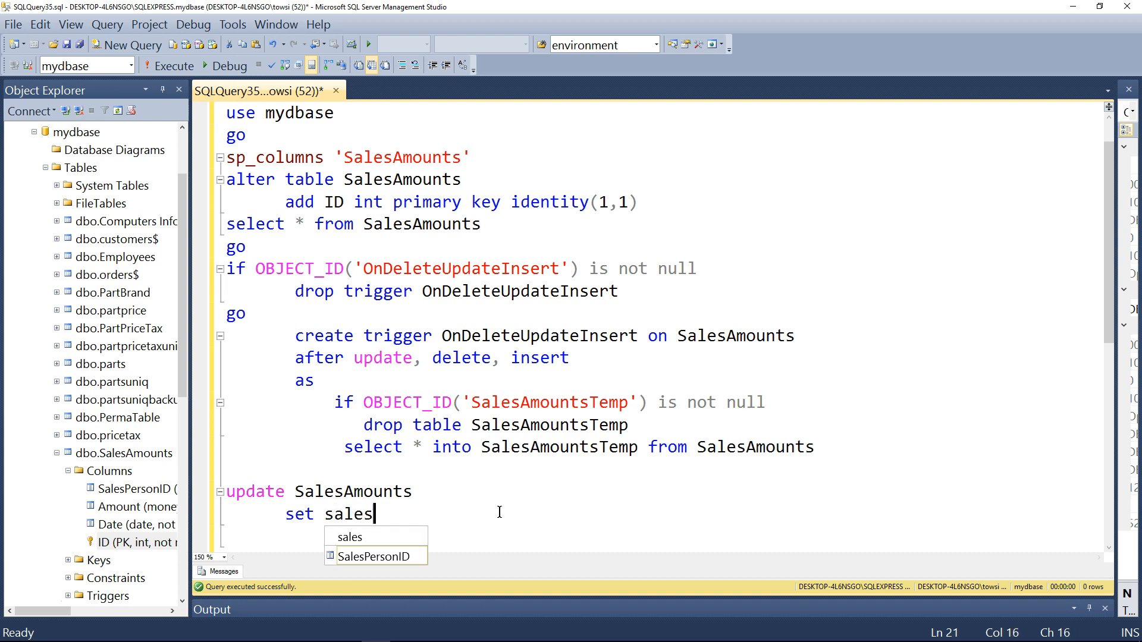
{"action": "key", "text": "Escape"}
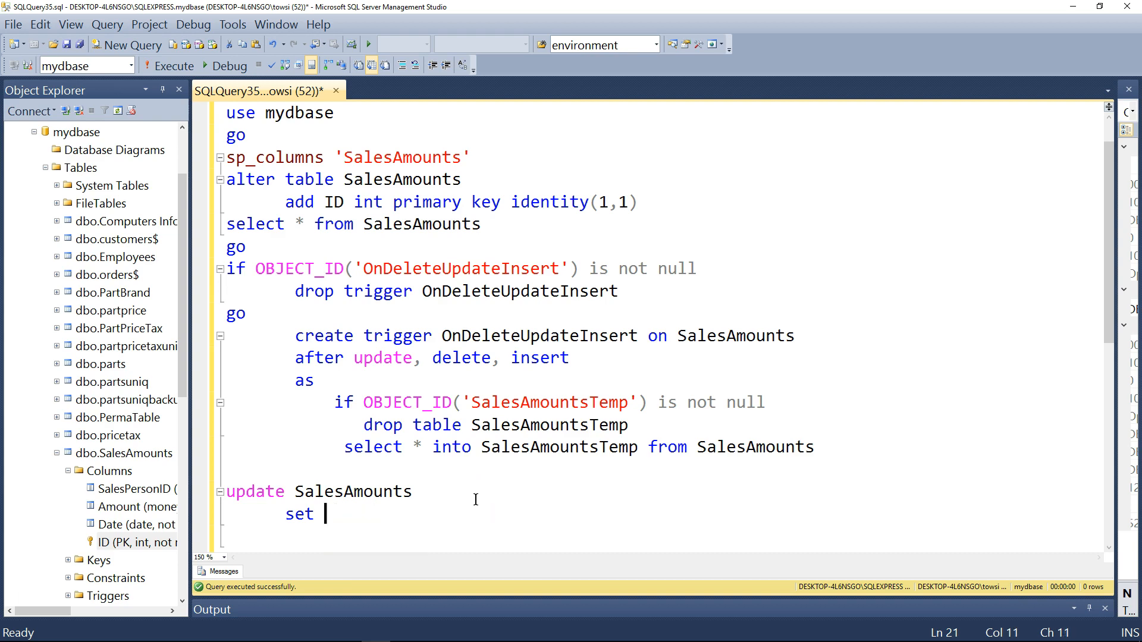
{"action": "mouse_move", "coordinate": [102, 452]}
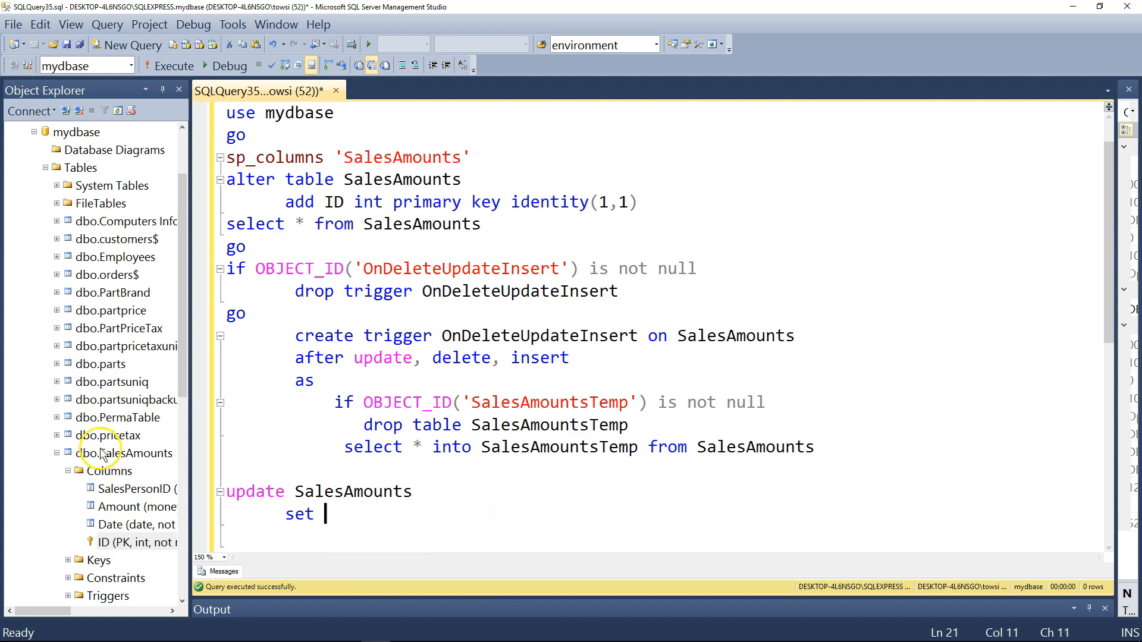
- Check the SalesAmounts columns and finish the update with Amount=6787 where id=5
{"action": "left_click", "coordinate": [132, 452]}
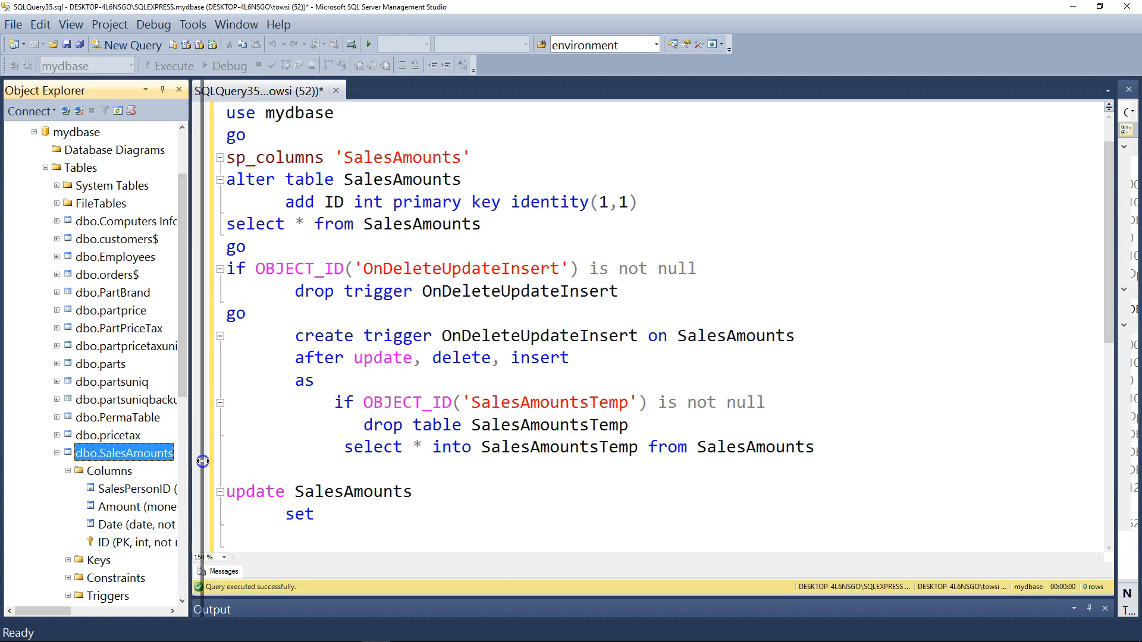
{"action": "left_click", "coordinate": [138, 507]}
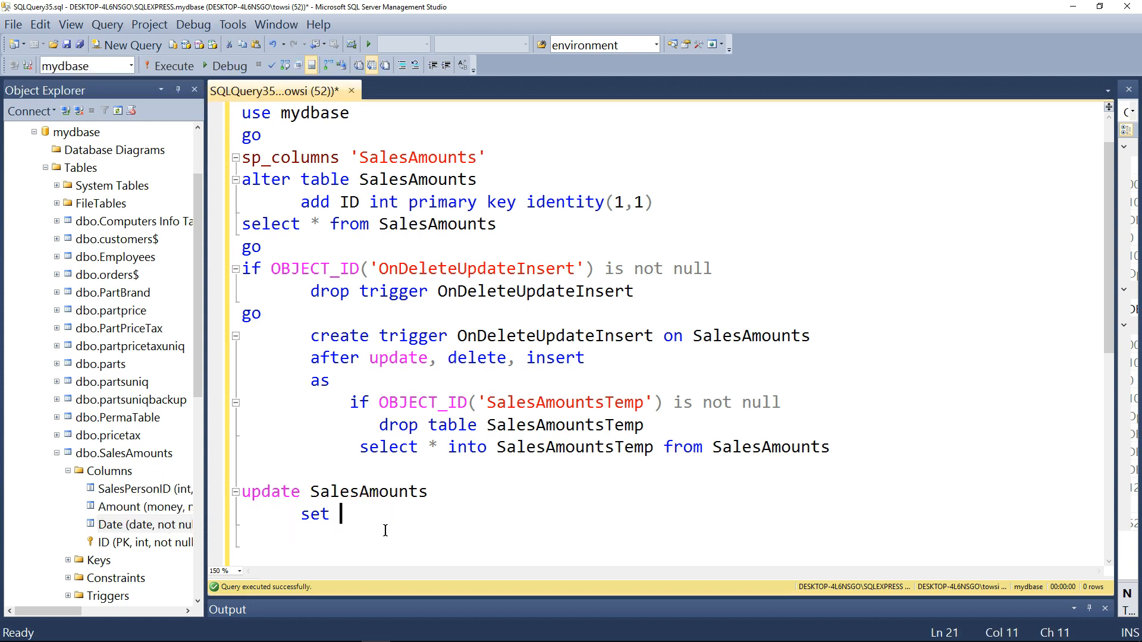
{"action": "type", "text": "Amount"}
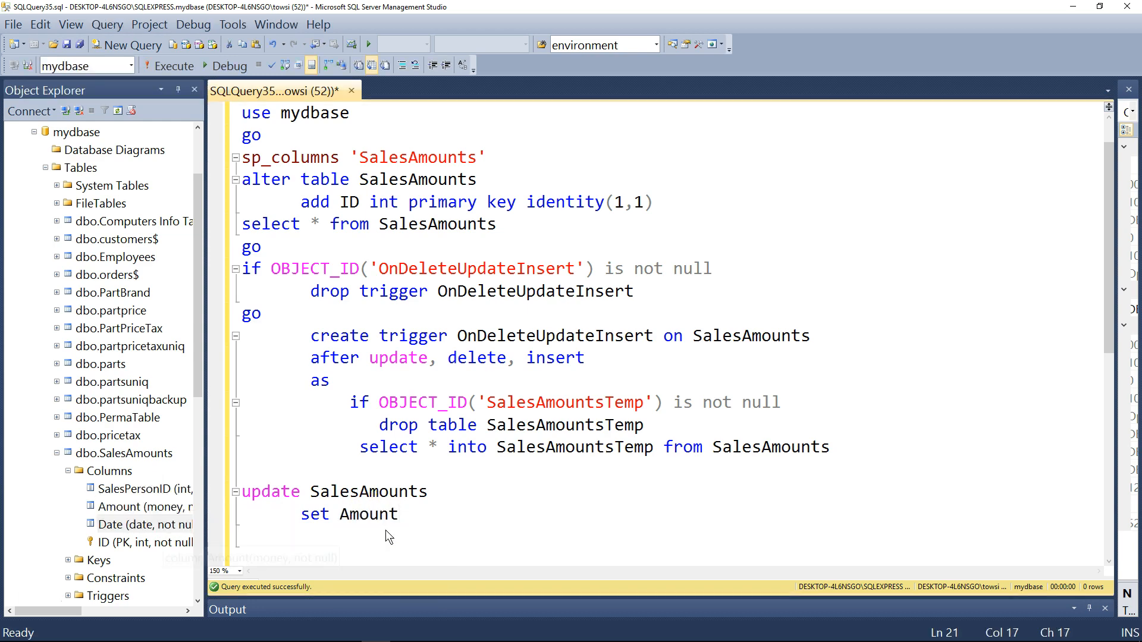
{"action": "type", "text": "=6787"}
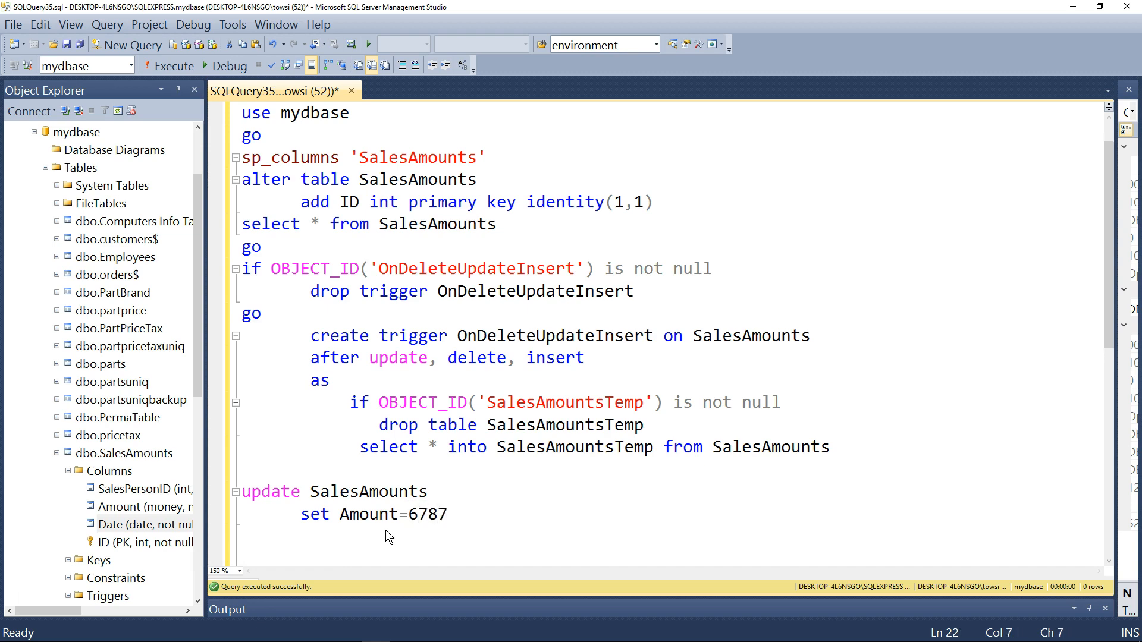
{"action": "type", "text": "where"}
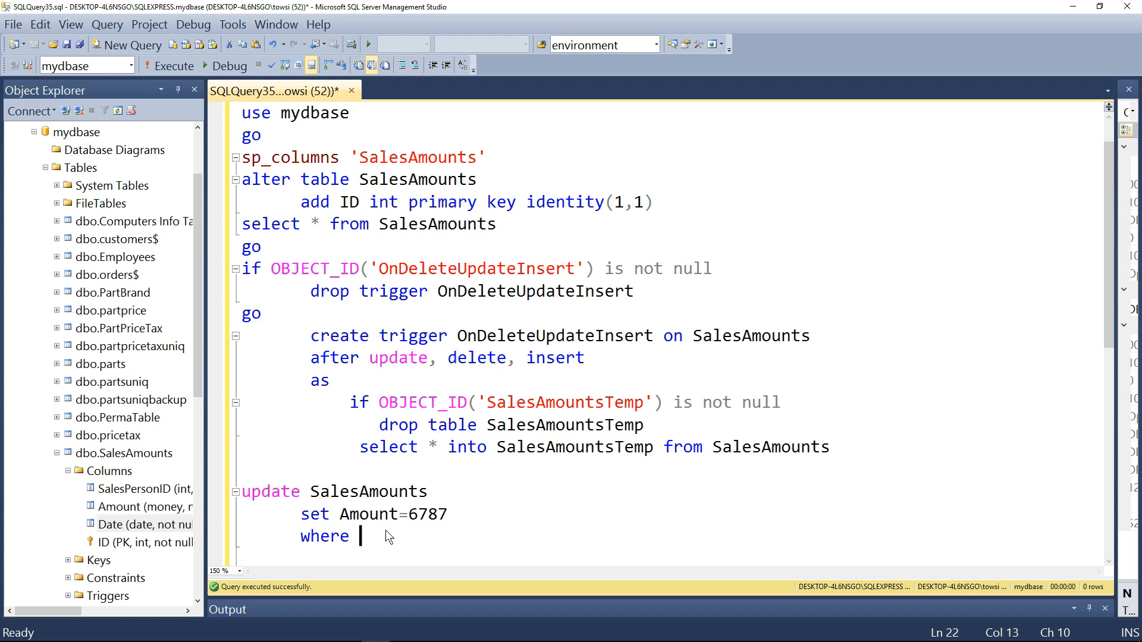
{"action": "type", "text": "id="}
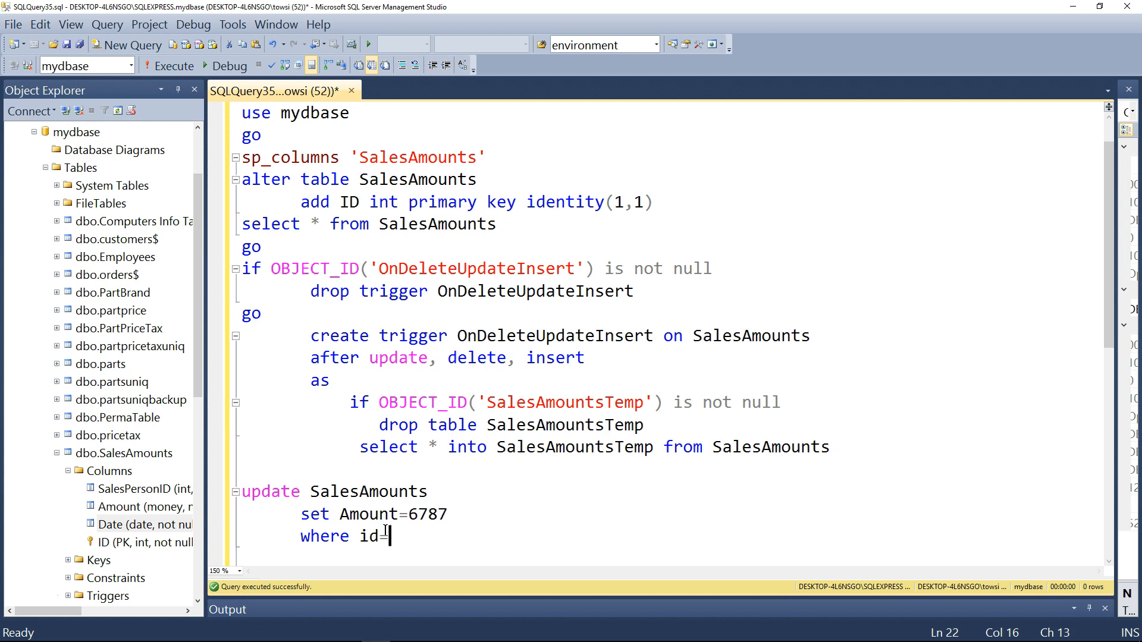
{"action": "type", "text": "5"}
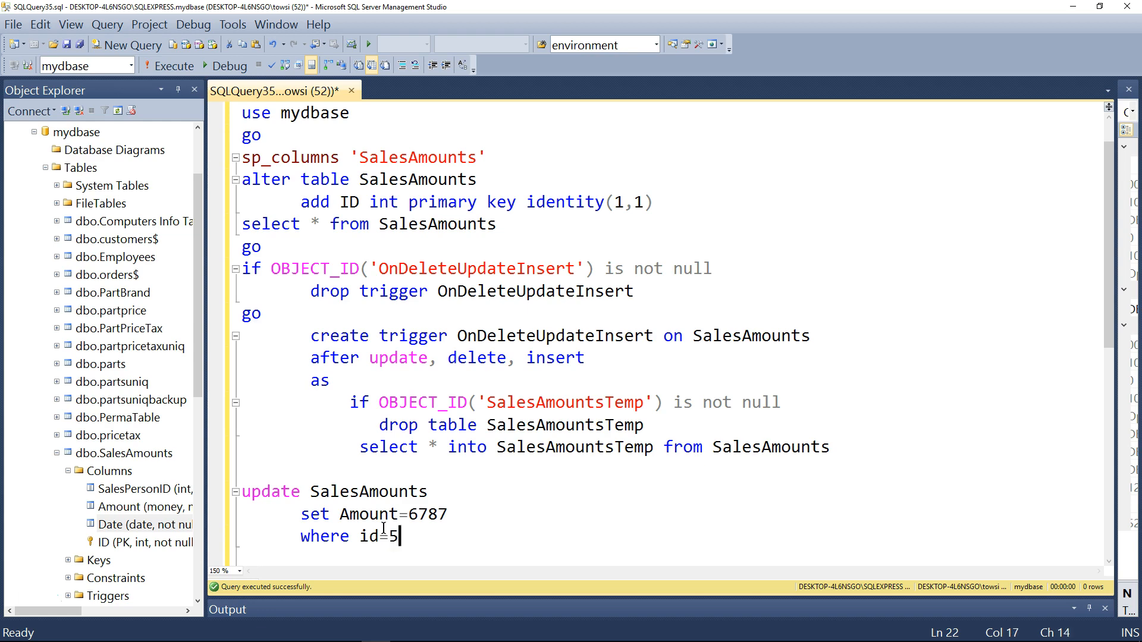
{"action": "mouse_move", "coordinate": [169, 254]}
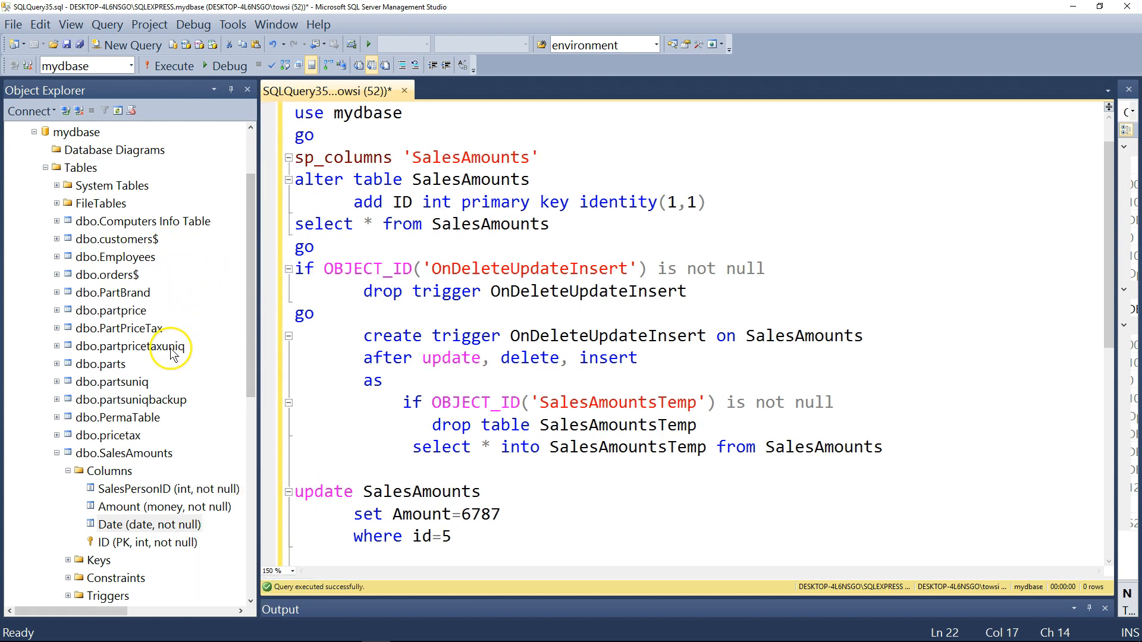
- Delete the dbo.SalesAmountsTemp table from Object Explorer
{"action": "scroll", "scroll_direction": "down", "scroll_amount": 3}
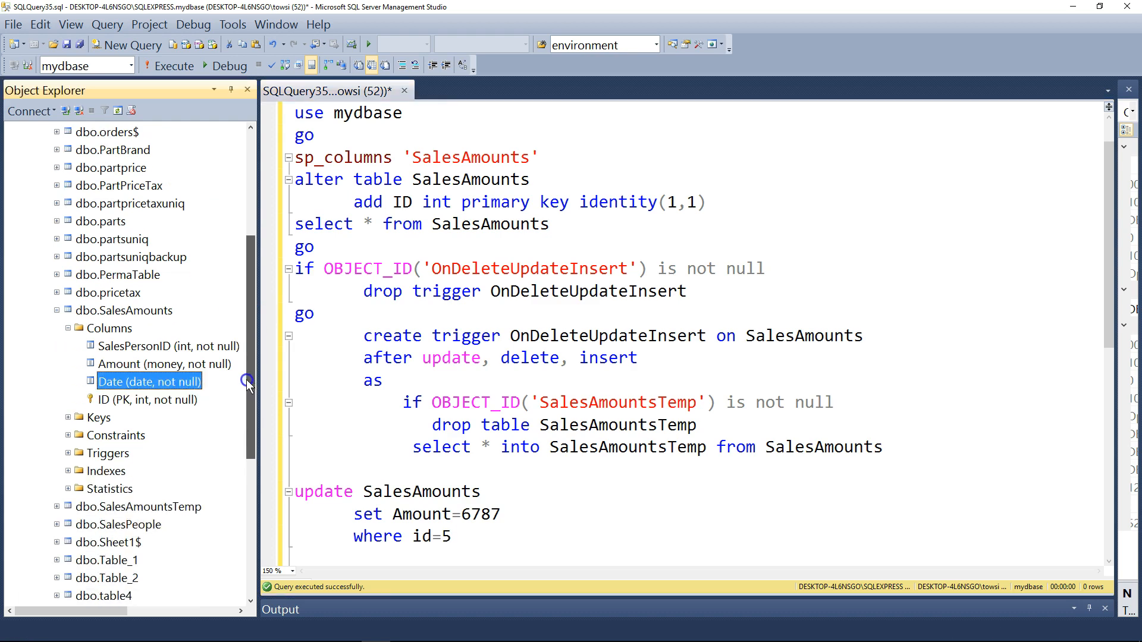
{"action": "scroll", "scroll_direction": "down", "scroll_amount": 3}
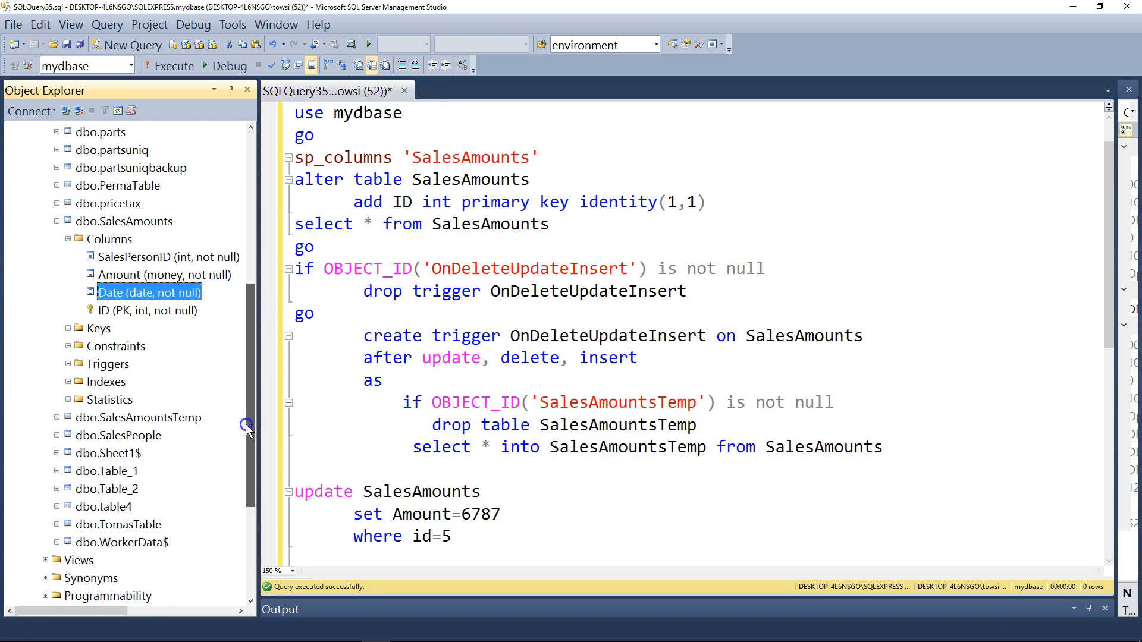
{"action": "right_click", "coordinate": [116, 418]}
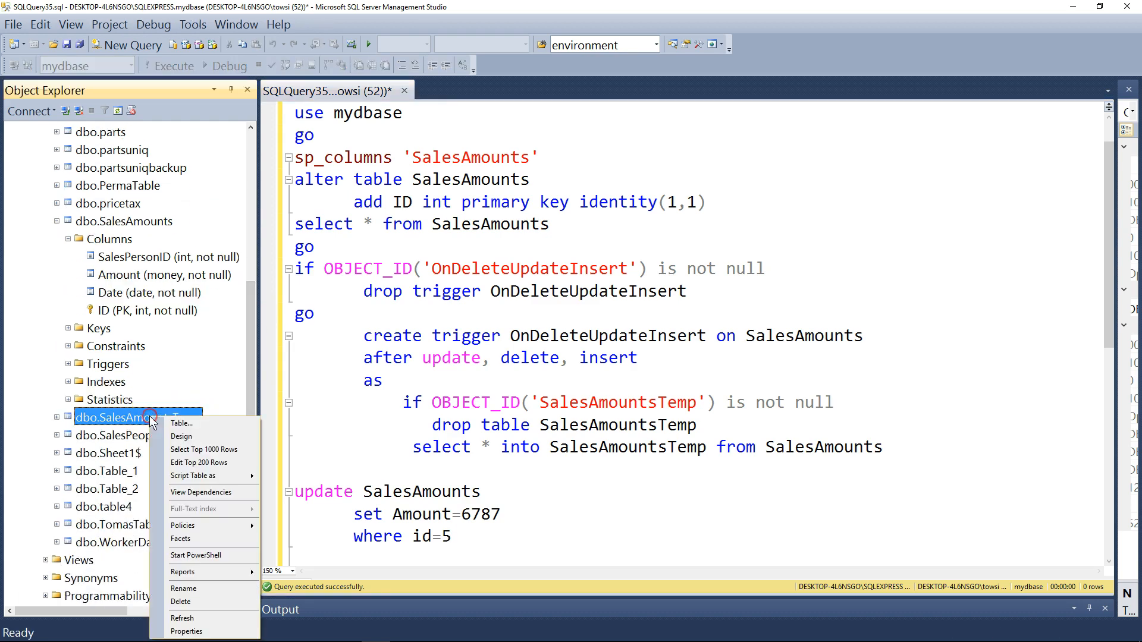
{"action": "mouse_move", "coordinate": [181, 602]}
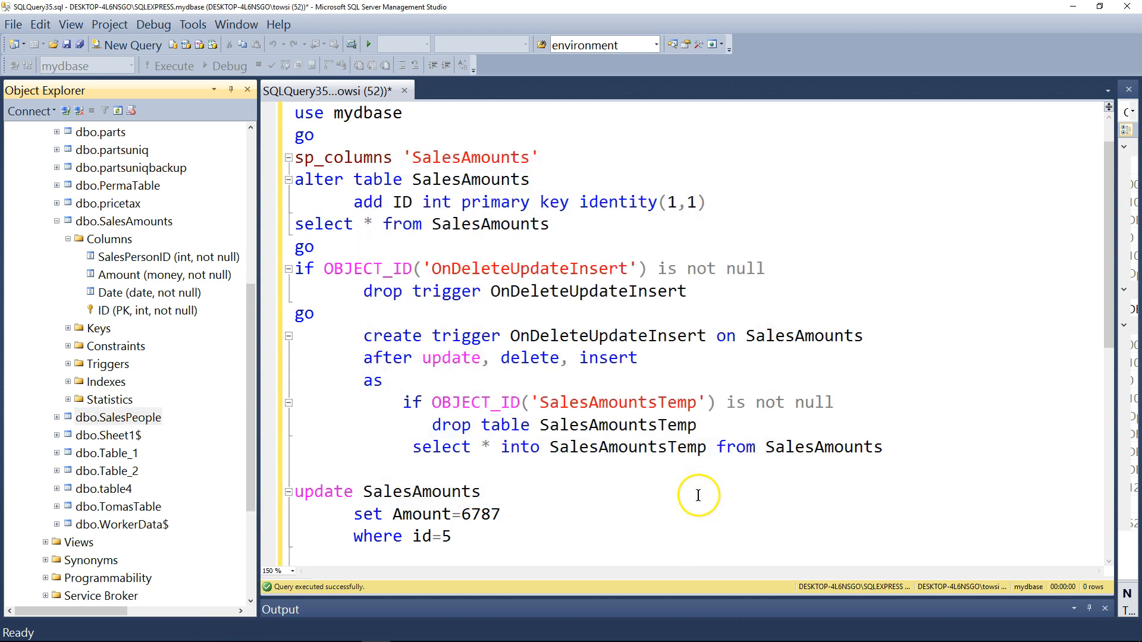
{"action": "left_click", "coordinate": [118, 417]}
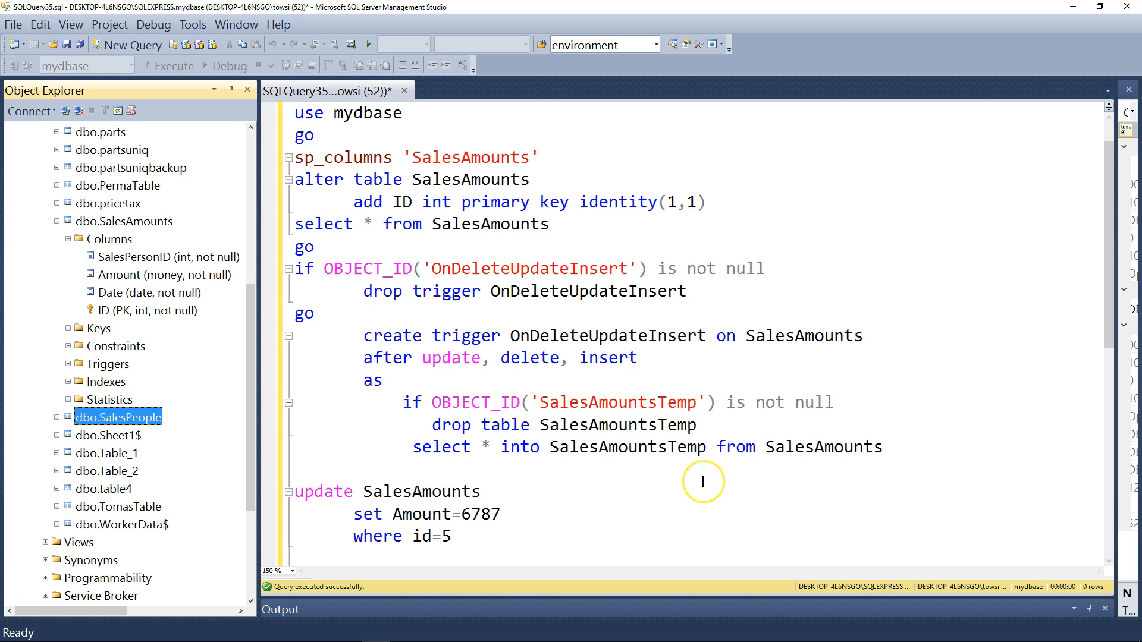
{"action": "left_click", "coordinate": [452, 536]}
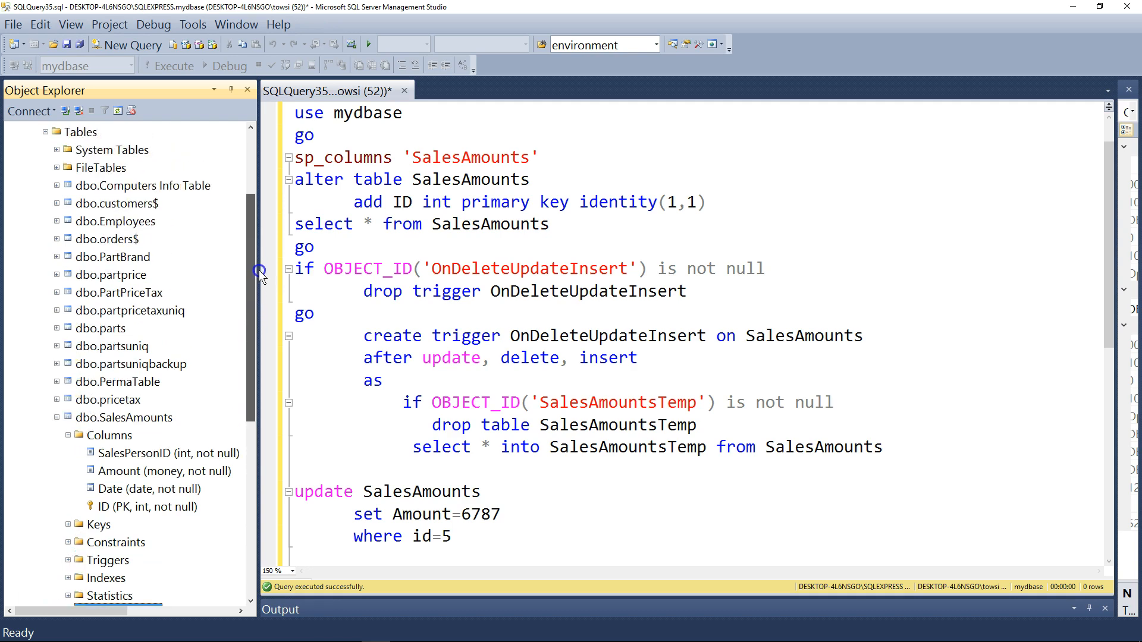
{"action": "mouse_move", "coordinate": [238, 329]}
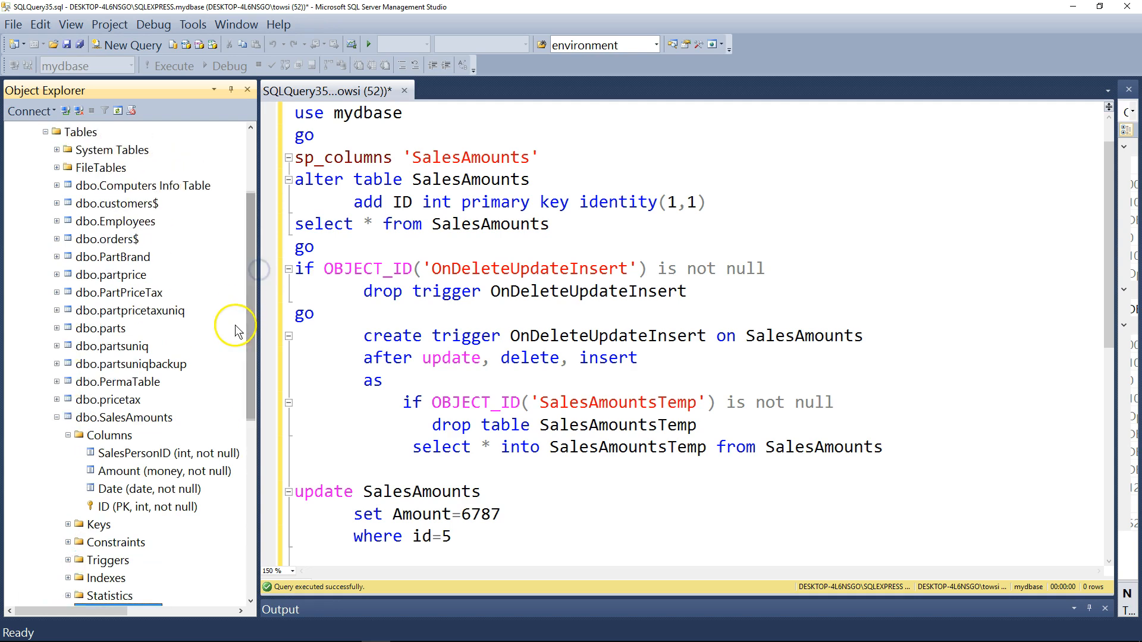
- Expand SalesAmounts > Triggers to show OnDeleteUpdateInsert, and select the update statement
{"action": "left_click", "coordinate": [57, 418]}
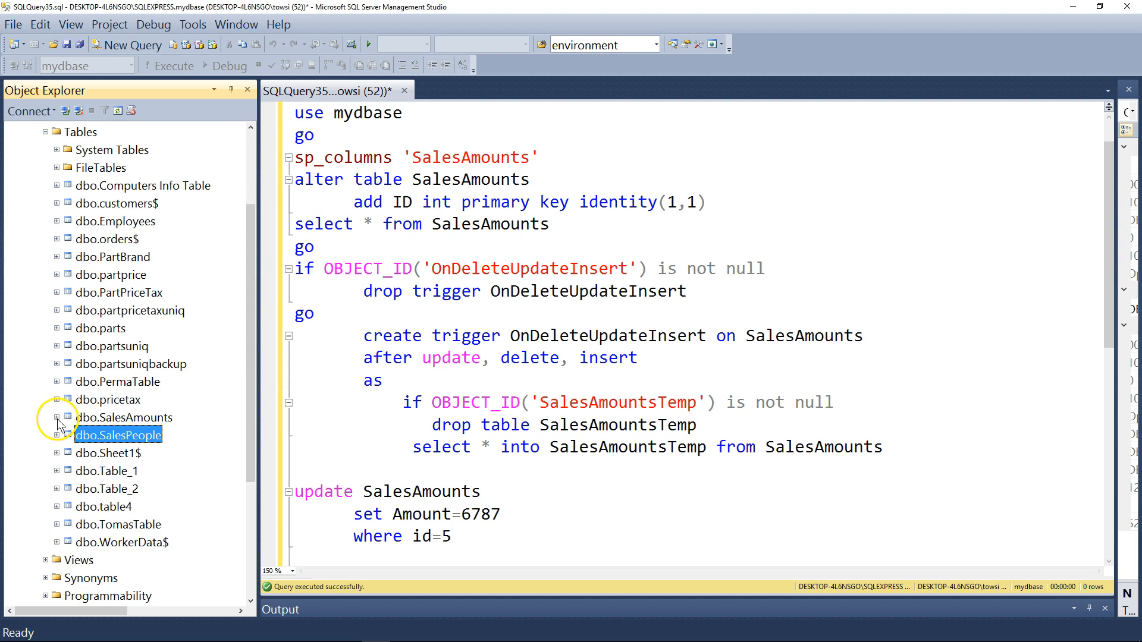
{"action": "left_click", "coordinate": [57, 418]}
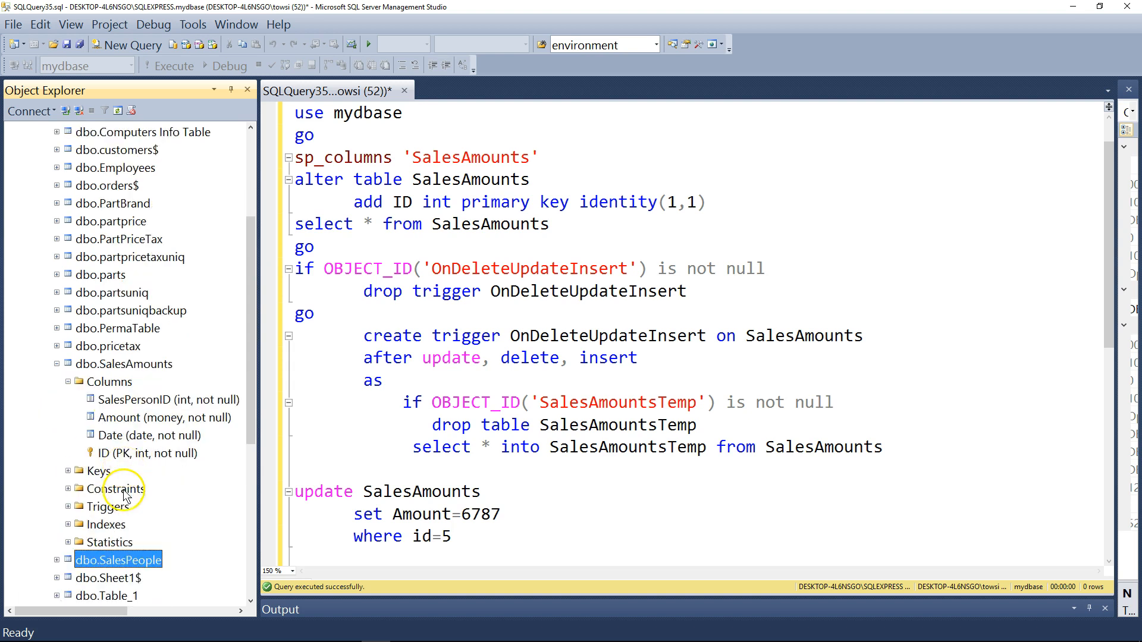
{"action": "left_click", "coordinate": [108, 506]}
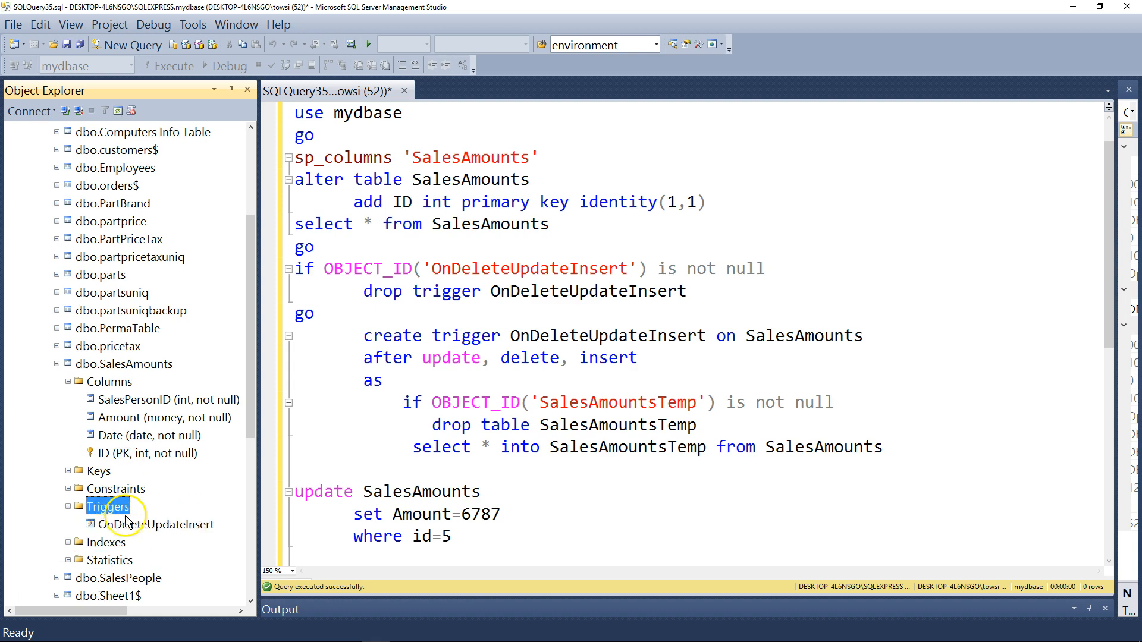
{"action": "left_click", "coordinate": [158, 525]}
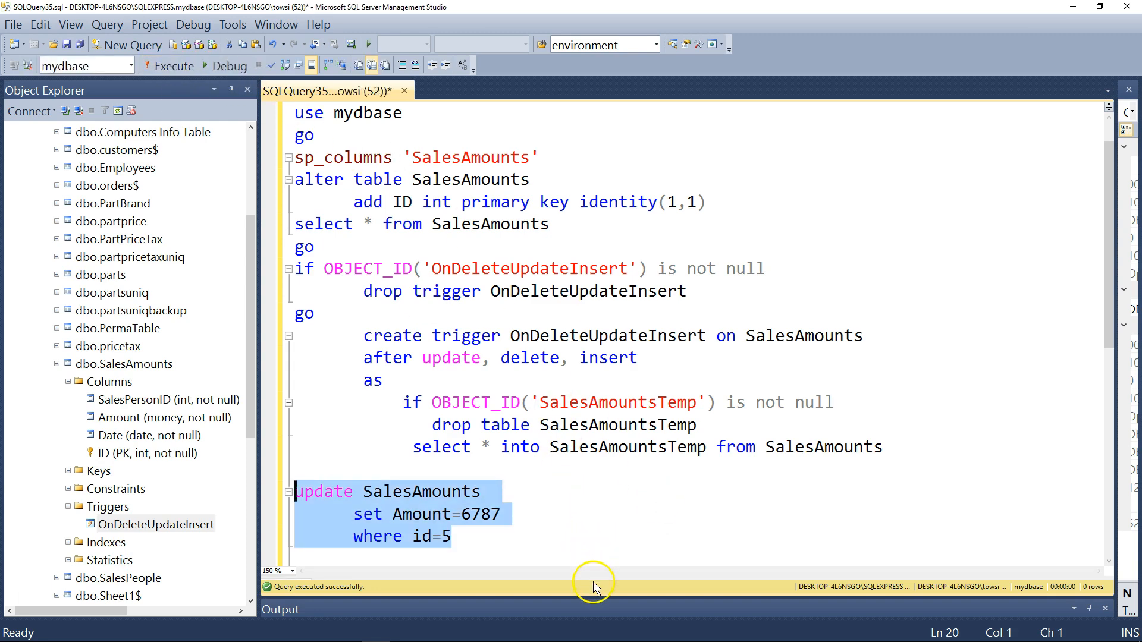
- Execute the Amount=6787 where id=5 update, then select the trigger's select into line
{"action": "left_click", "coordinate": [173, 65]}
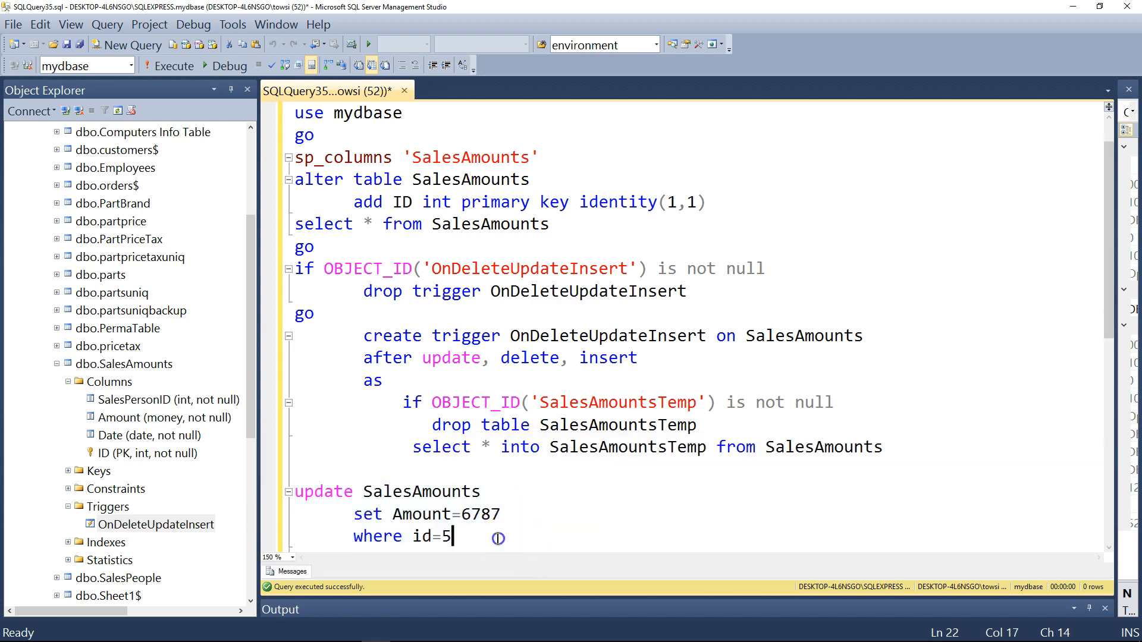
{"action": "mouse_move", "coordinate": [175, 353]}
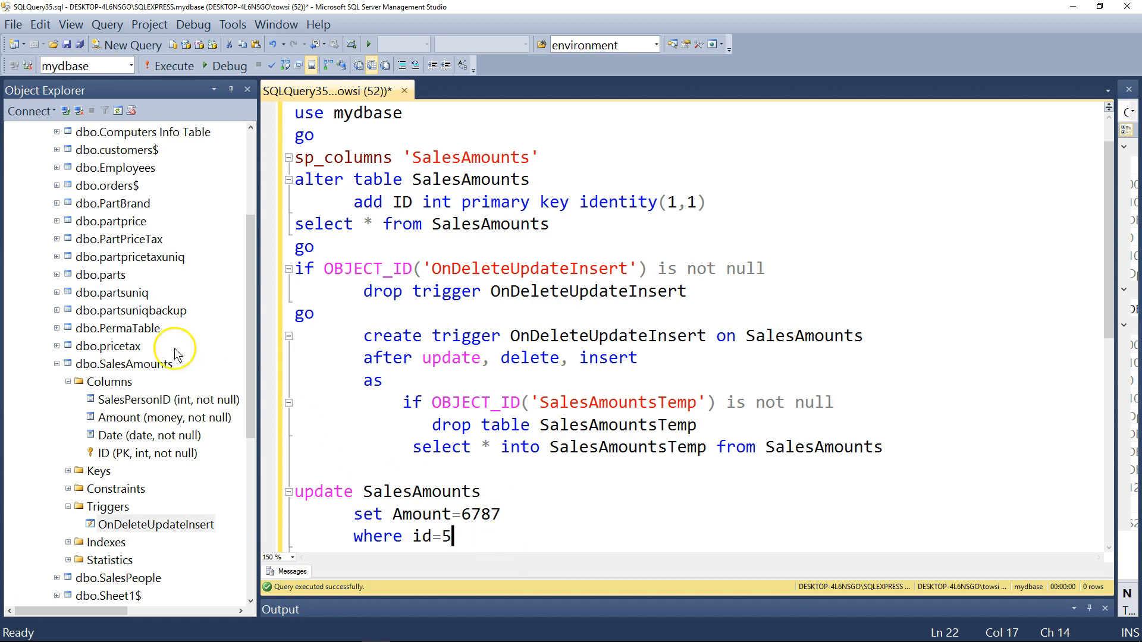
{"action": "mouse_move", "coordinate": [168, 342]}
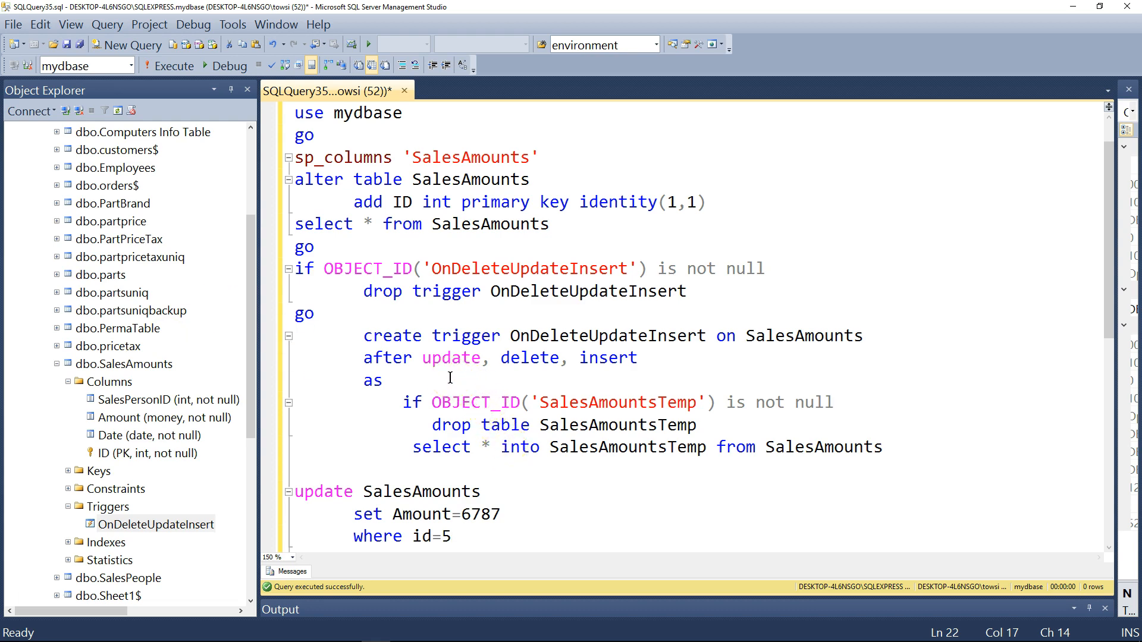
{"action": "left_click", "coordinate": [451, 537]}
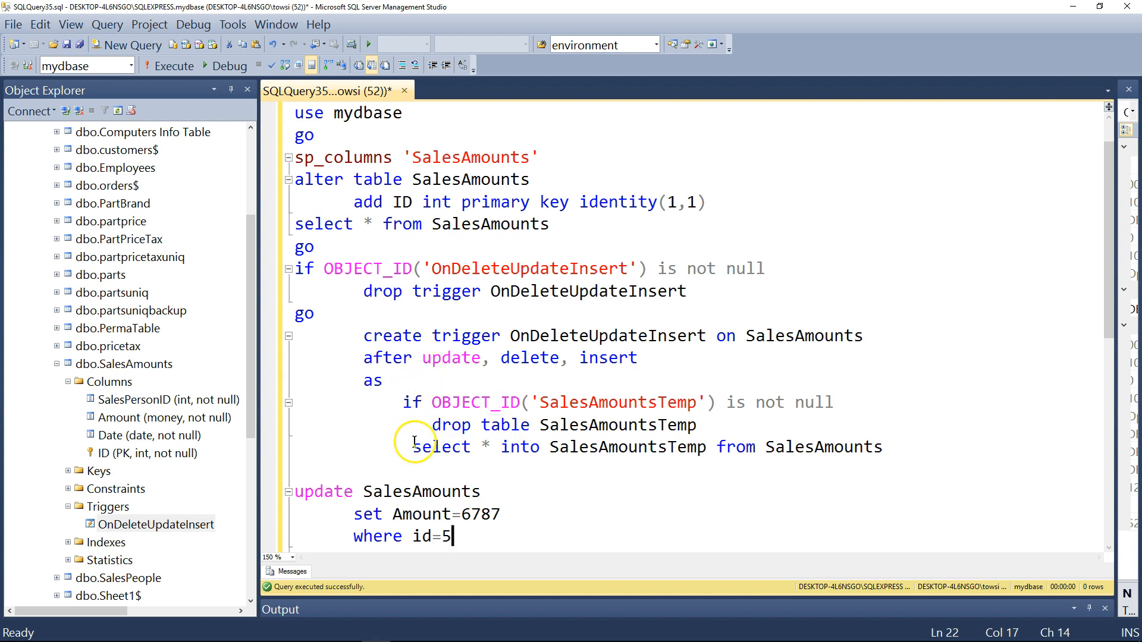
{"action": "left_click_drag", "start_coordinate": [412, 447], "coordinate": [698, 446]}
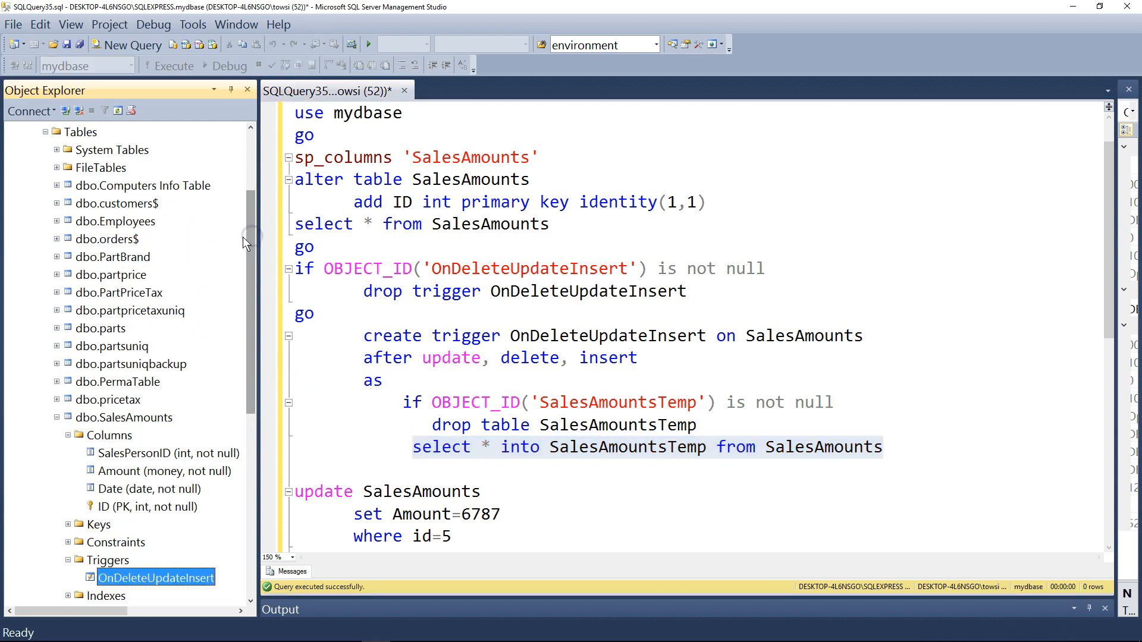
- Refresh Tables and inspect the Date and ID columns of the regenerated SalesAmountsTemp
{"action": "right_click", "coordinate": [78, 132]}
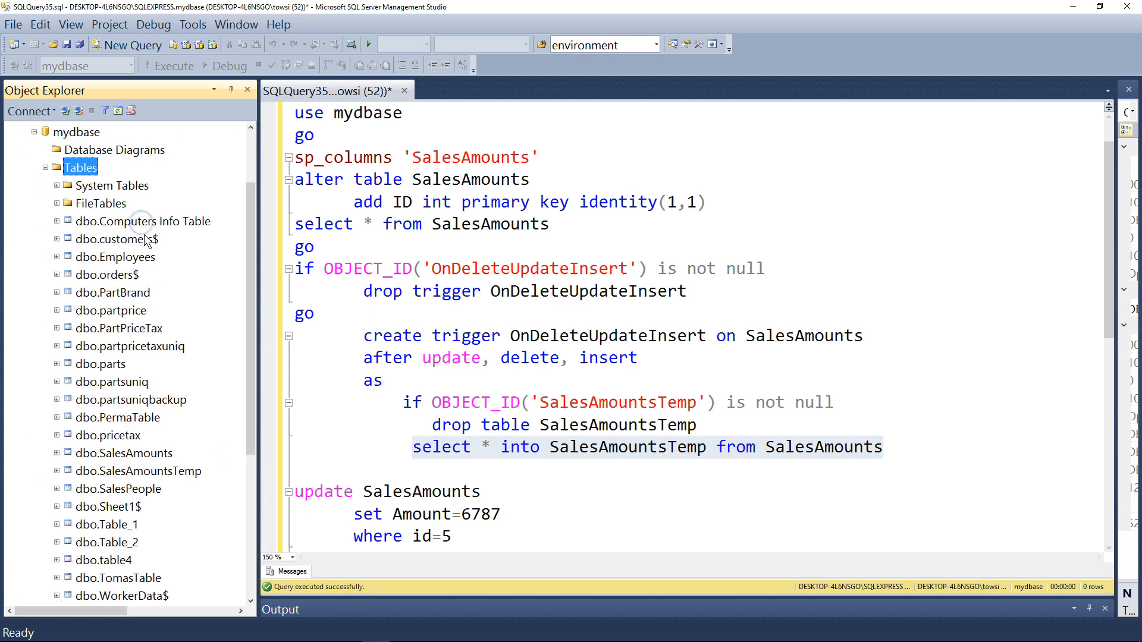
{"action": "scroll", "scroll_direction": "down", "scroll_amount": 3}
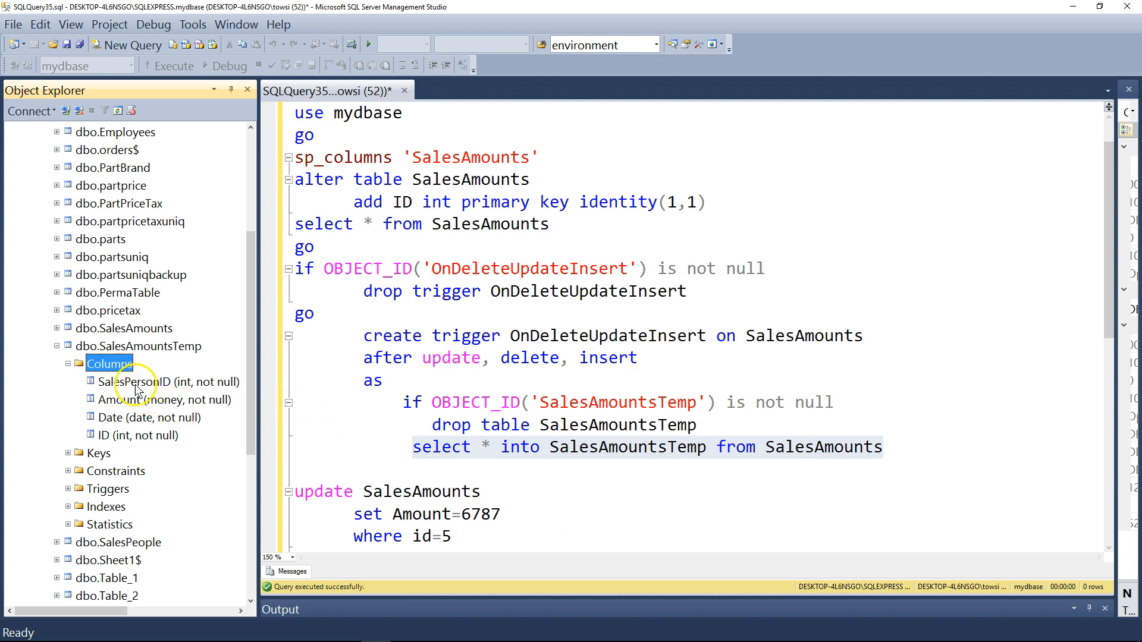
{"action": "left_click", "coordinate": [149, 418]}
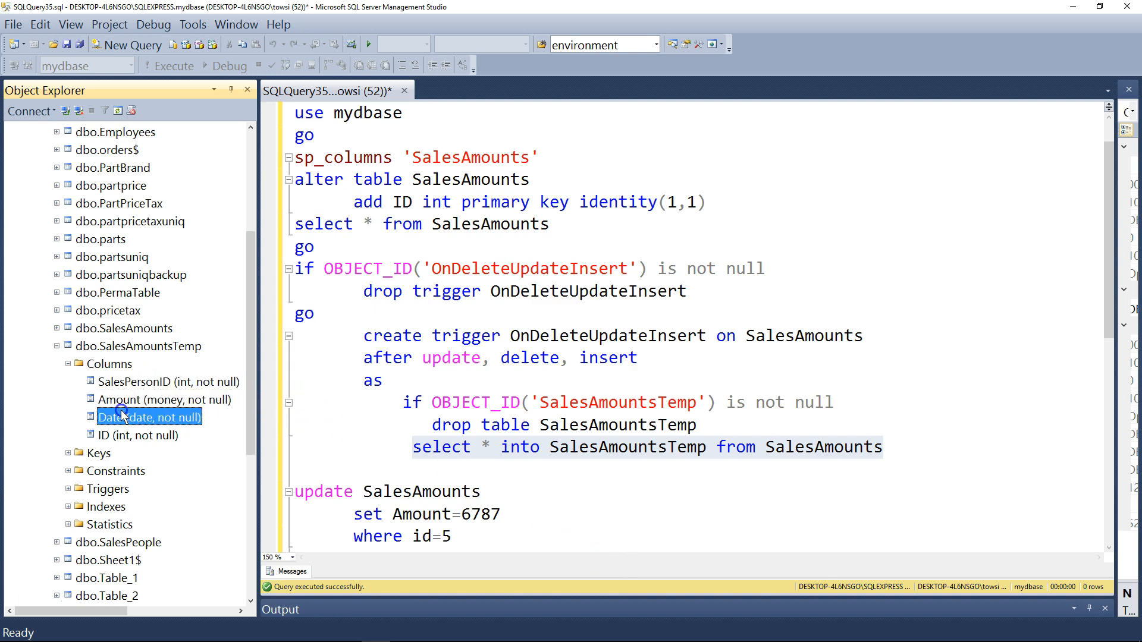
{"action": "left_click", "coordinate": [137, 435]}
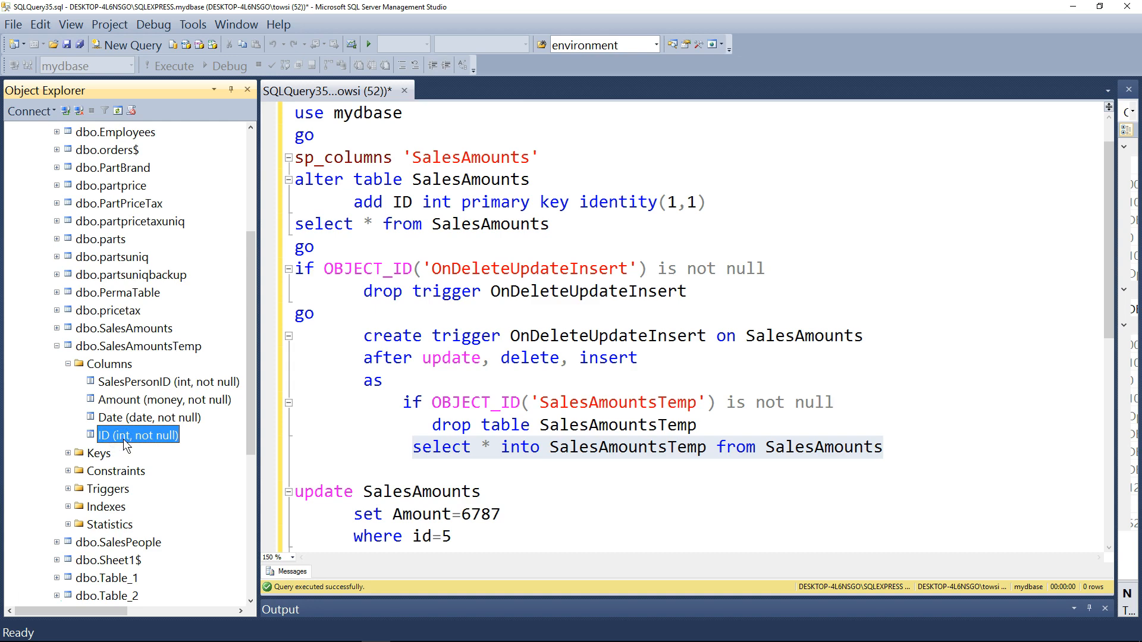